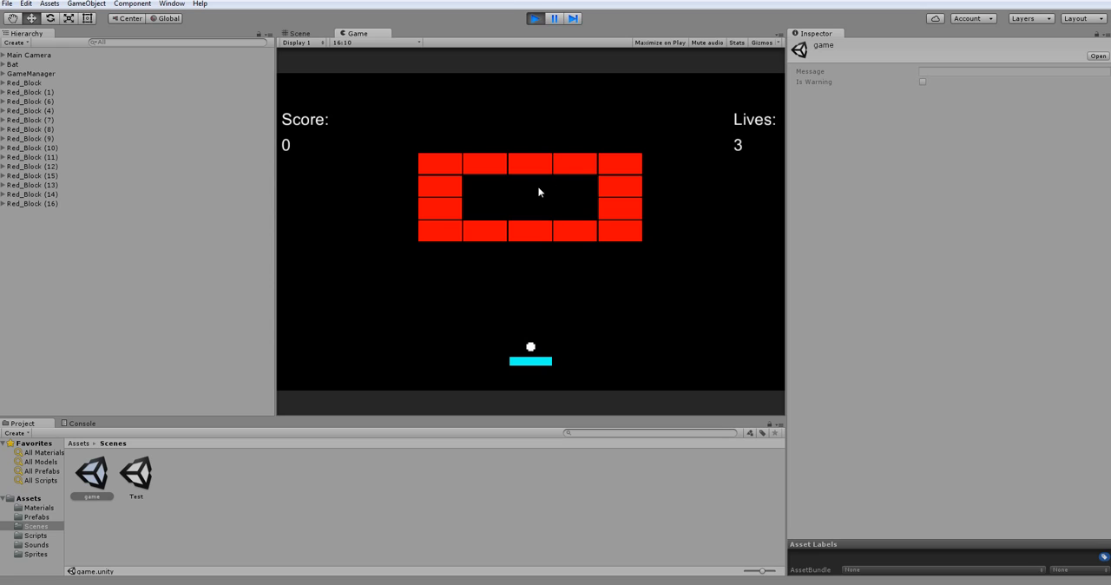
{"action": "mouse_move", "coordinate": [288, 256]}
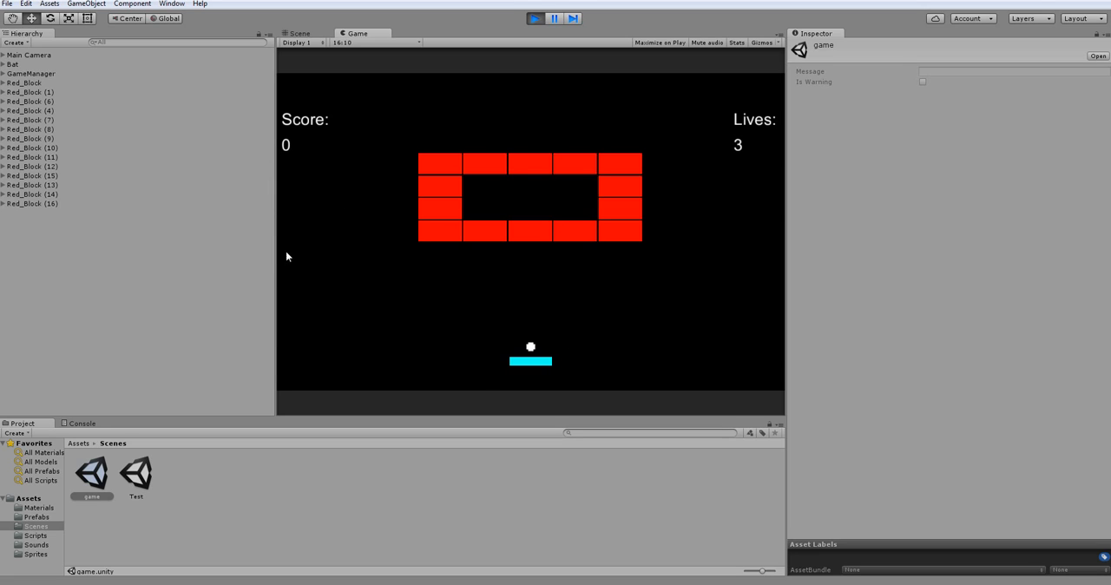
{"action": "mouse_move", "coordinate": [662, 215]}
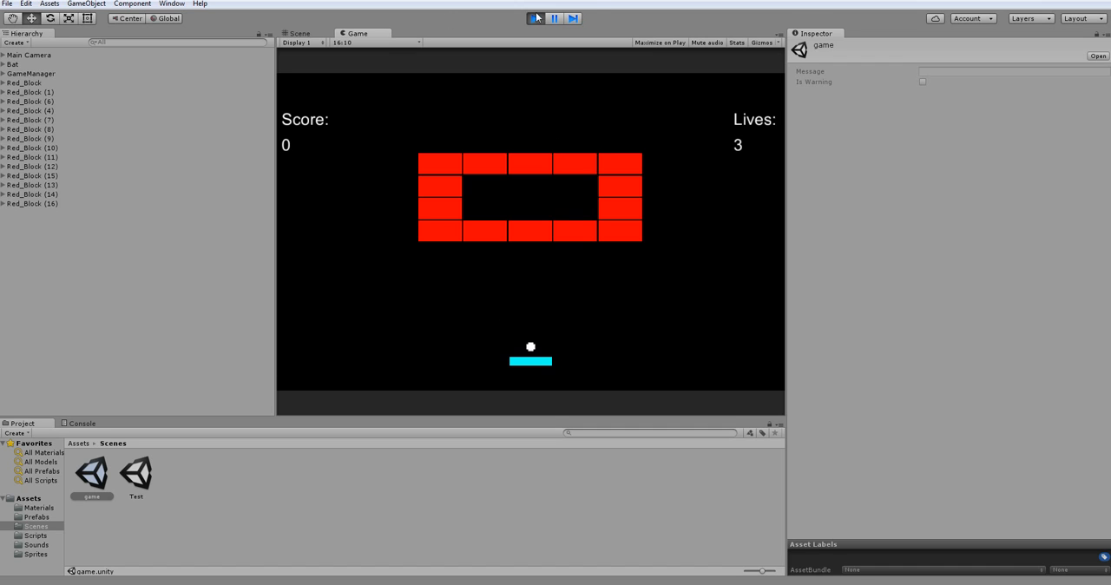
Step: Load the Test scene, play-test it briefly, then show the Prefabs folder in the Project panel
{"action": "double_click", "coordinate": [135, 475]}
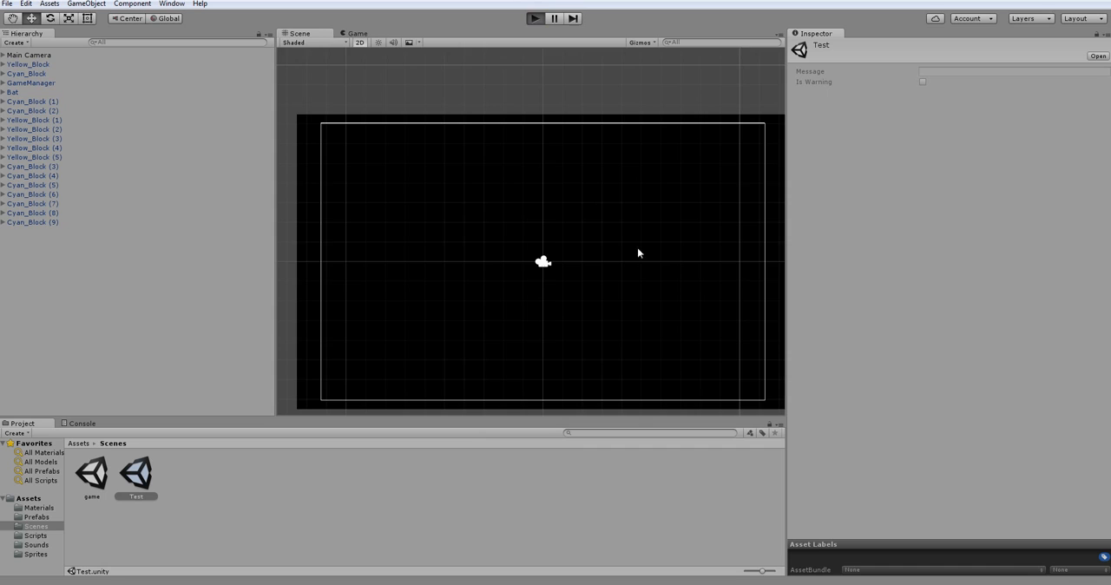
{"action": "left_click", "coordinate": [536, 17]}
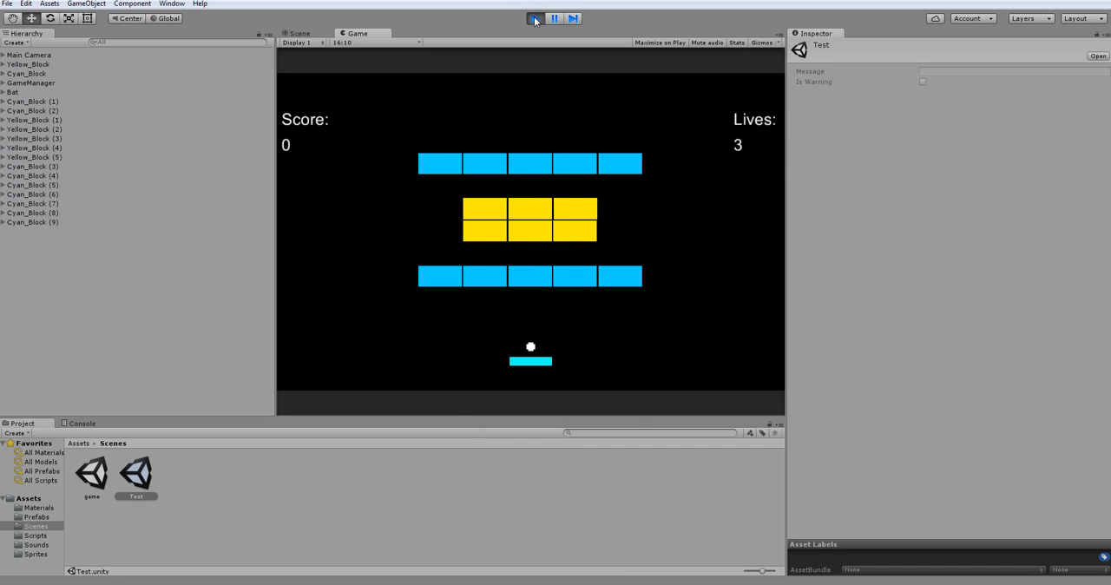
{"action": "left_click", "coordinate": [531, 21]}
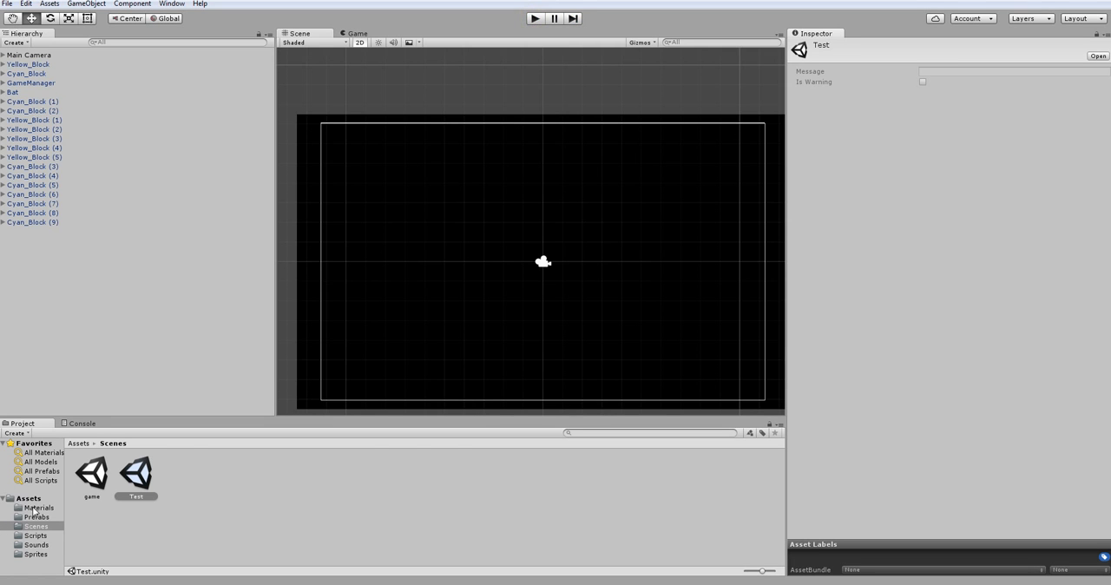
{"action": "left_click", "coordinate": [38, 514]}
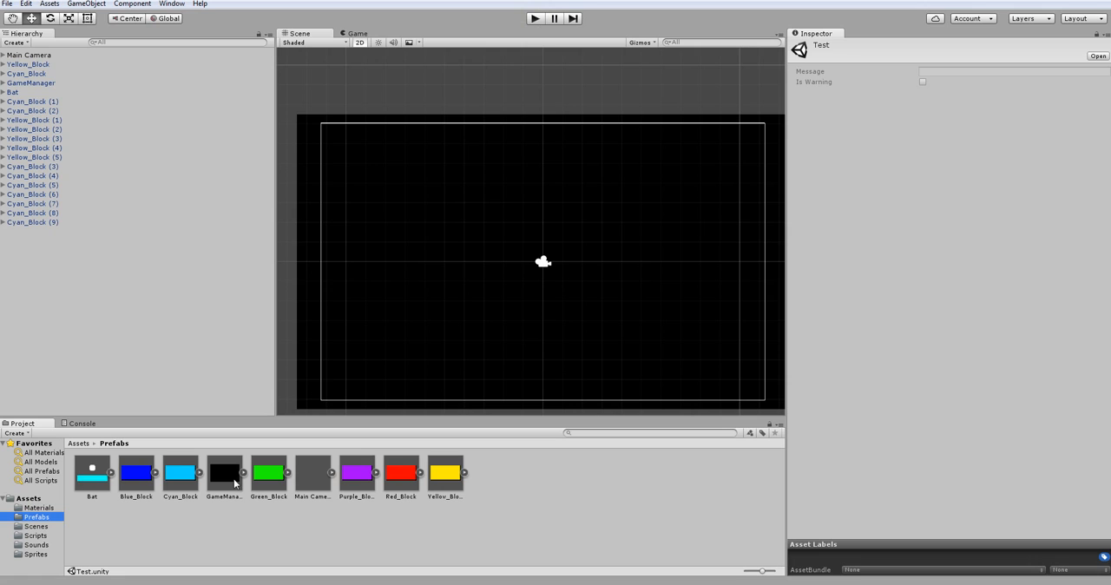
{"action": "left_click", "coordinate": [401, 472]}
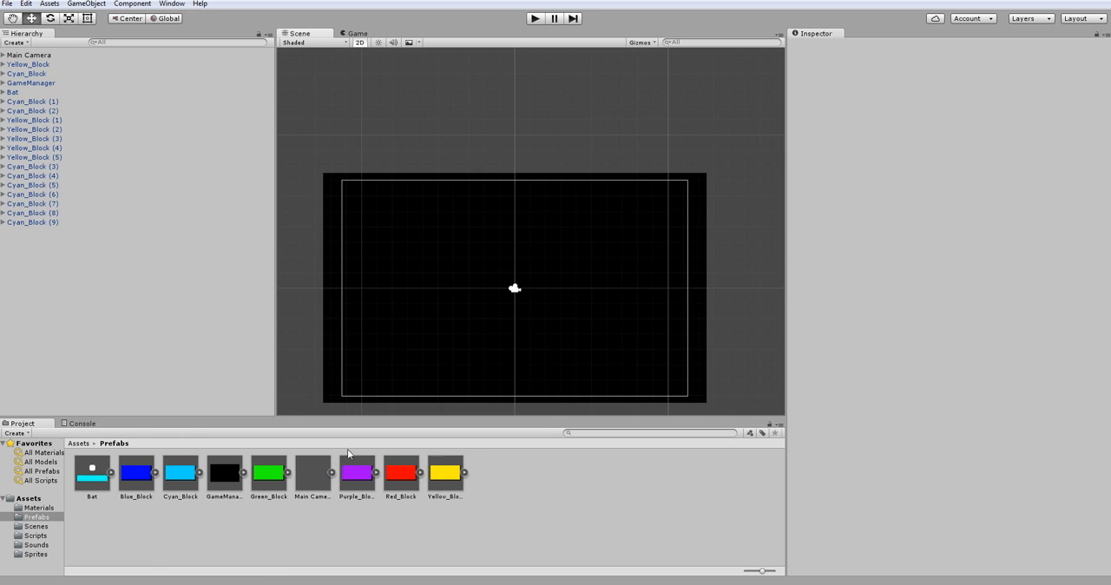
{"action": "left_click", "coordinate": [312, 476]}
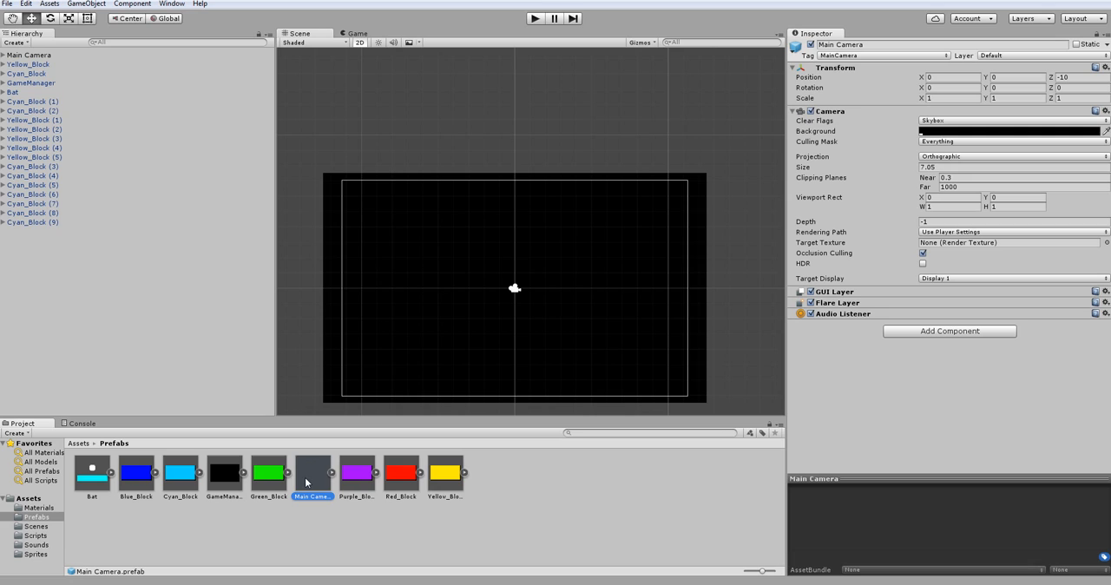
{"action": "mouse_move", "coordinate": [364, 529]}
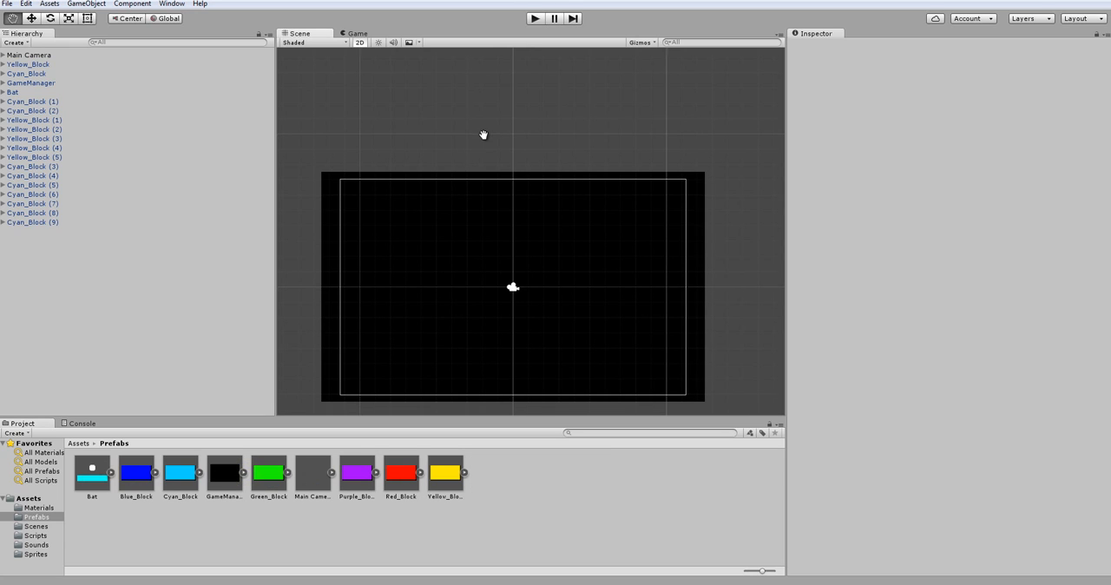
{"action": "mouse_move", "coordinate": [486, 139]}
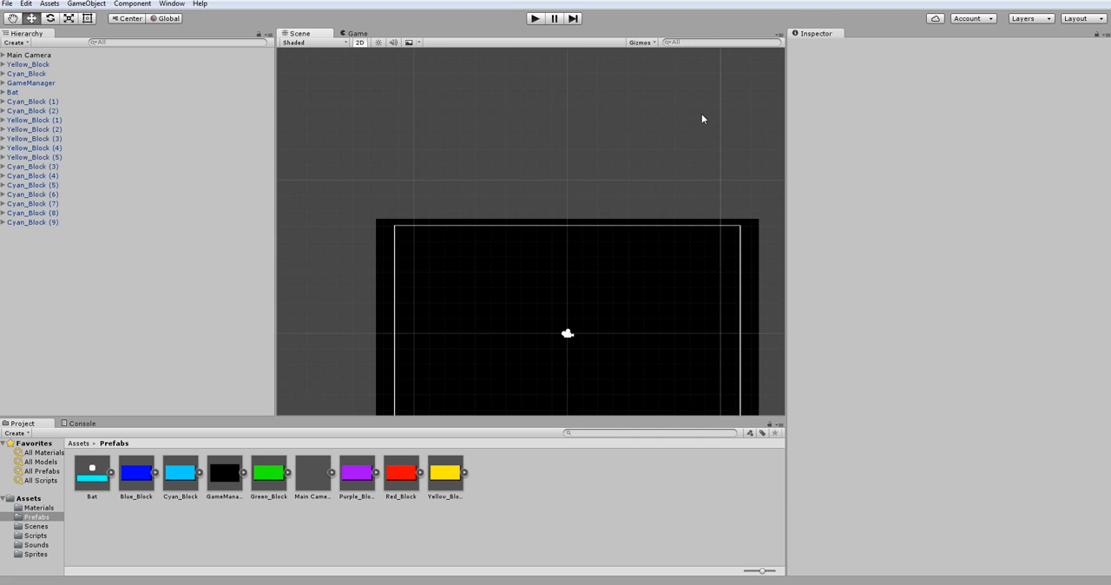
{"action": "mouse_move", "coordinate": [600, 158]}
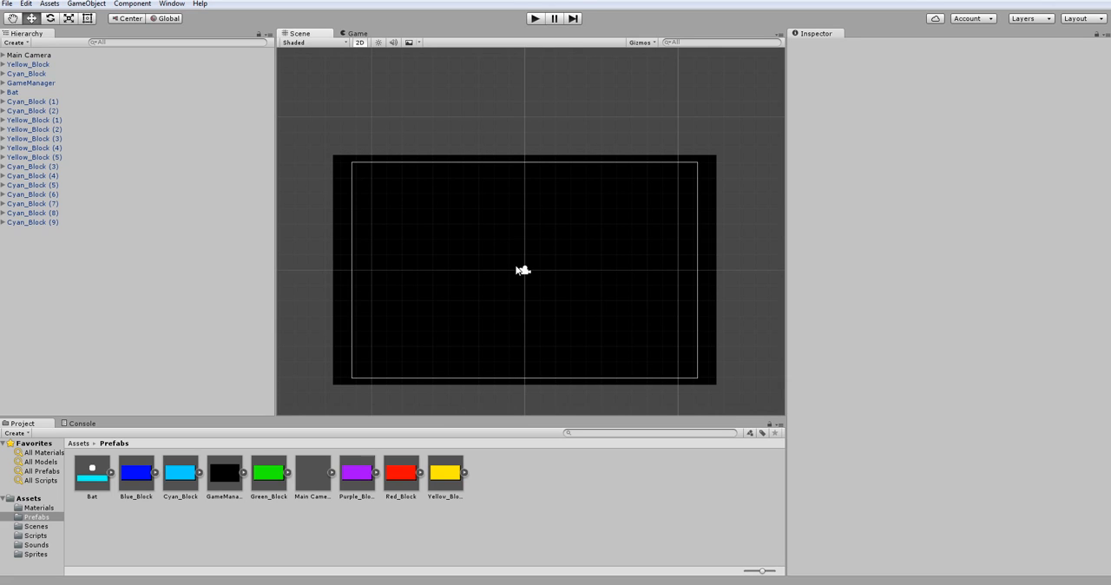
{"action": "mouse_move", "coordinate": [507, 271]}
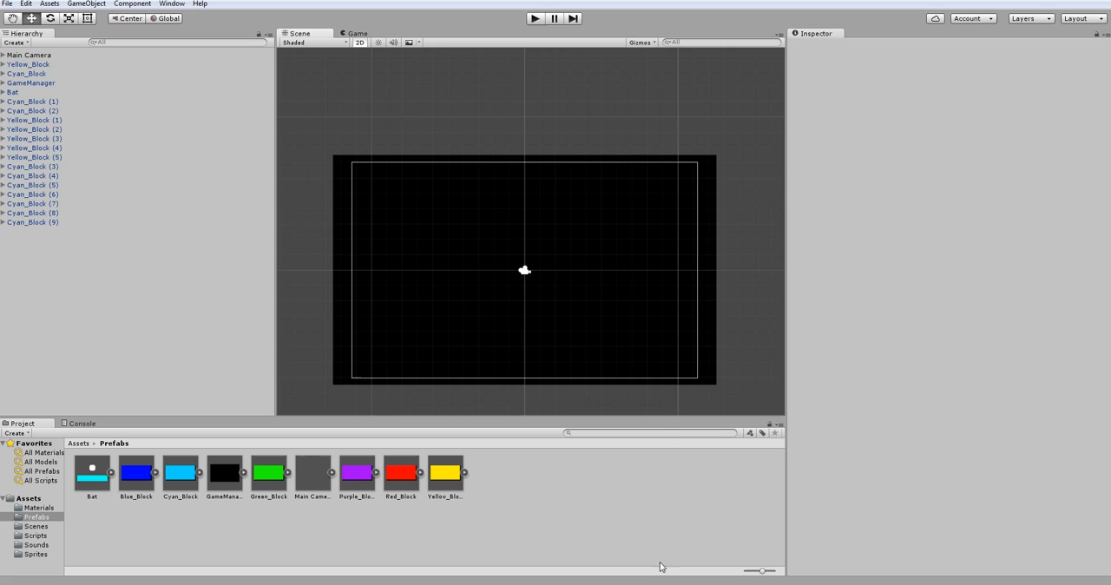
{"action": "mouse_move", "coordinate": [451, 279]}
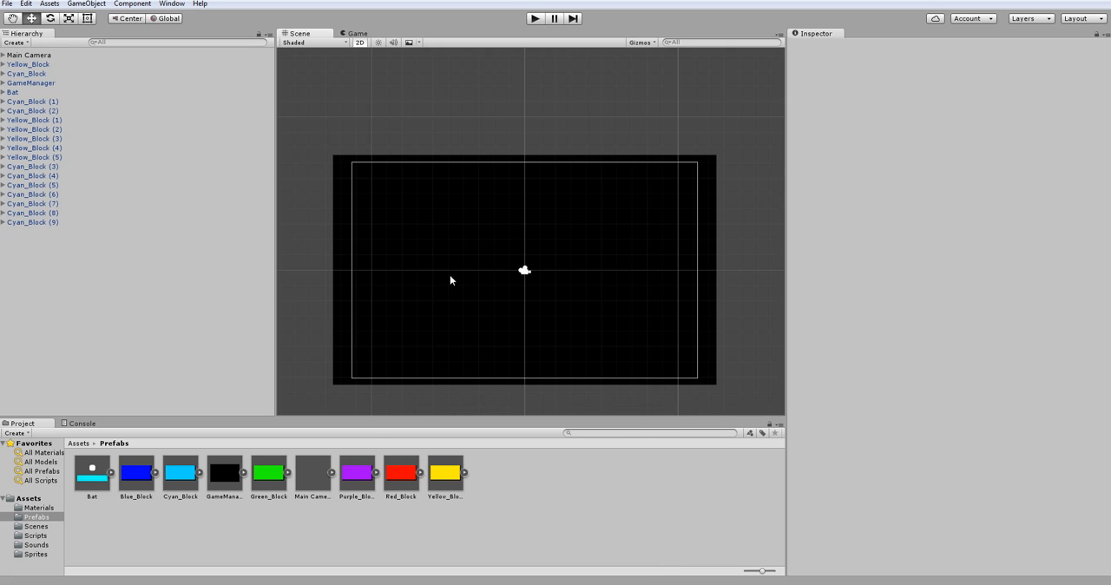
{"action": "mouse_move", "coordinate": [580, 221]}
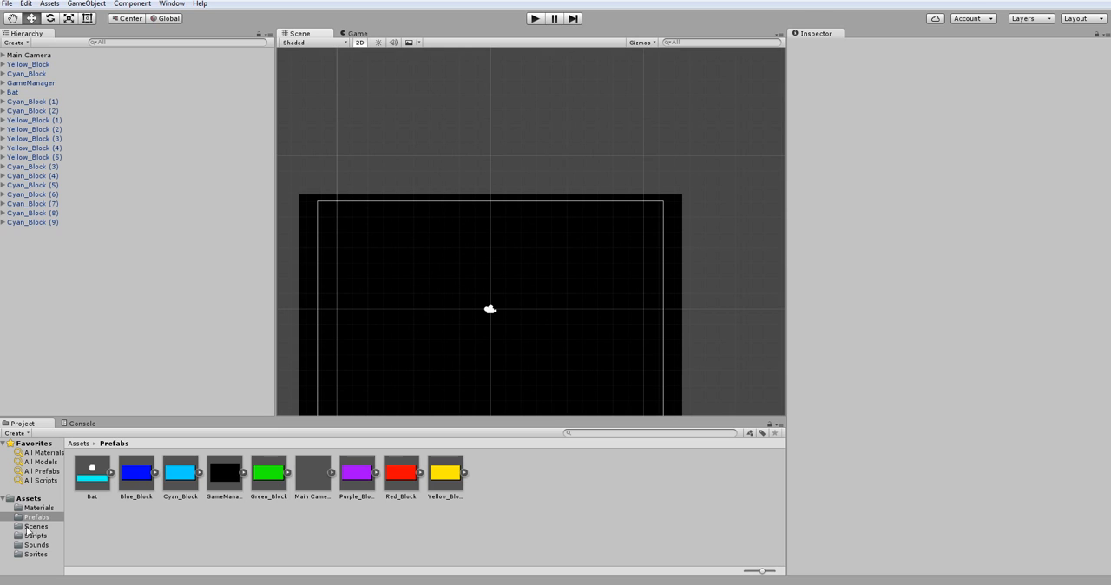
Step: Start a new empty scene and place the Main Camera prefab in it
{"action": "left_click", "coordinate": [7, 3]}
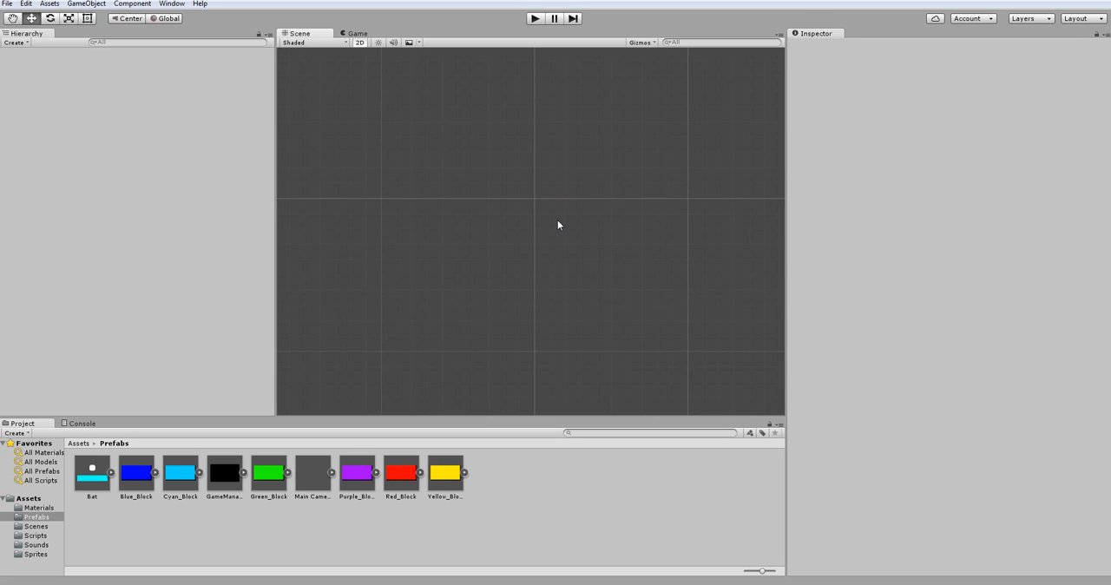
{"action": "left_click", "coordinate": [312, 477]}
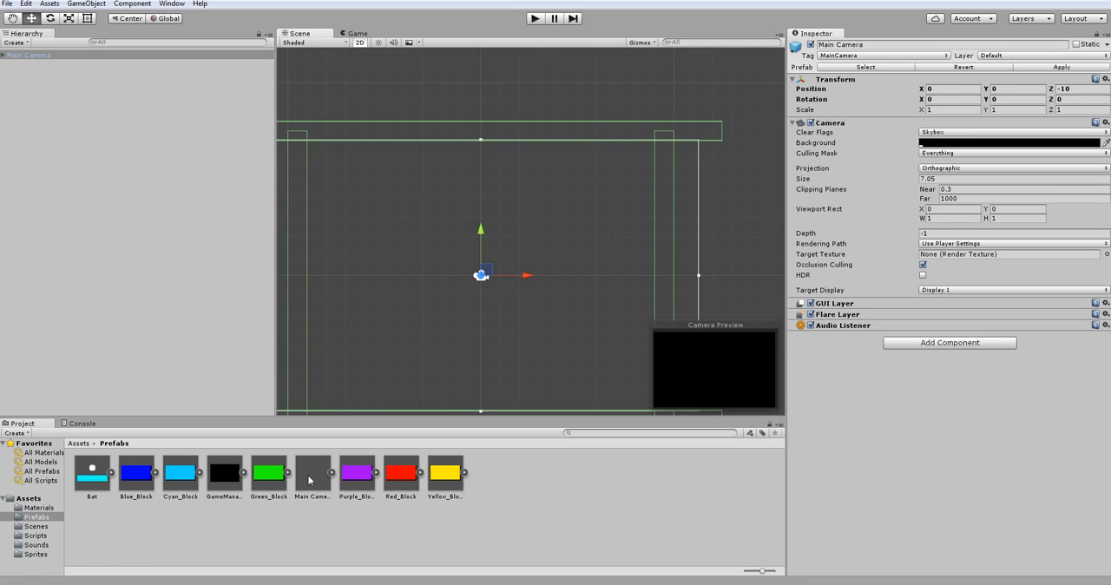
{"action": "left_click", "coordinate": [312, 472]}
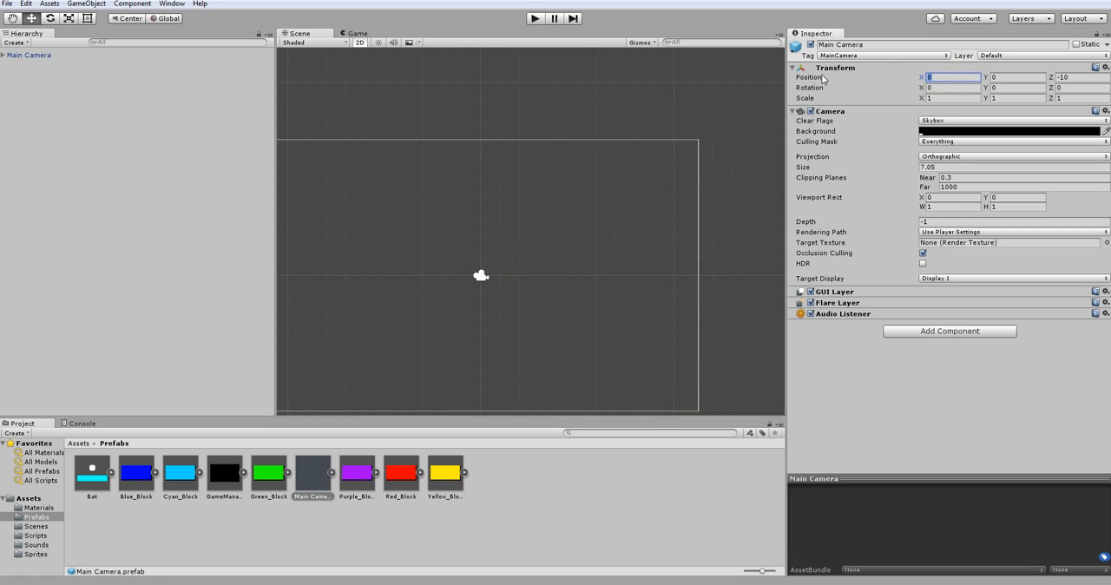
{"action": "left_click", "coordinate": [1027, 76]}
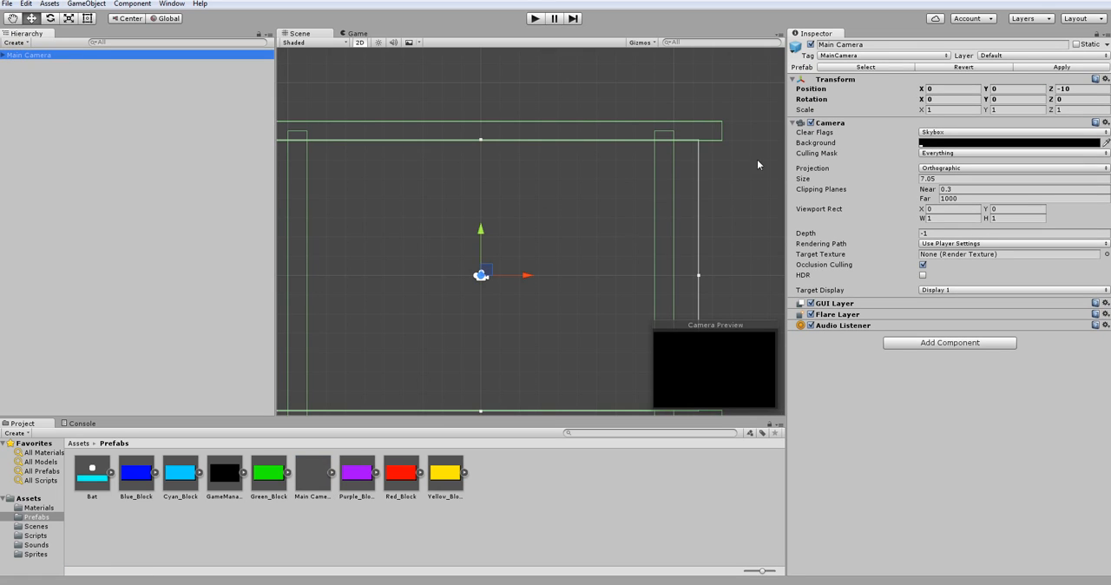
{"action": "mouse_move", "coordinate": [488, 295]}
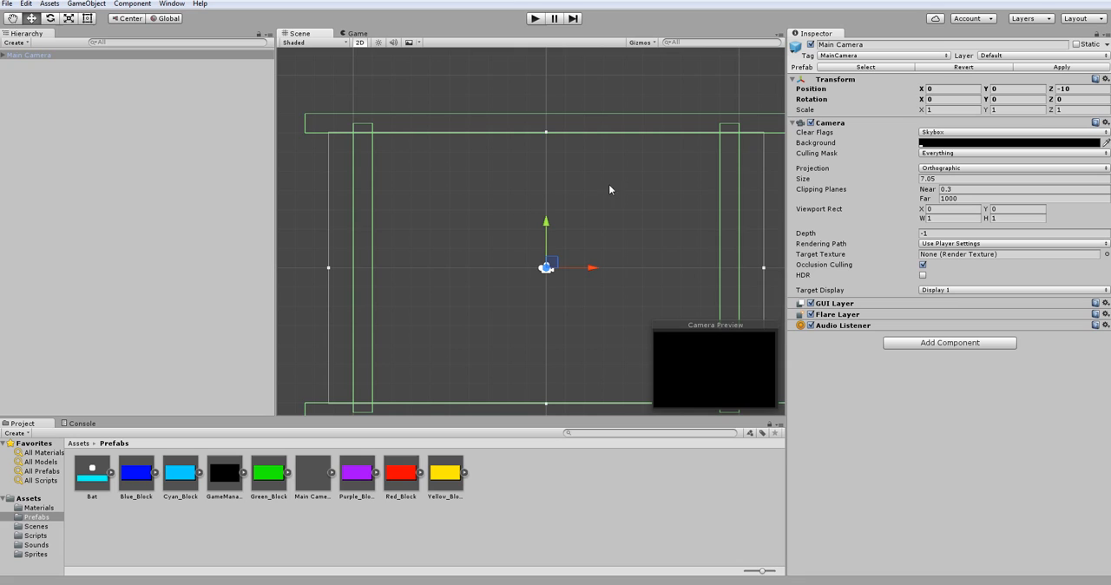
{"action": "mouse_move", "coordinate": [493, 128]}
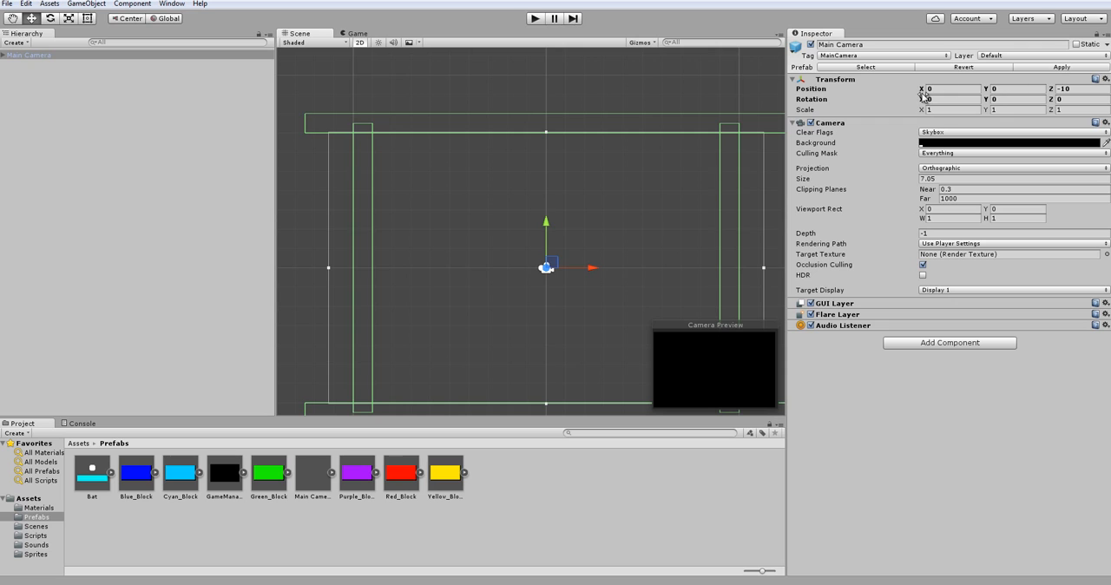
Step: Add the Bat prefab to the scene and inspect the Cyan_Block and Yellow_Block prefabs
{"action": "left_click", "coordinate": [93, 475]}
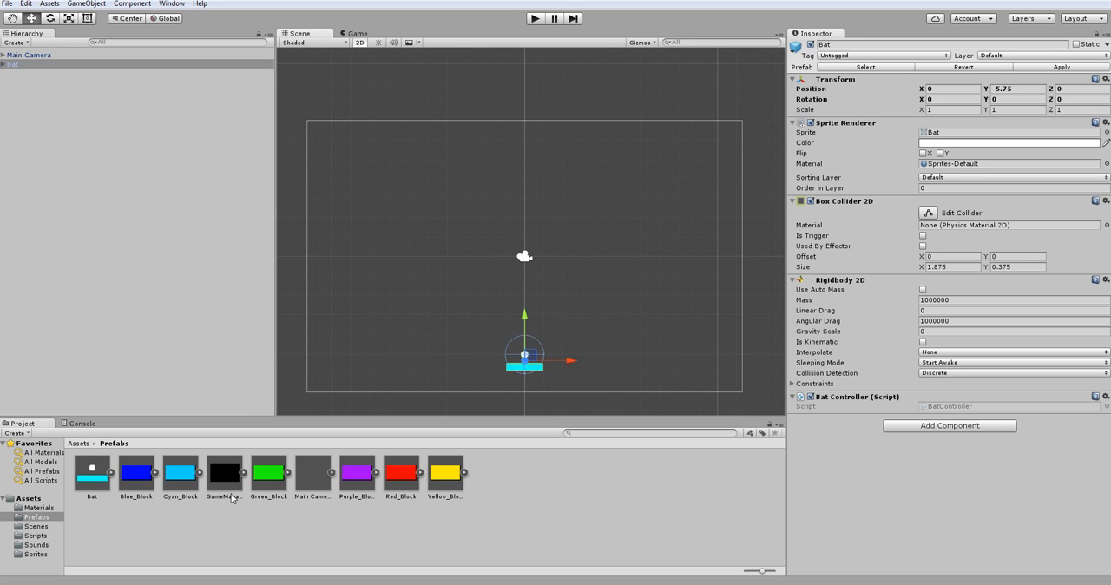
{"action": "left_click", "coordinate": [180, 474]}
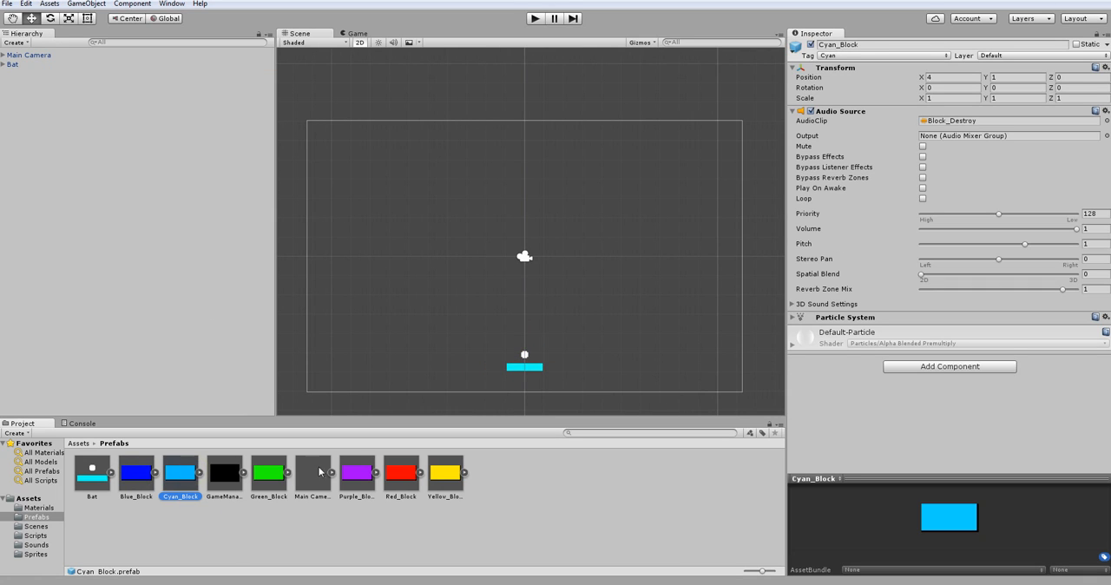
{"action": "left_click", "coordinate": [401, 472]}
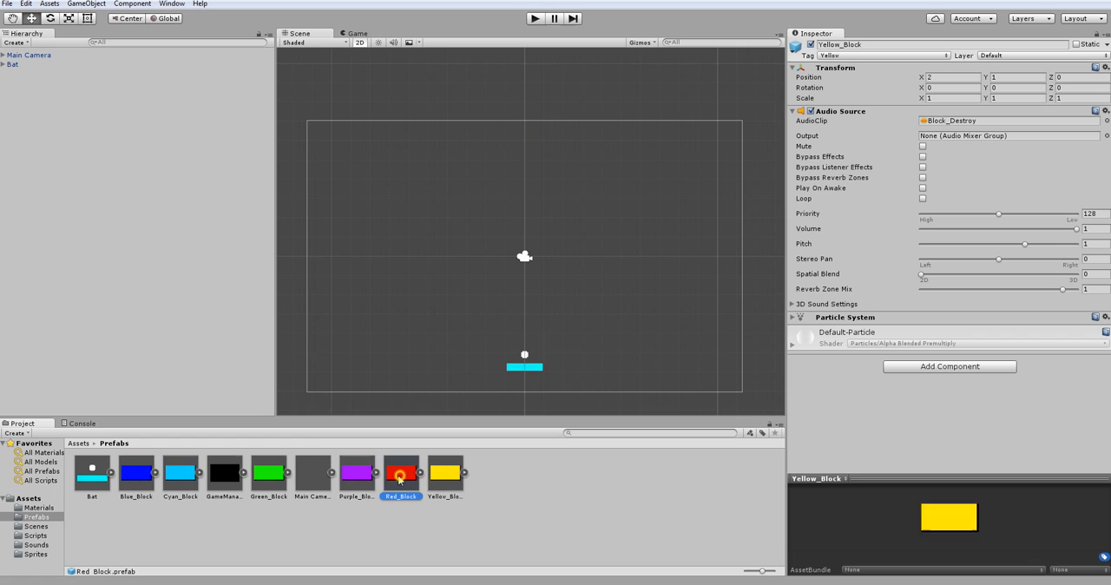
{"action": "left_click", "coordinate": [136, 475]}
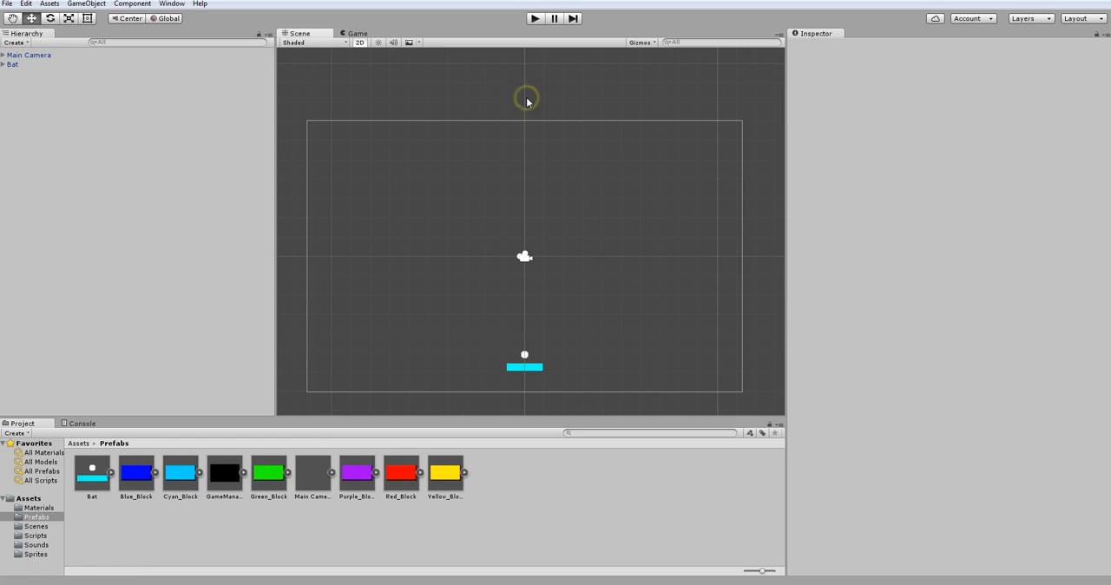
{"action": "left_click", "coordinate": [534, 18]}
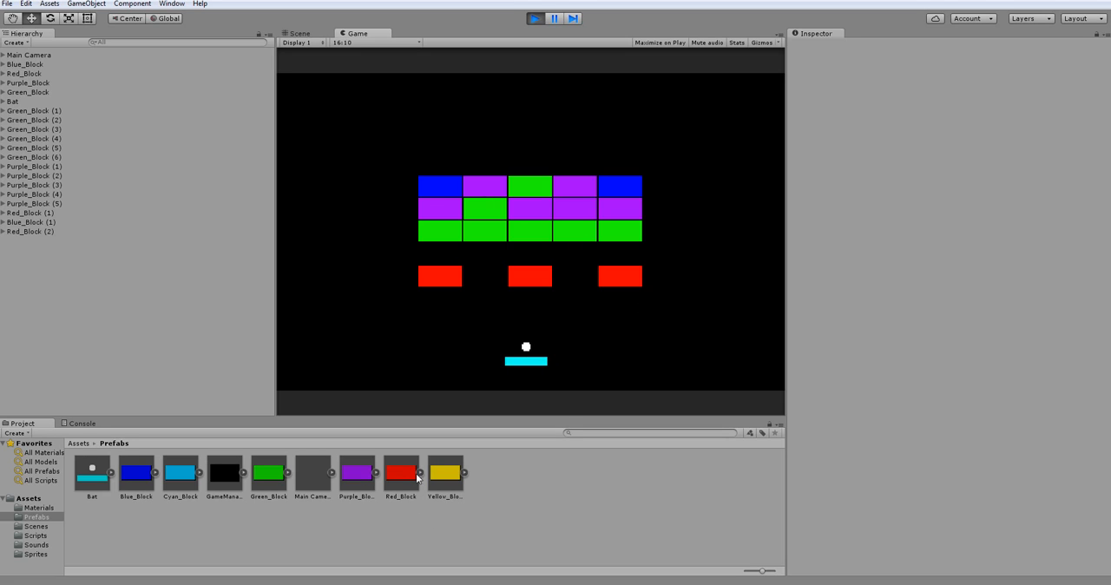
{"action": "mouse_move", "coordinate": [618, 217]}
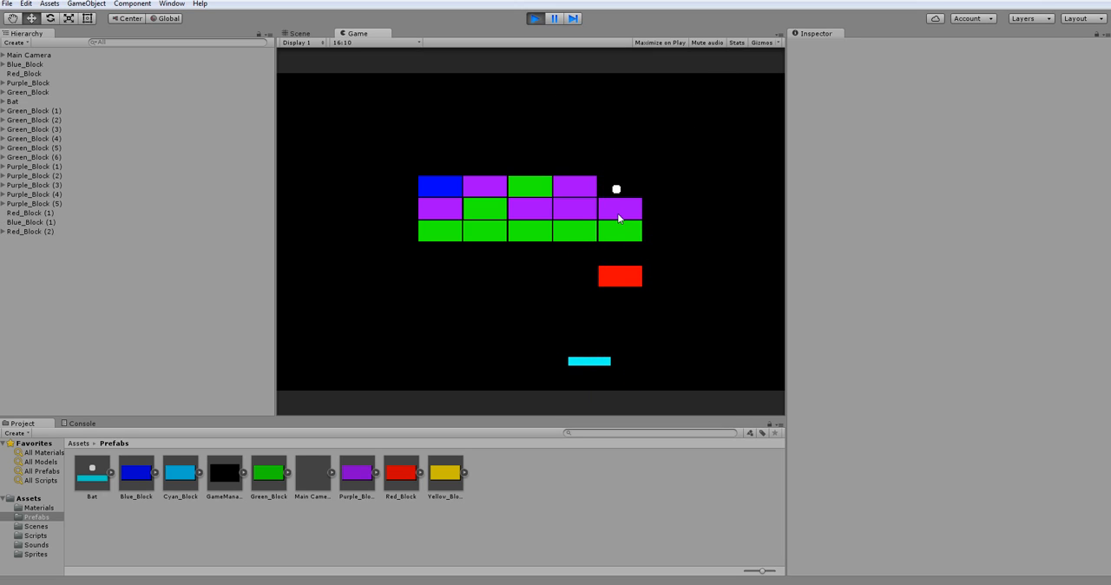
{"action": "left_click", "coordinate": [298, 33]}
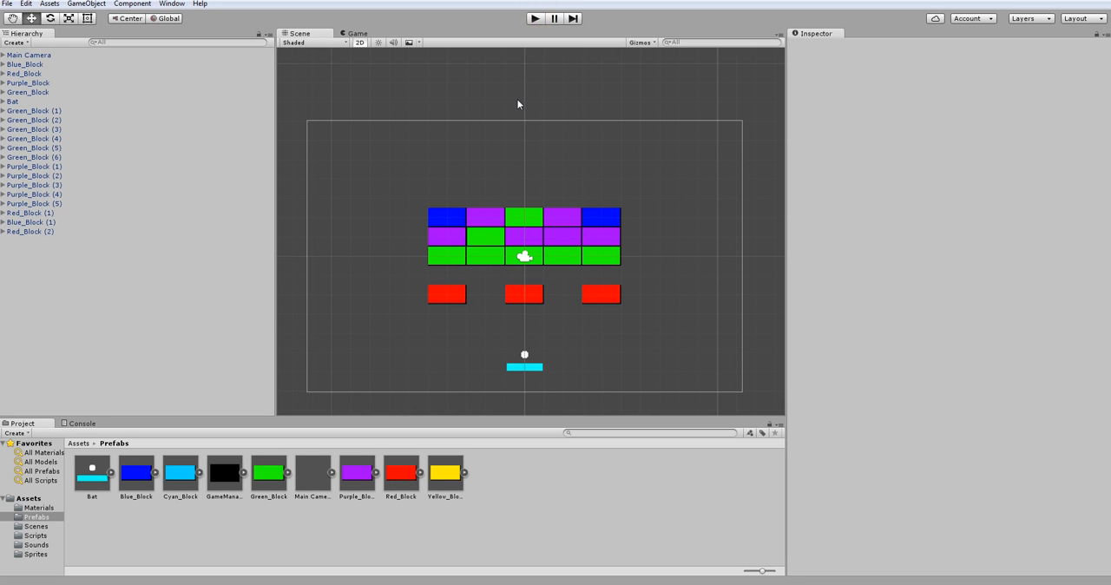
{"action": "mouse_move", "coordinate": [222, 486]}
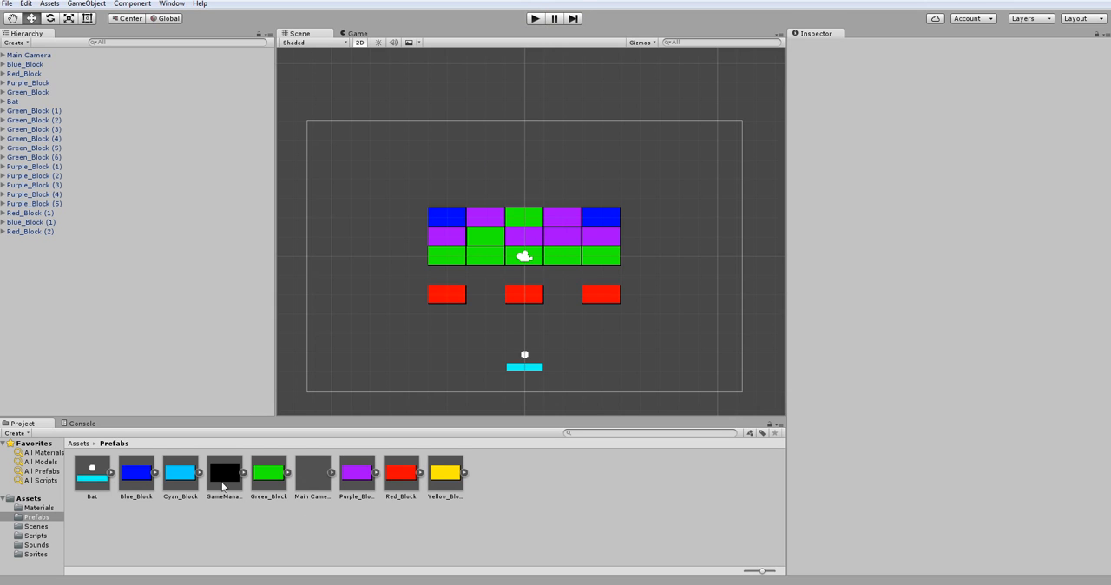
Step: Add the GameManager prefab to the scene and play-test the level once
{"action": "left_click", "coordinate": [31, 250]}
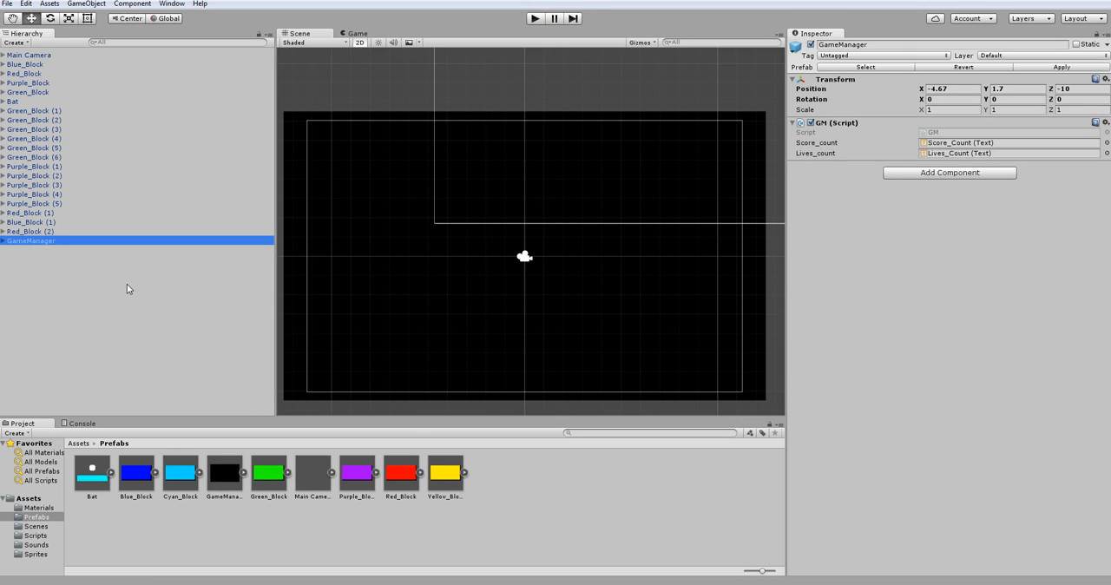
{"action": "left_click", "coordinate": [538, 17]}
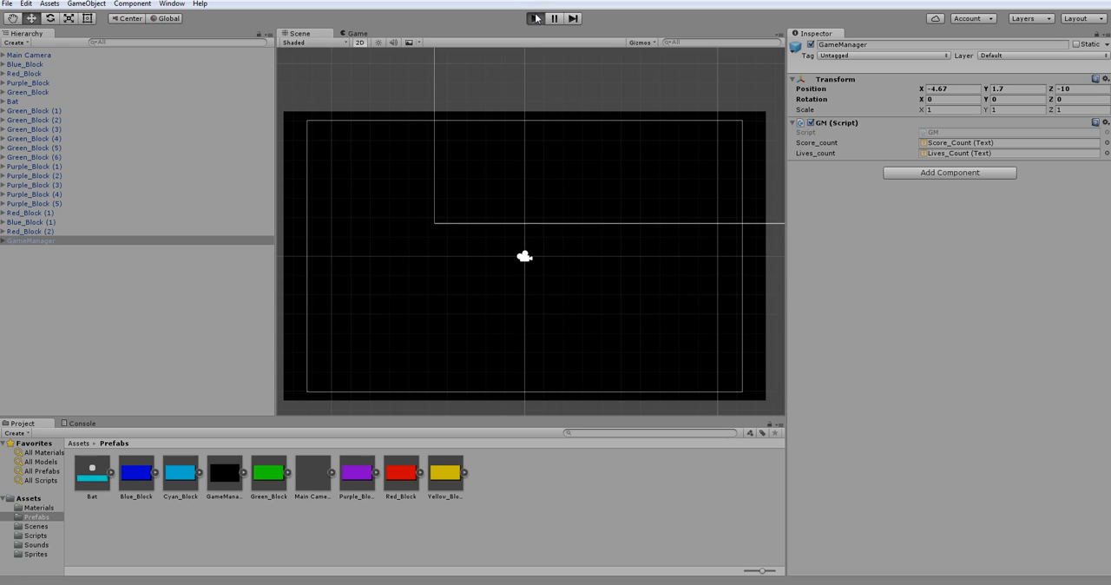
{"action": "left_click", "coordinate": [535, 17]}
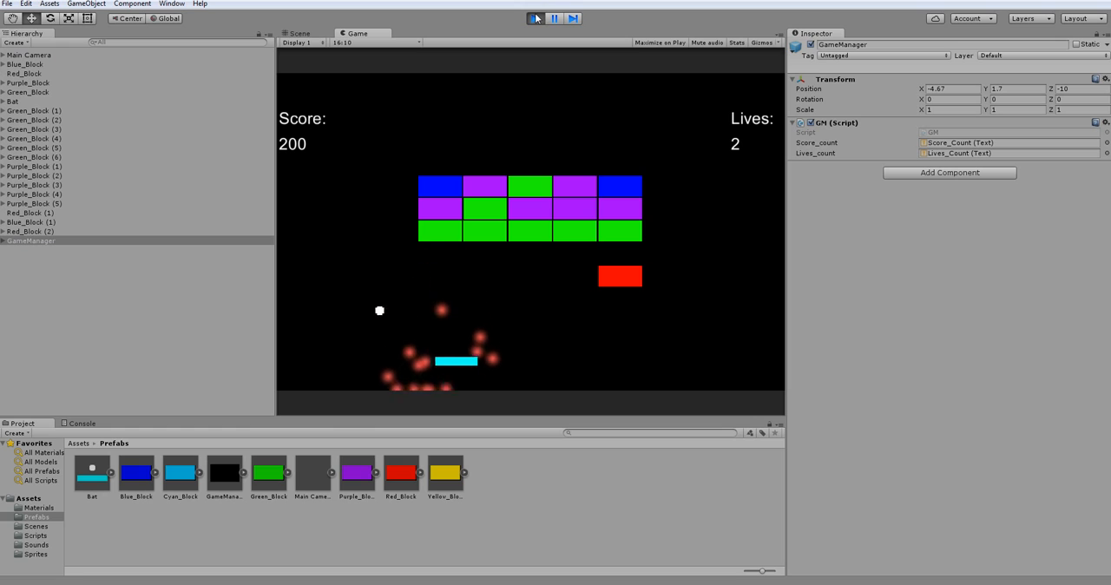
{"action": "left_click", "coordinate": [535, 18]}
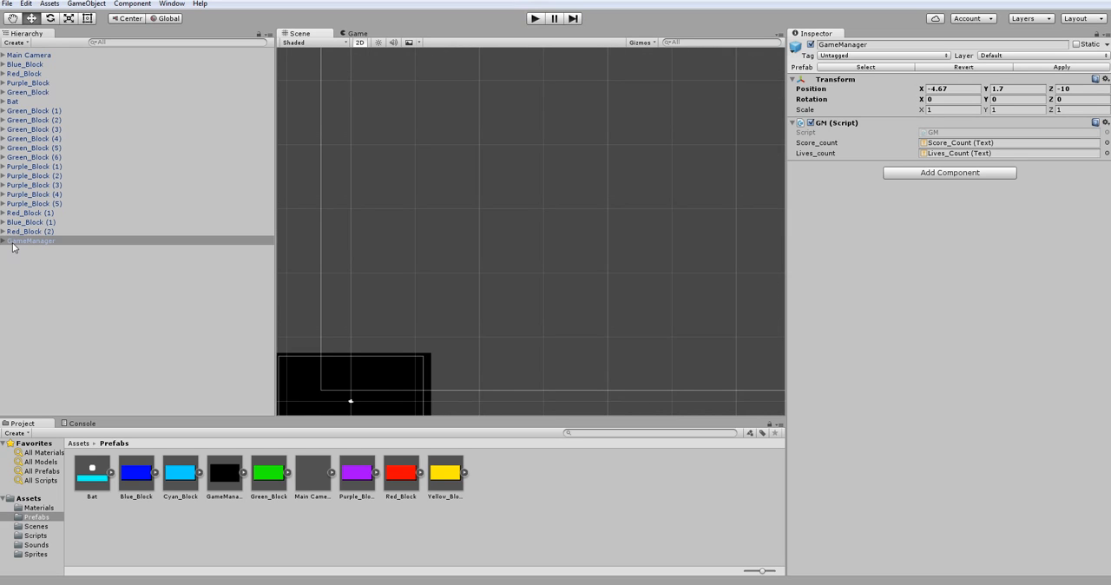
Step: Expand GameManager to show its canvas and event system, then play-test again
{"action": "left_click", "coordinate": [31, 250]}
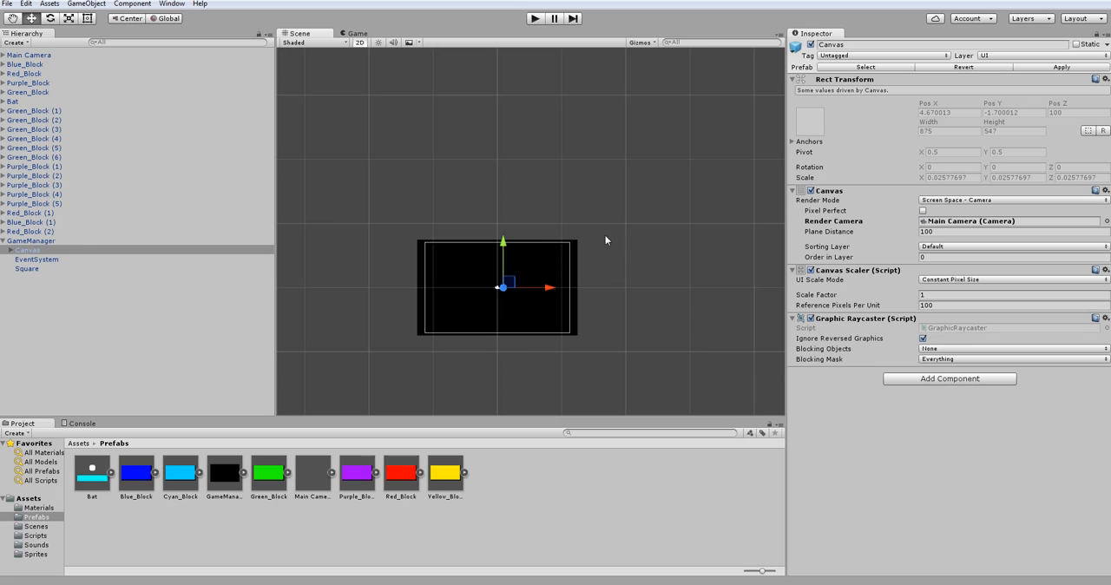
{"action": "left_click", "coordinate": [535, 17]}
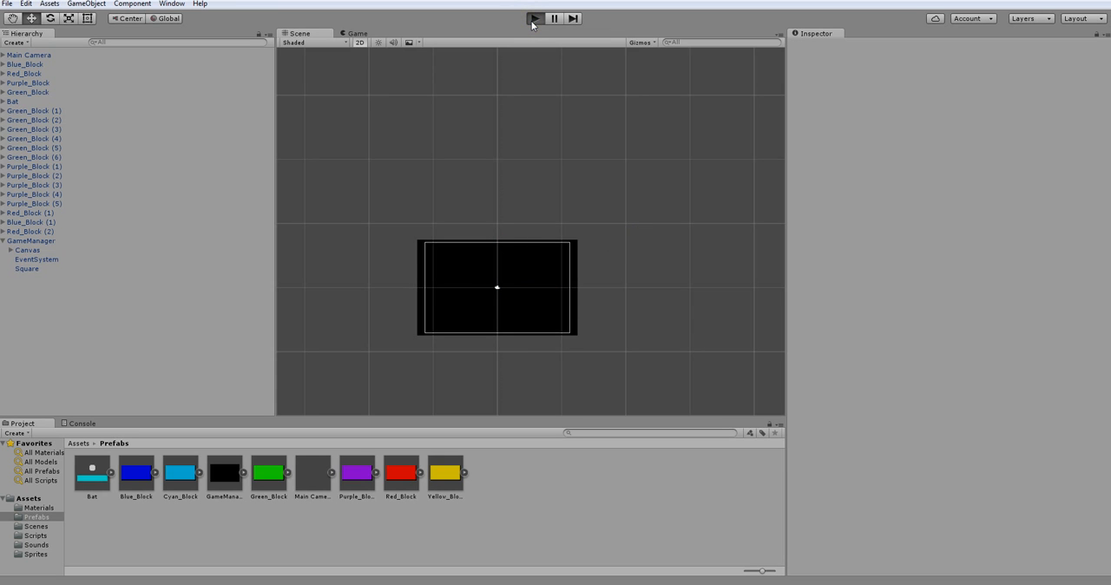
{"action": "left_click", "coordinate": [534, 18]}
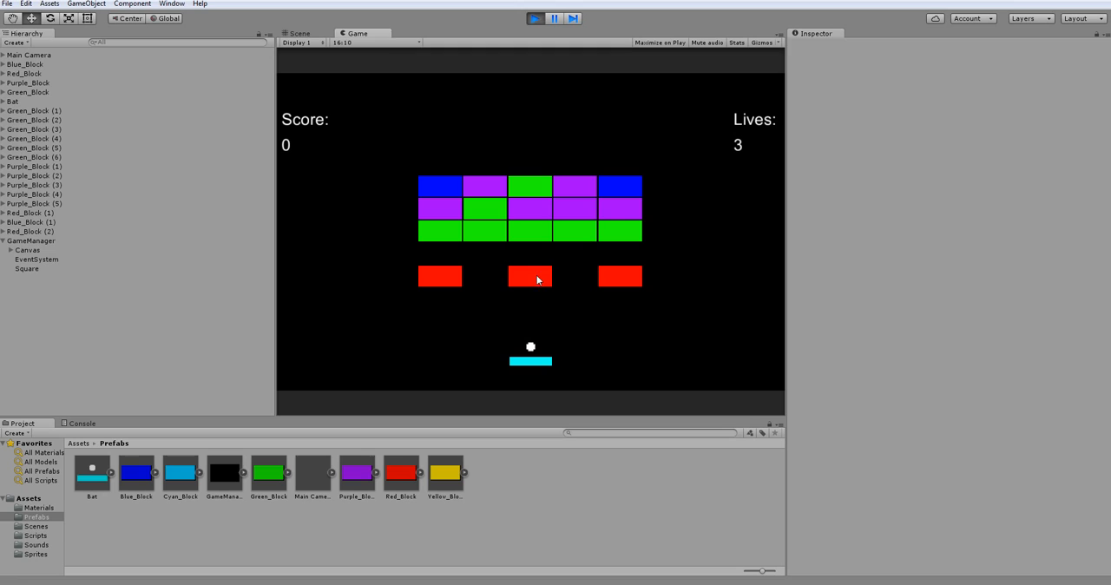
Step: Switch to the scripts and review BatController.cs for the launched_Ball field
{"action": "left_click", "coordinate": [534, 16]}
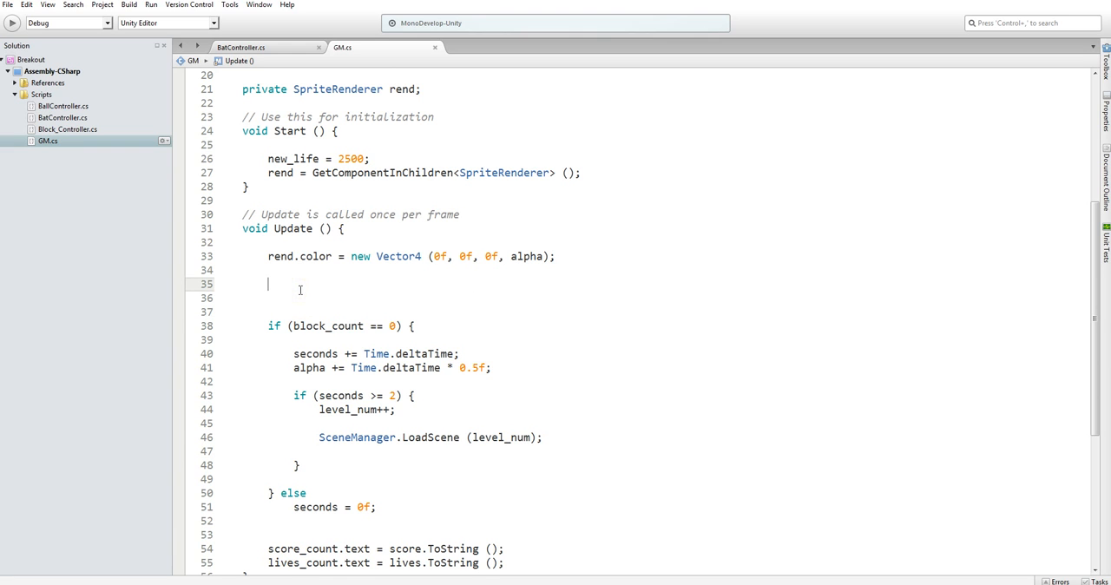
{"action": "left_click", "coordinate": [252, 52]}
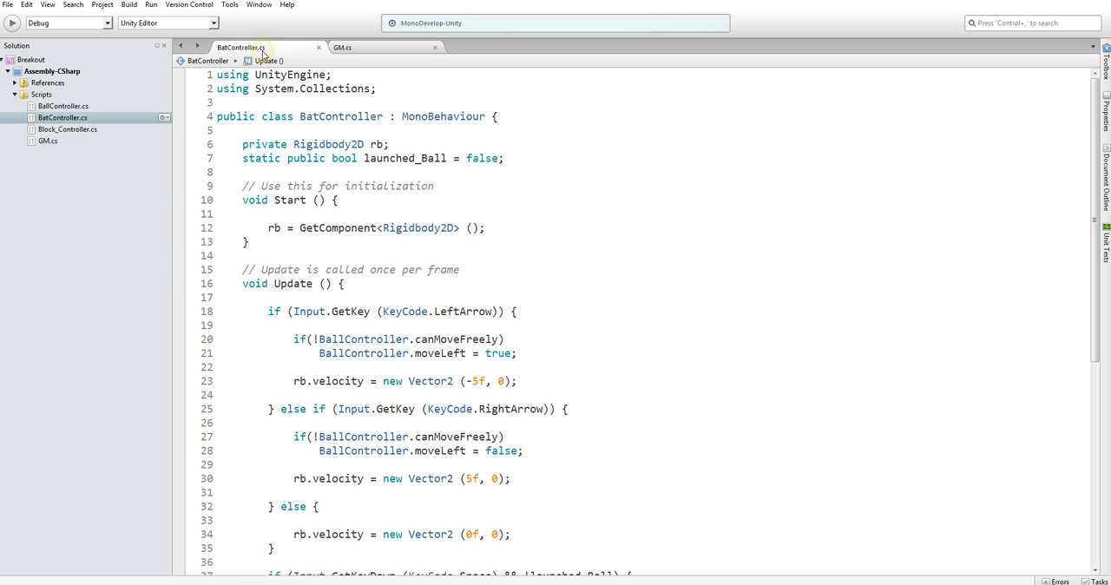
{"action": "scroll", "scroll_direction": "down", "scroll_amount": 3}
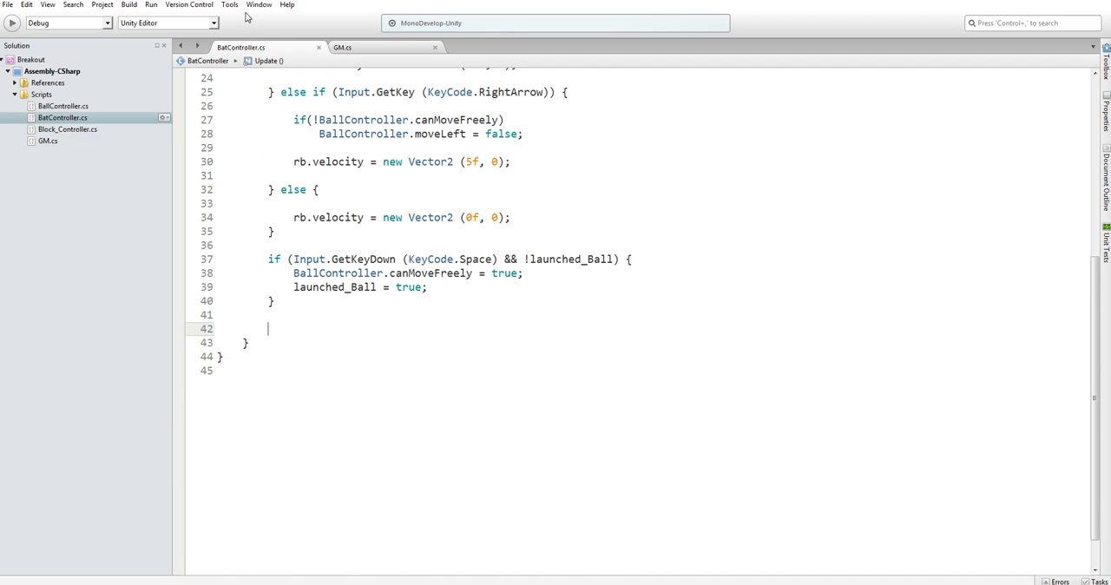
{"action": "scroll", "scroll_direction": "up", "scroll_amount": 3}
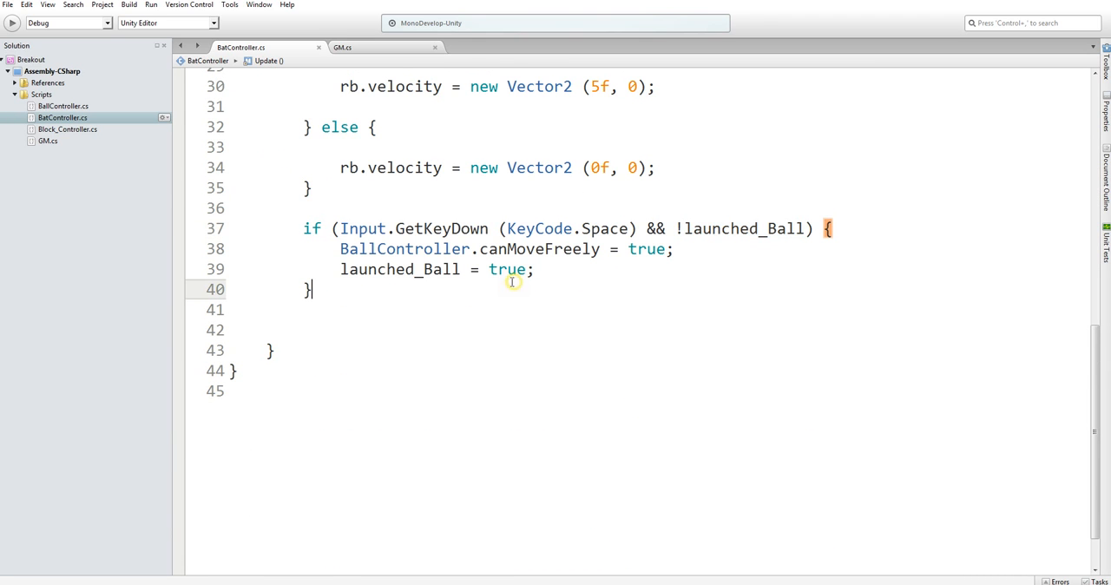
Step: In GM.cs begin a BatController.la reference above SceneManager.LoadScene
{"action": "left_click", "coordinate": [345, 47]}
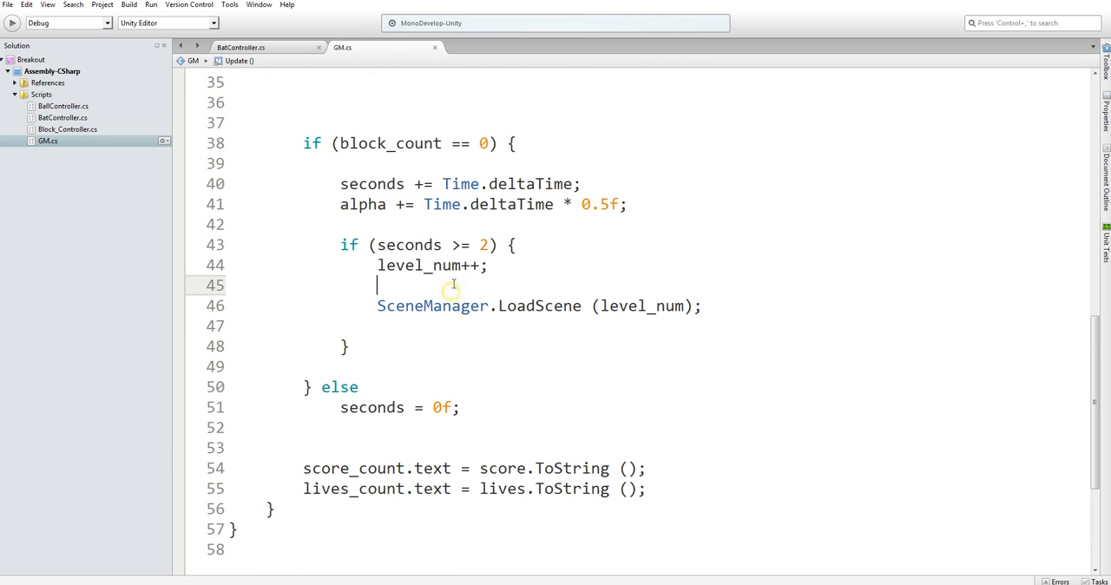
{"action": "type", "text": "BatController"}
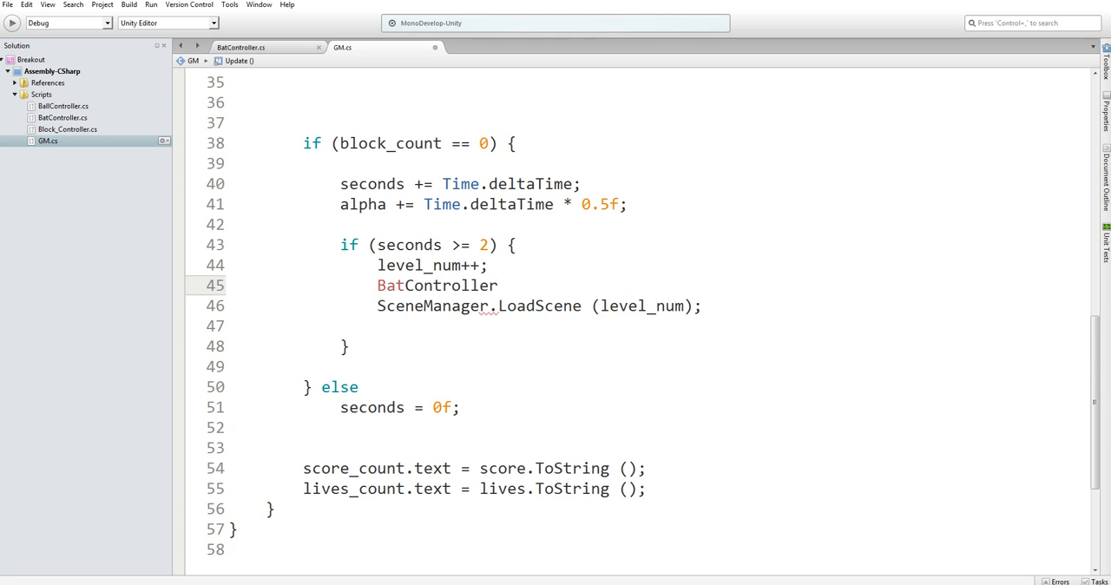
{"action": "type", "text": ".la"}
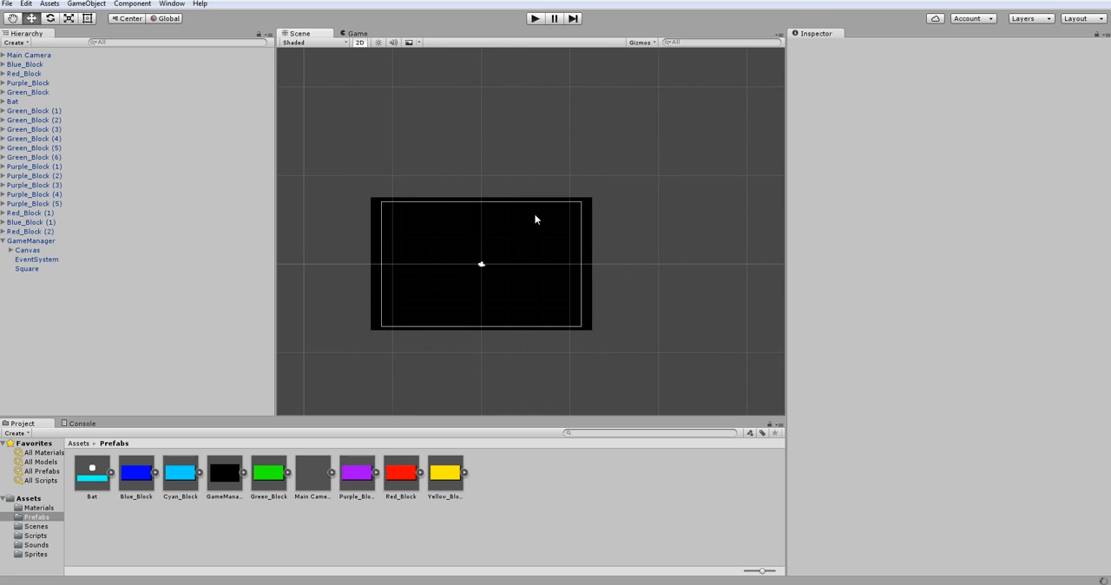
Step: Save the current scene as Level 2 in the Scenes folder
{"action": "left_click_drag", "start_coordinate": [534, 220], "coordinate": [514, 212]}
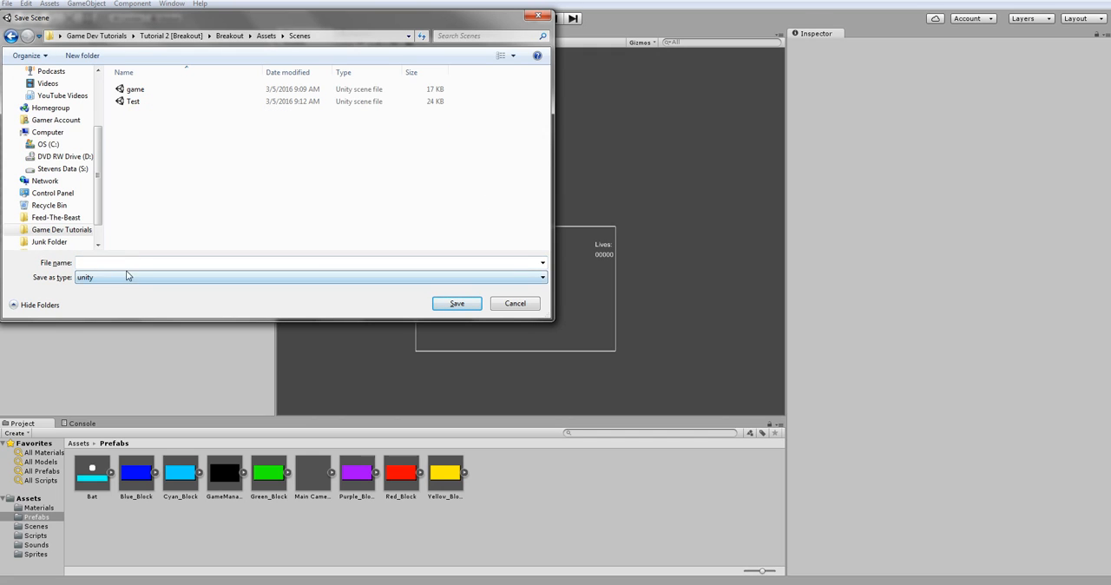
{"action": "type", "text": "Level 3"}
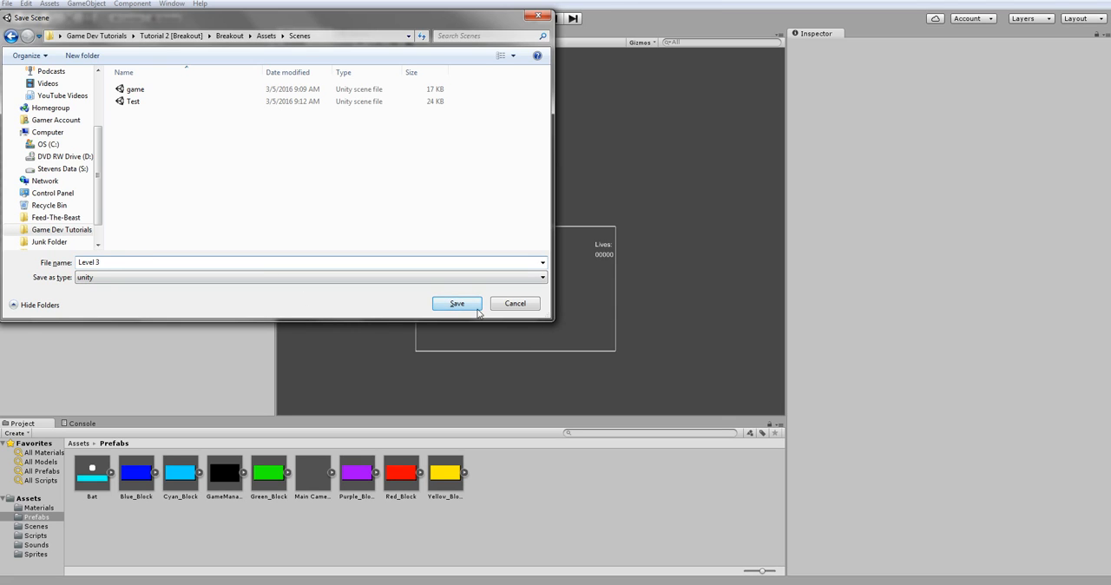
{"action": "left_click", "coordinate": [457, 302]}
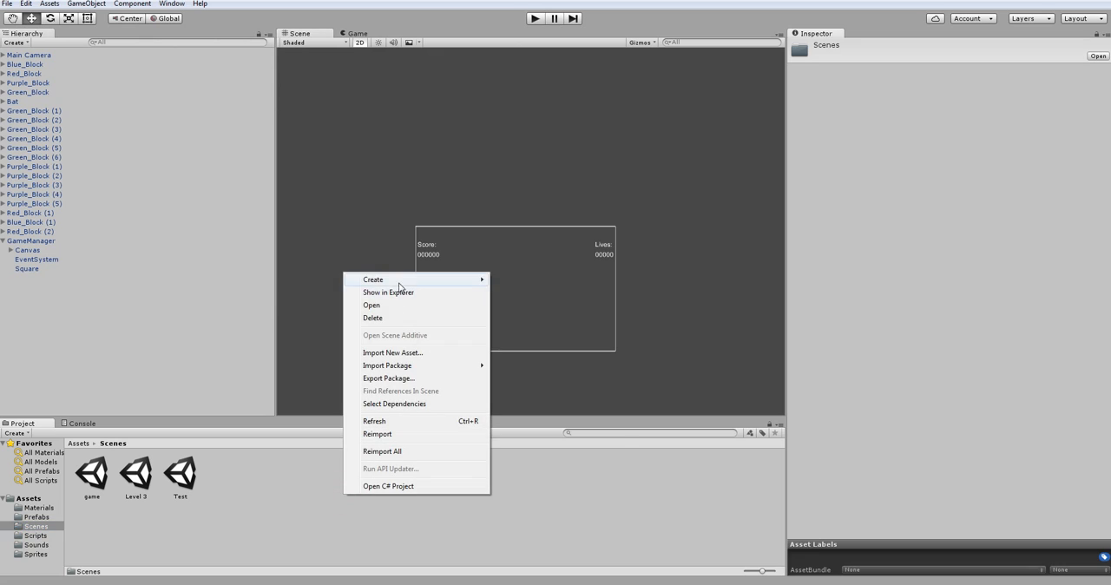
{"action": "mouse_move", "coordinate": [385, 307]}
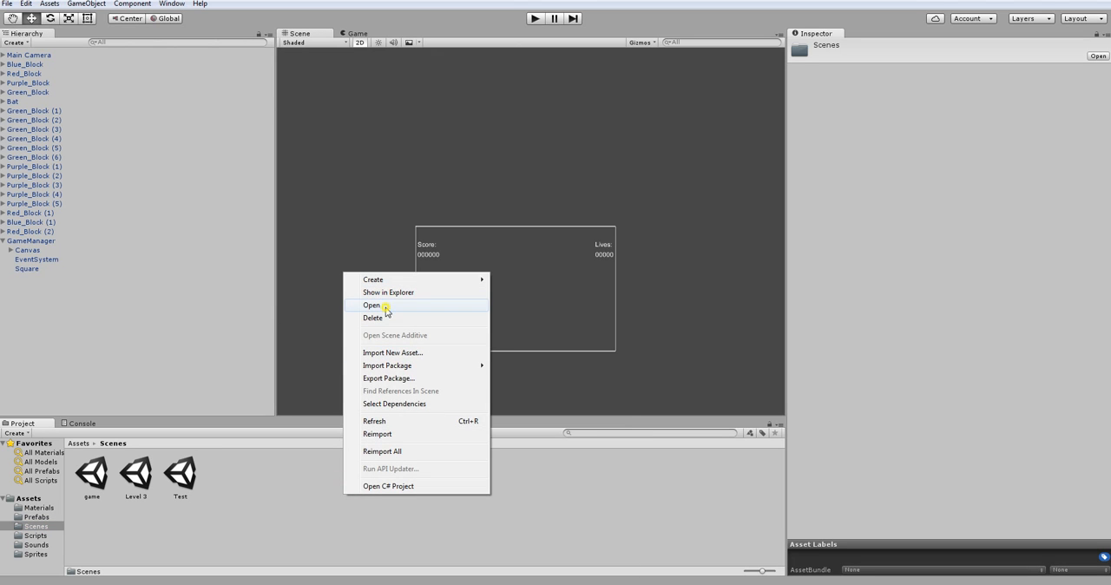
Step: Reveal the Scenes folder in Explorer and rename the game scene file to Level 1
{"action": "left_click", "coordinate": [371, 306]}
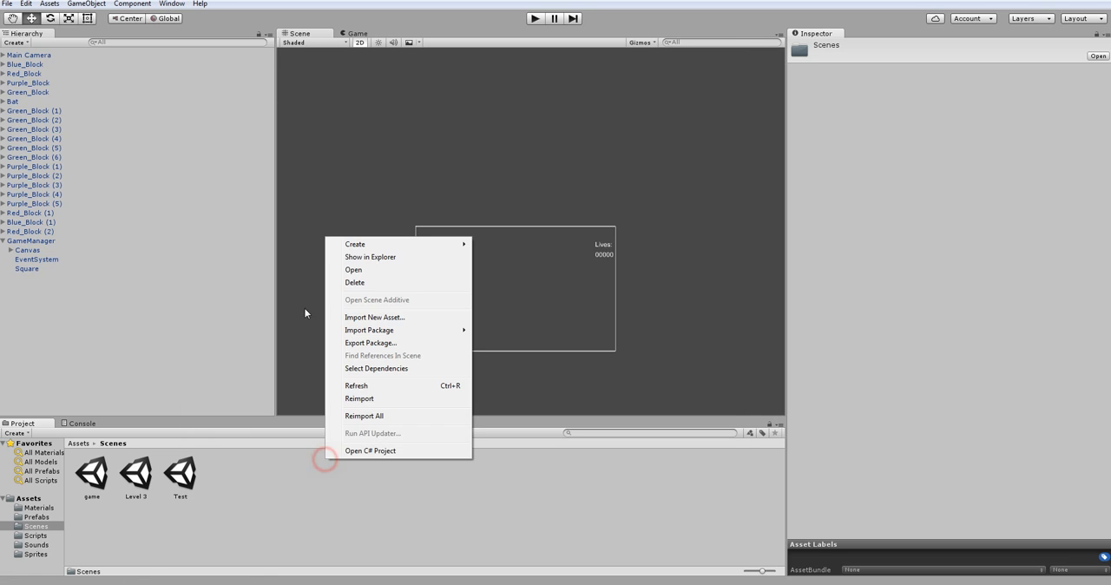
{"action": "left_click", "coordinate": [371, 256]}
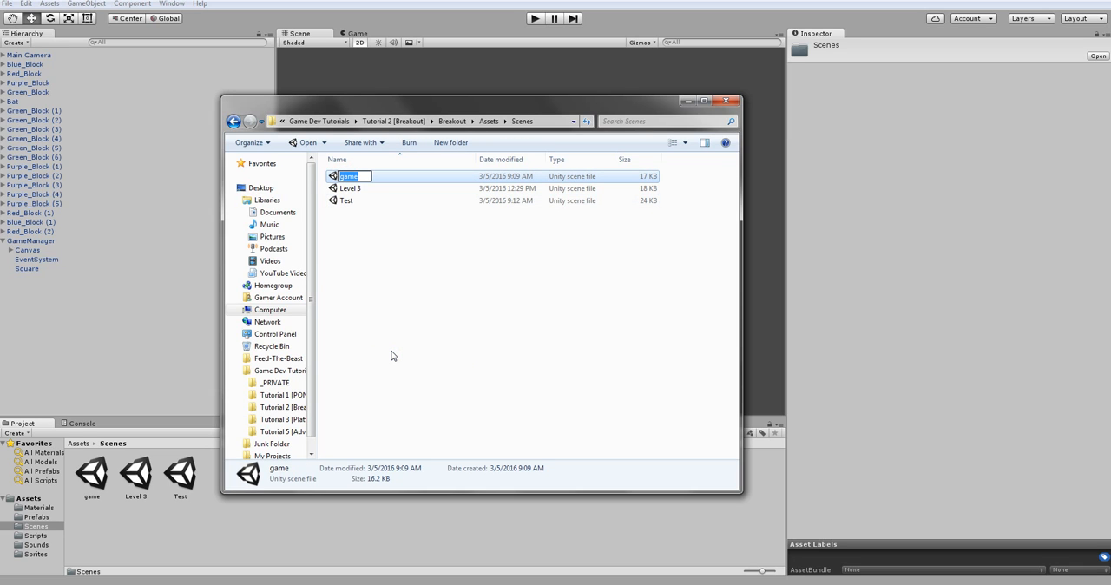
{"action": "type", "text": "Level"}
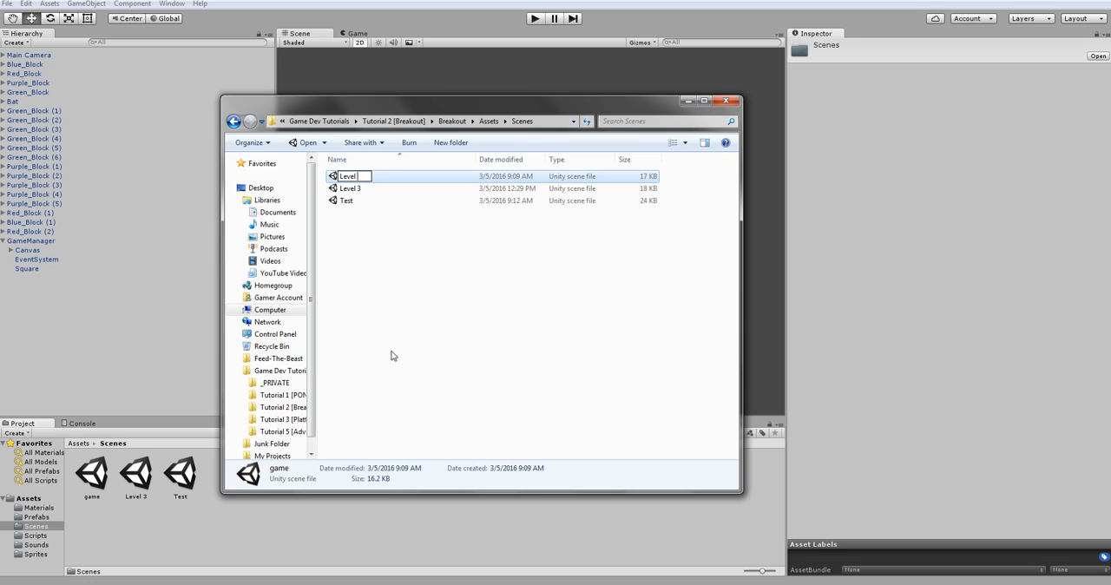
{"action": "left_click", "coordinate": [347, 201]}
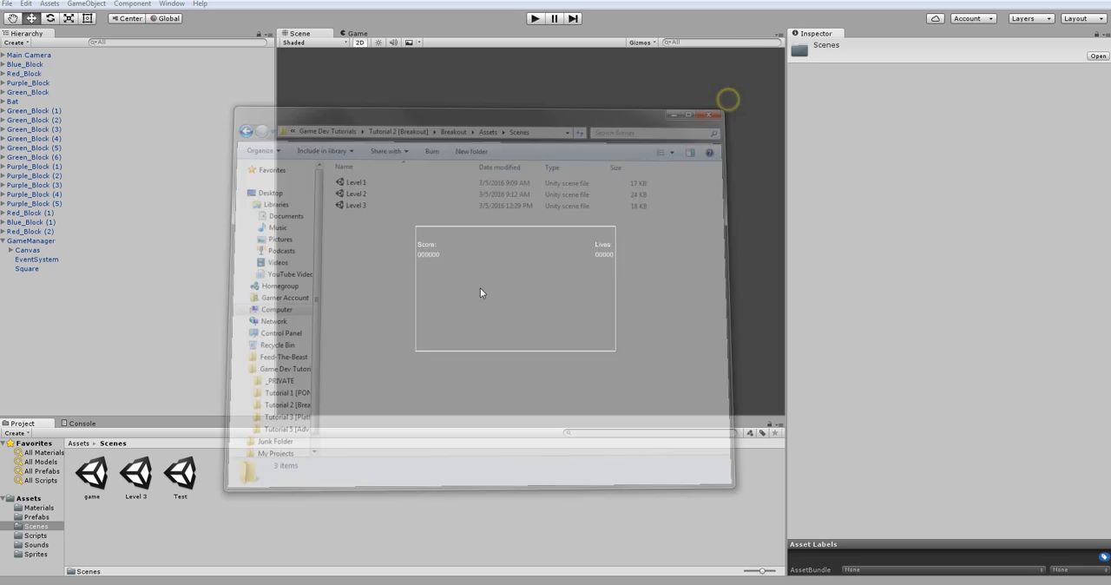
{"action": "left_click", "coordinate": [715, 125]}
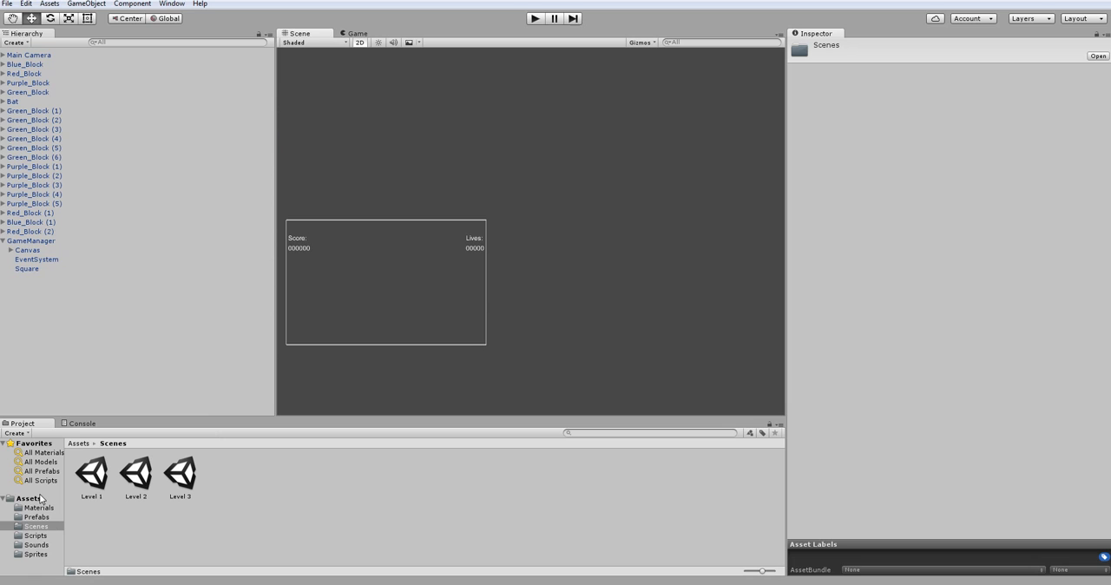
Step: Create a fresh empty scene from the File menu
{"action": "left_click", "coordinate": [7, 4]}
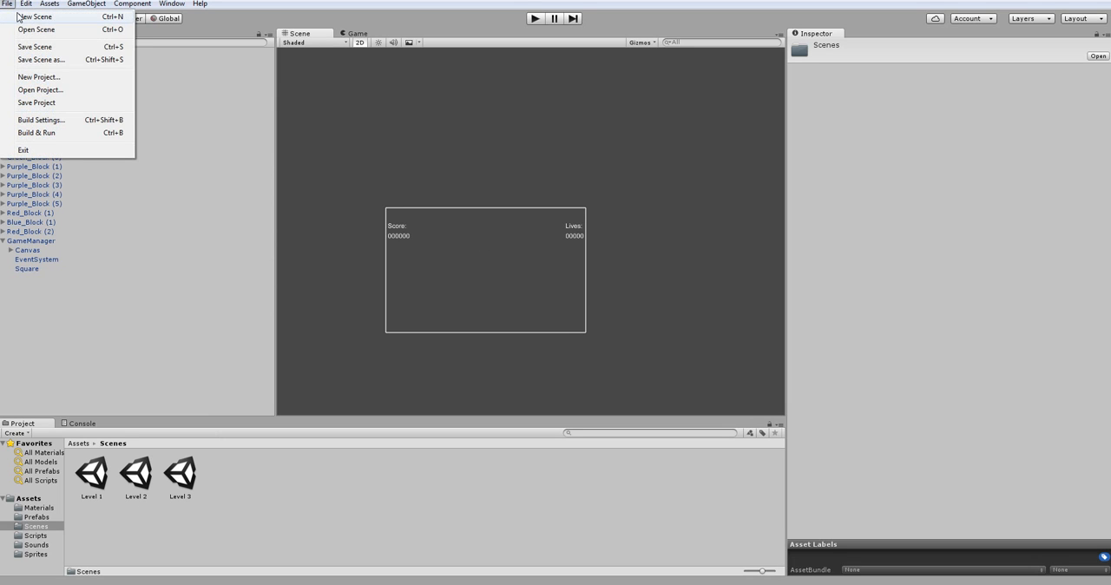
{"action": "left_click", "coordinate": [31, 17]}
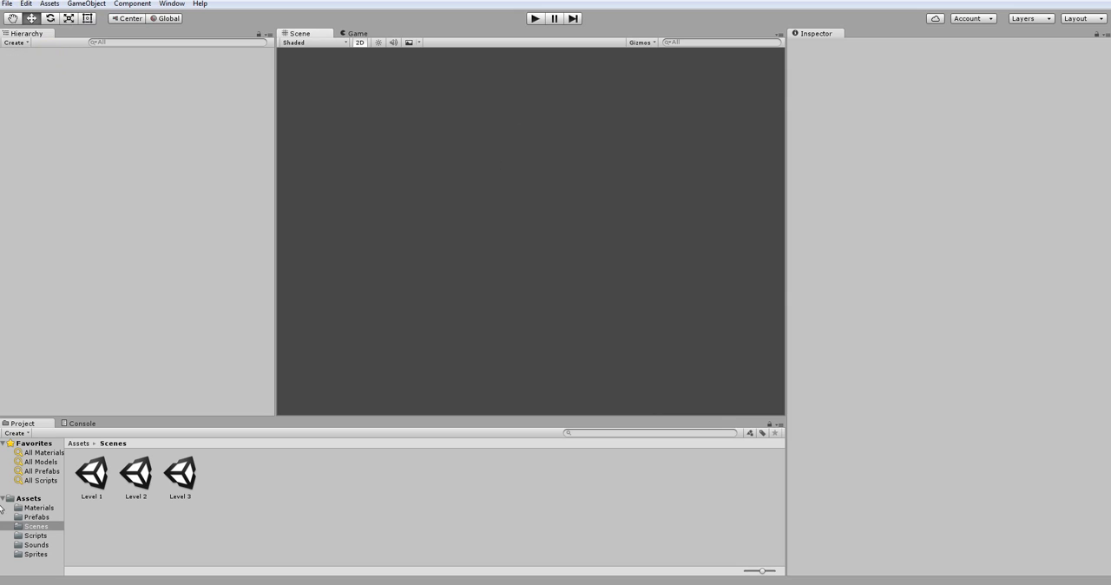
{"action": "left_click", "coordinate": [36, 517]}
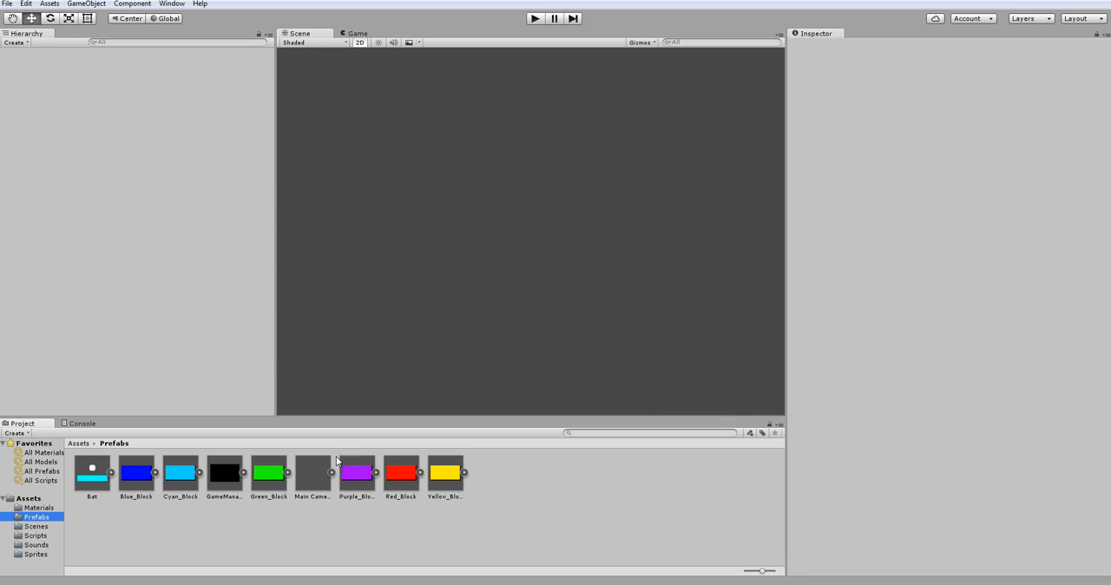
Step: Save the new scene into the Scenes folder under the name GameObj
{"action": "left_click", "coordinate": [314, 472]}
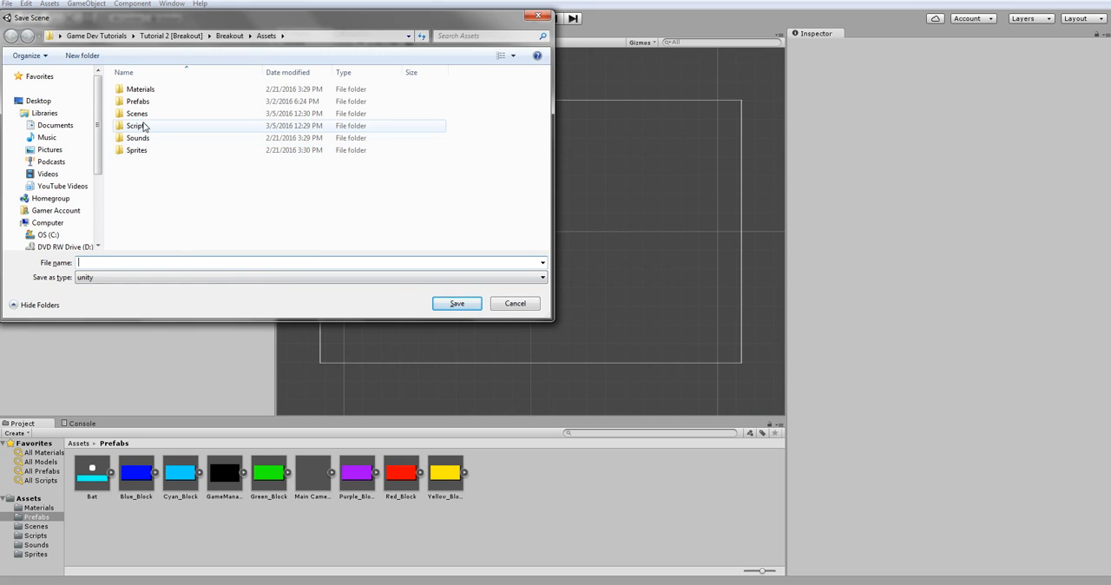
{"action": "double_click", "coordinate": [135, 113]}
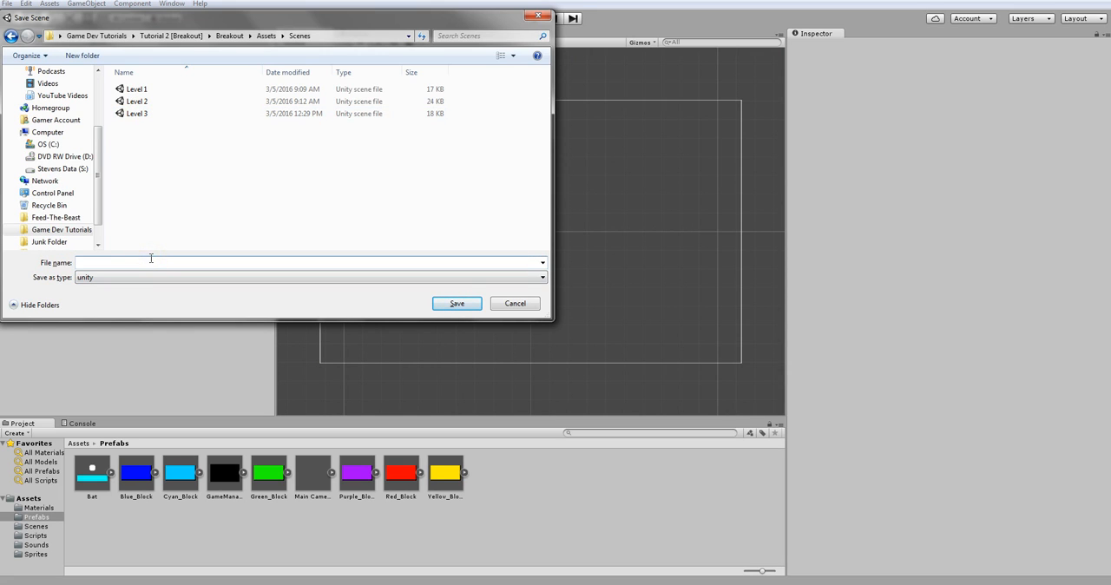
{"action": "type", "text": "GameObj"}
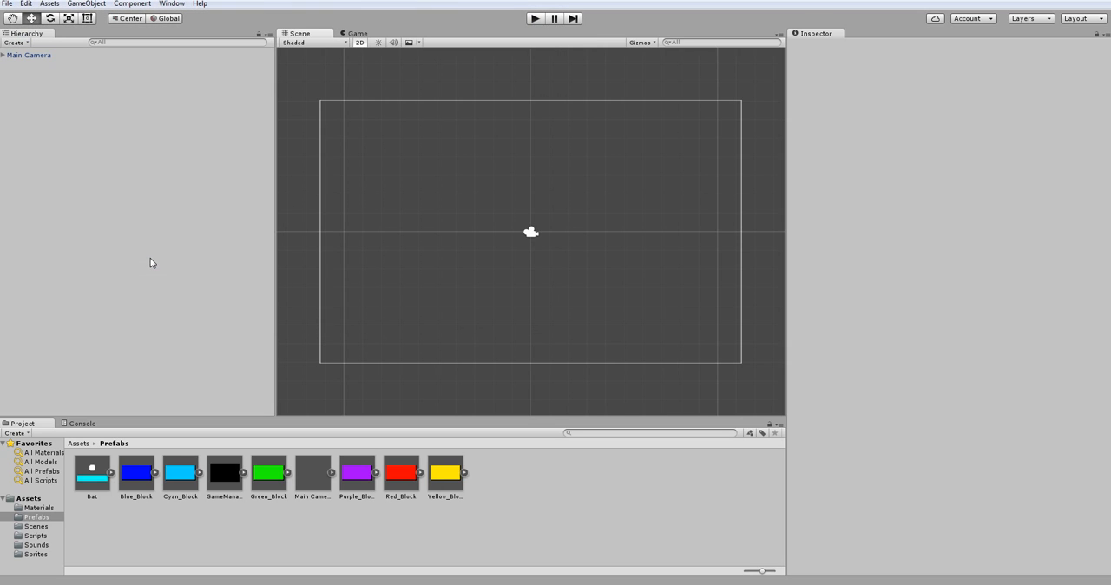
{"action": "mouse_move", "coordinate": [496, 215]}
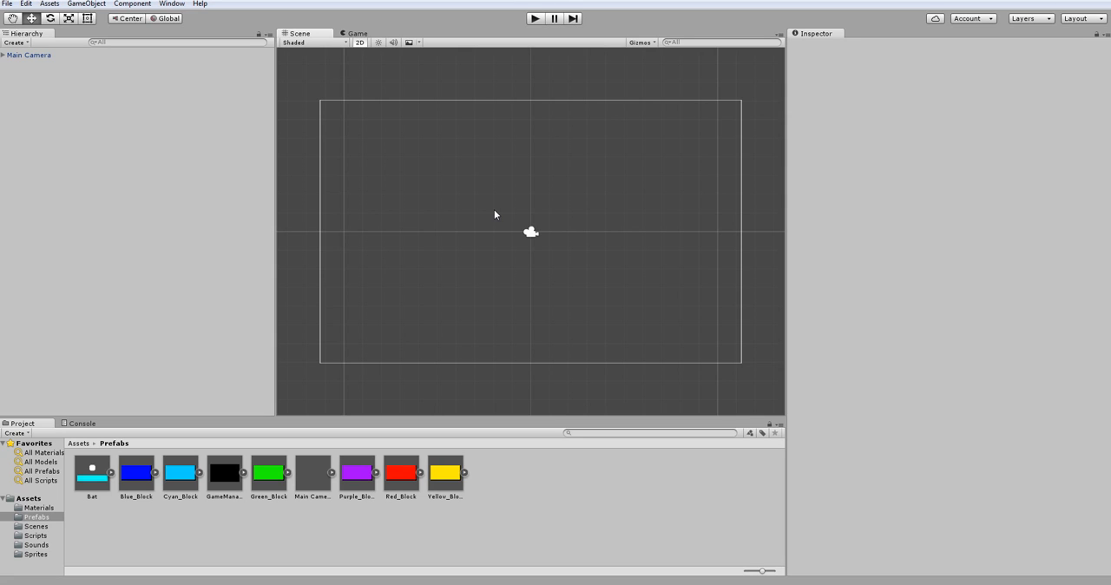
{"action": "mouse_move", "coordinate": [423, 192]}
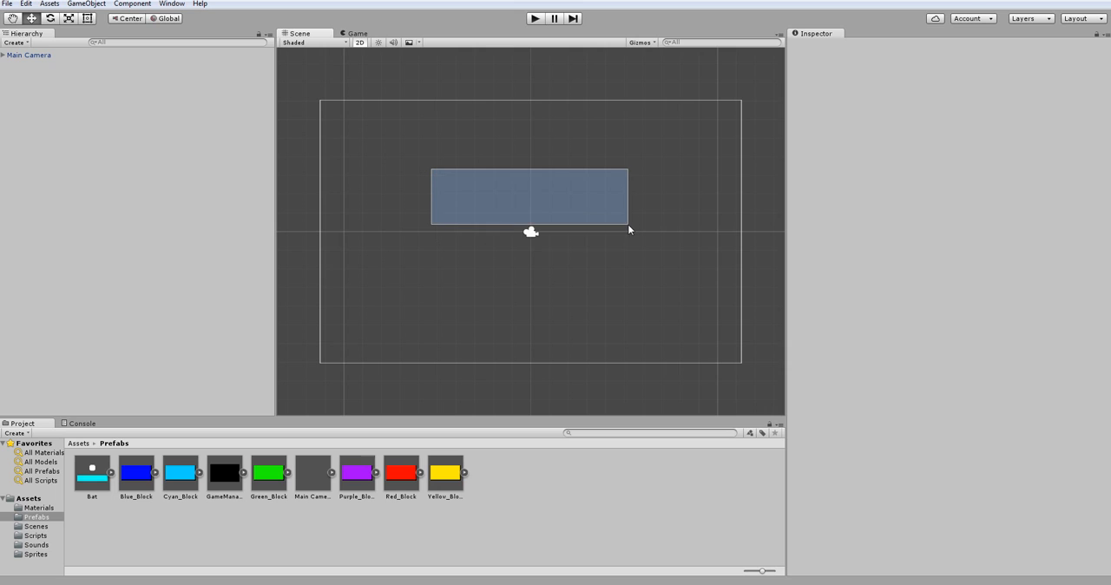
{"action": "left_click_drag", "start_coordinate": [529, 194], "coordinate": [535, 137]}
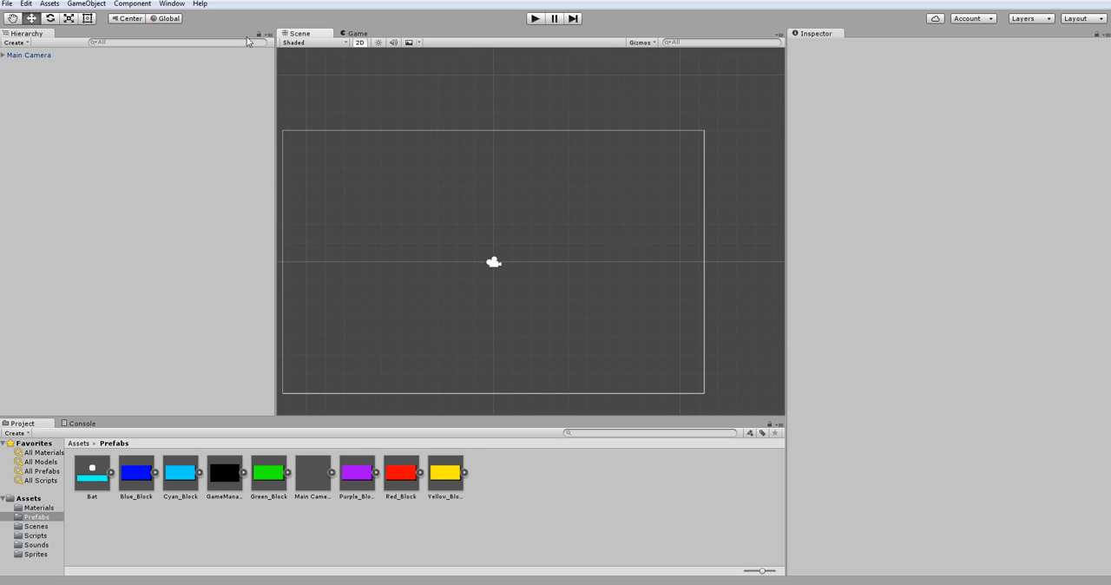
{"action": "mouse_move", "coordinate": [503, 108]}
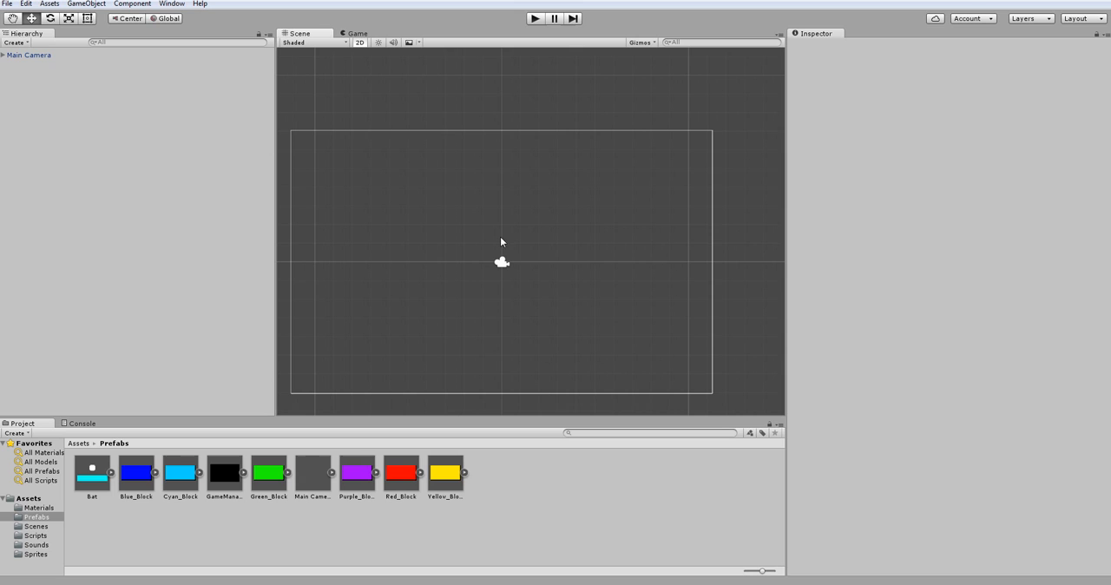
{"action": "right_click", "coordinate": [40, 246]}
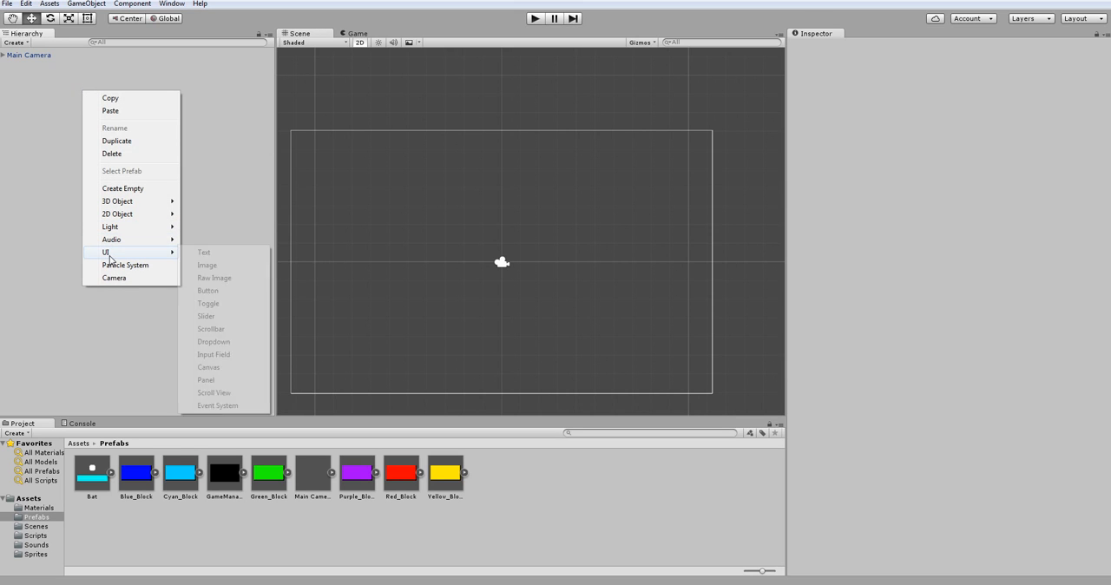
Step: Add a UI Text with Canvas and EventSystem, set the Canvas to Screen Space - Camera on Main Camera
{"action": "left_click", "coordinate": [205, 251]}
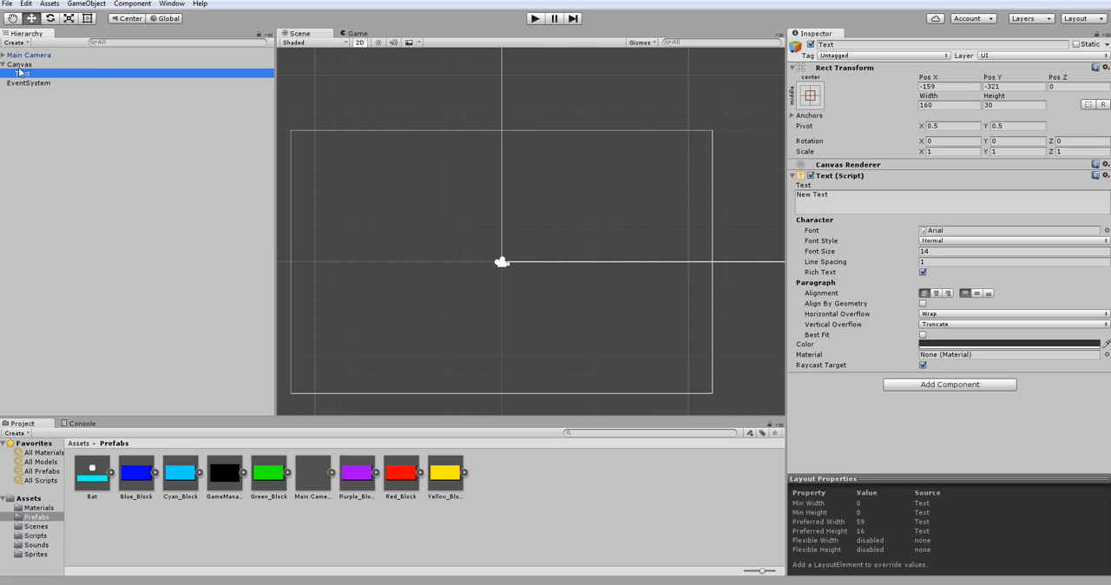
{"action": "left_click", "coordinate": [21, 64]}
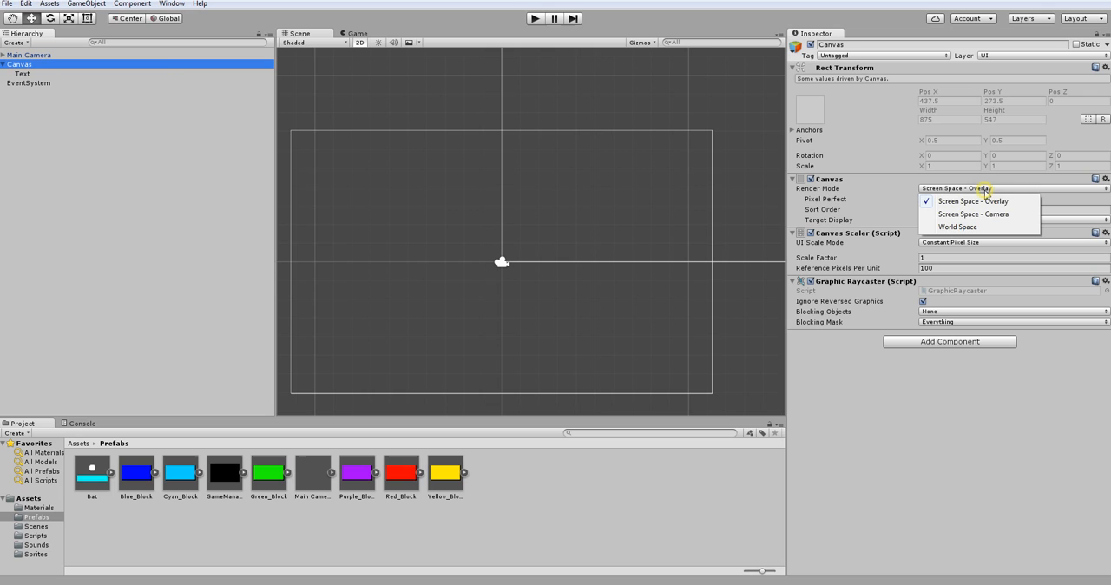
{"action": "left_click", "coordinate": [958, 226]}
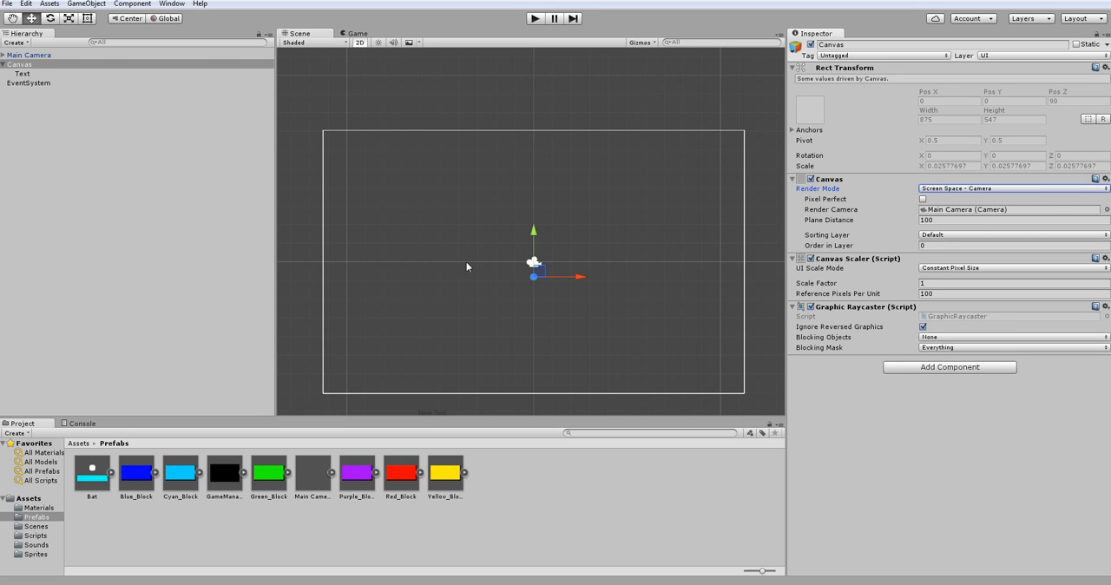
{"action": "left_click", "coordinate": [27, 73]}
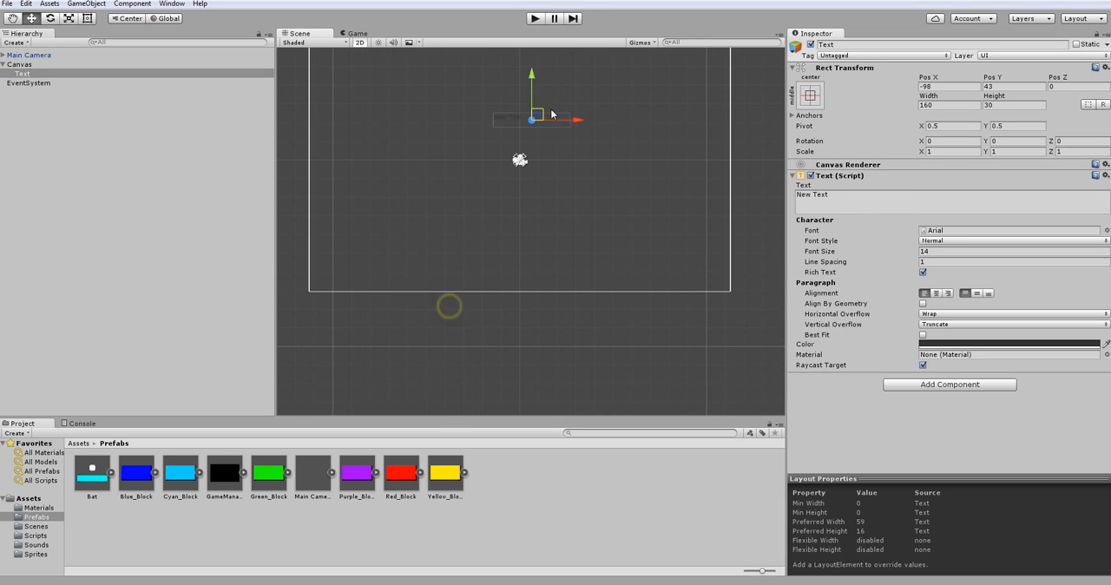
Step: Move the text toward the top of the canvas and set its label to Game Over
{"action": "left_click_drag", "start_coordinate": [531, 118], "coordinate": [528, 227]}
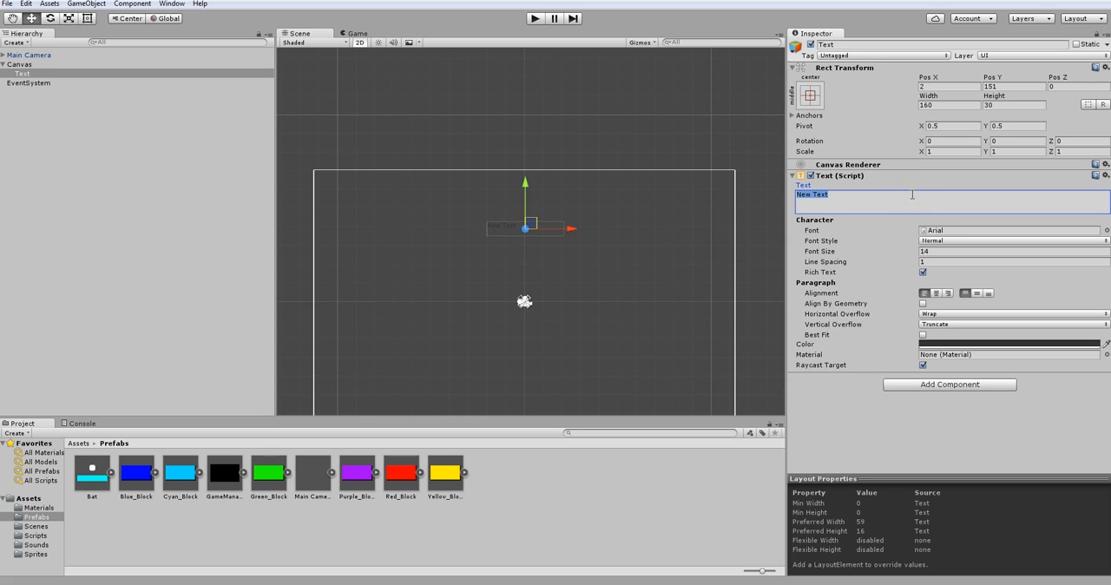
{"action": "type", "text": "Game Ob"}
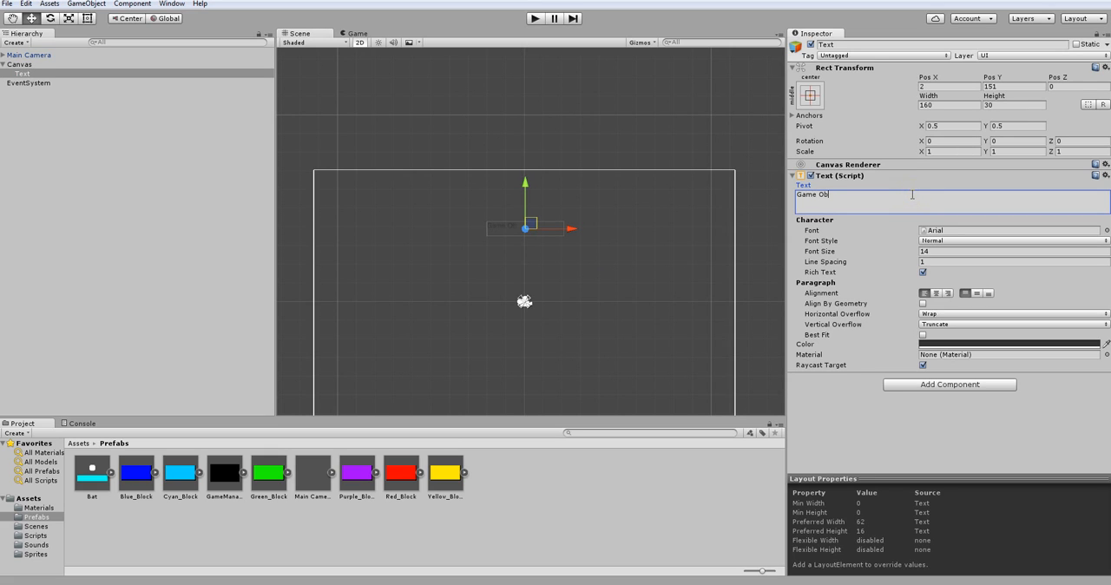
{"action": "key", "text": "Backspace"}
{"action": "type", "text": "62"}
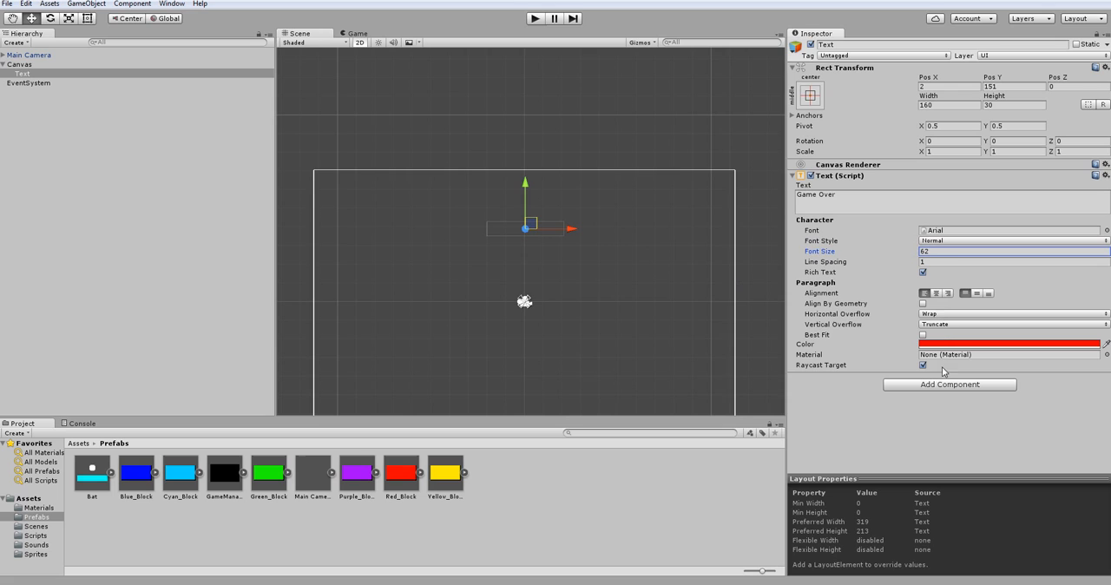
Step: Set both overflows to Overflow, font size 110, and shift the title left to centre it
{"action": "left_click", "coordinate": [1010, 312]}
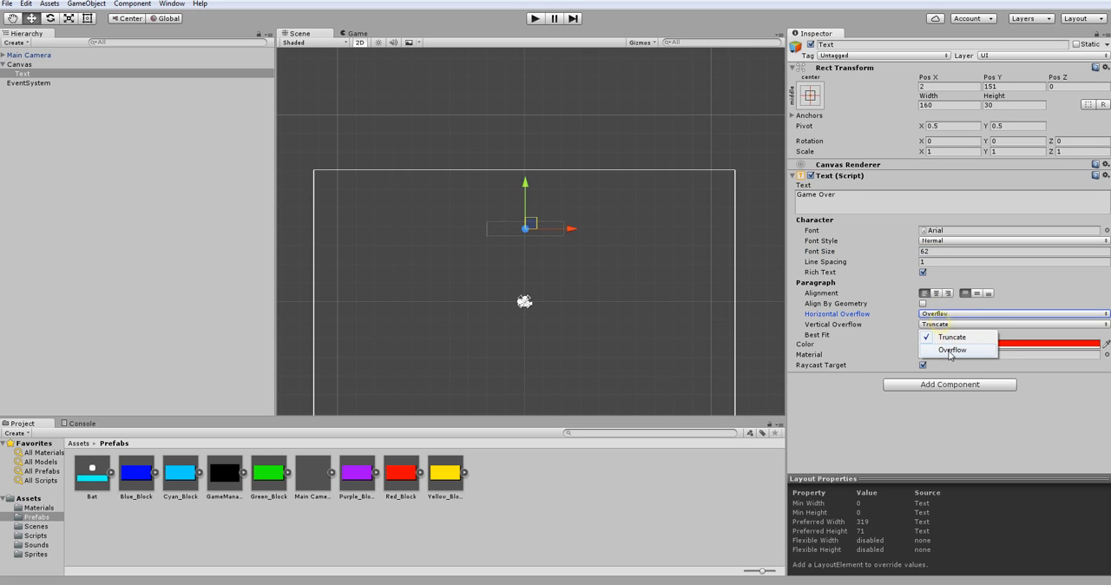
{"action": "left_click", "coordinate": [951, 350]}
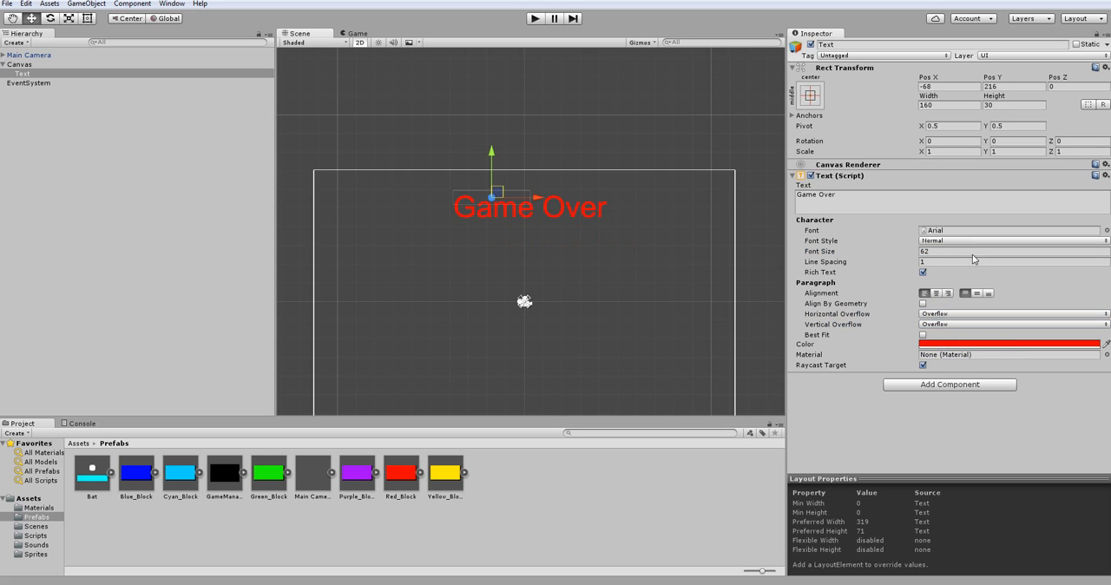
{"action": "type", "text": "110"}
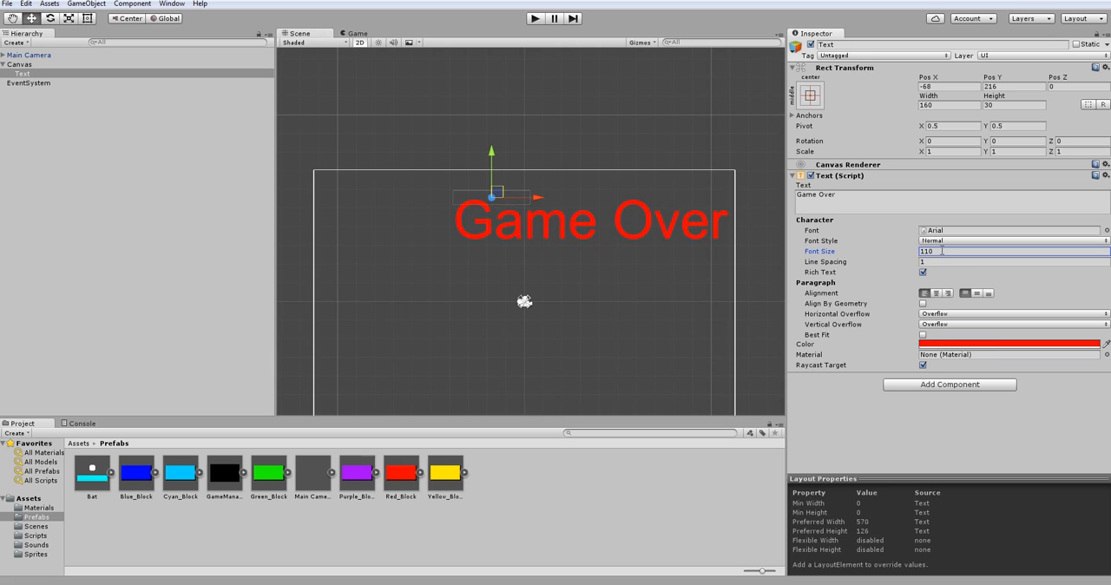
{"action": "left_click_drag", "start_coordinate": [510, 194], "coordinate": [433, 198]}
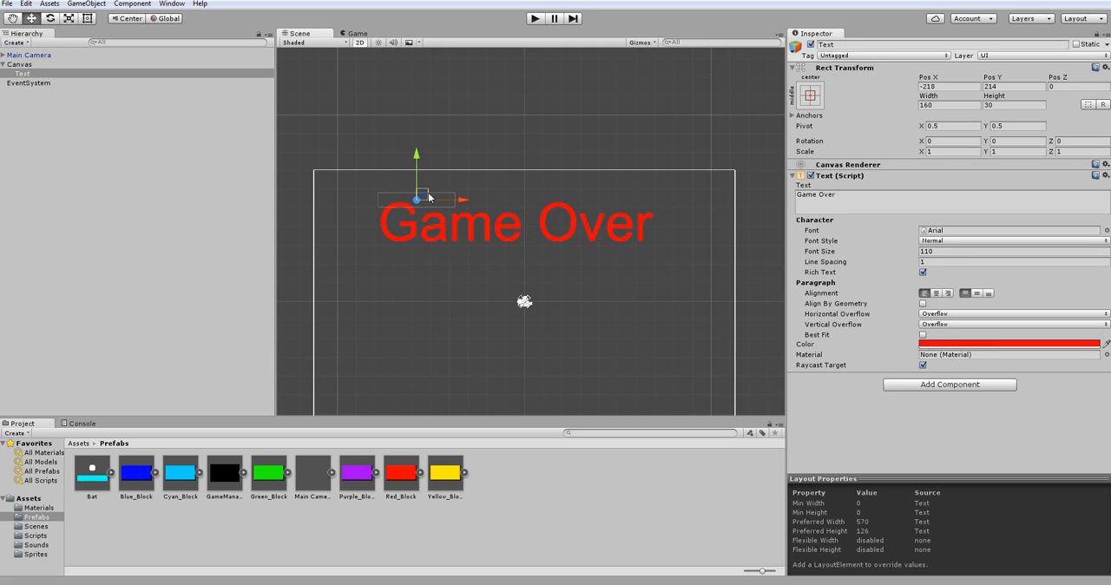
{"action": "left_click", "coordinate": [361, 33]}
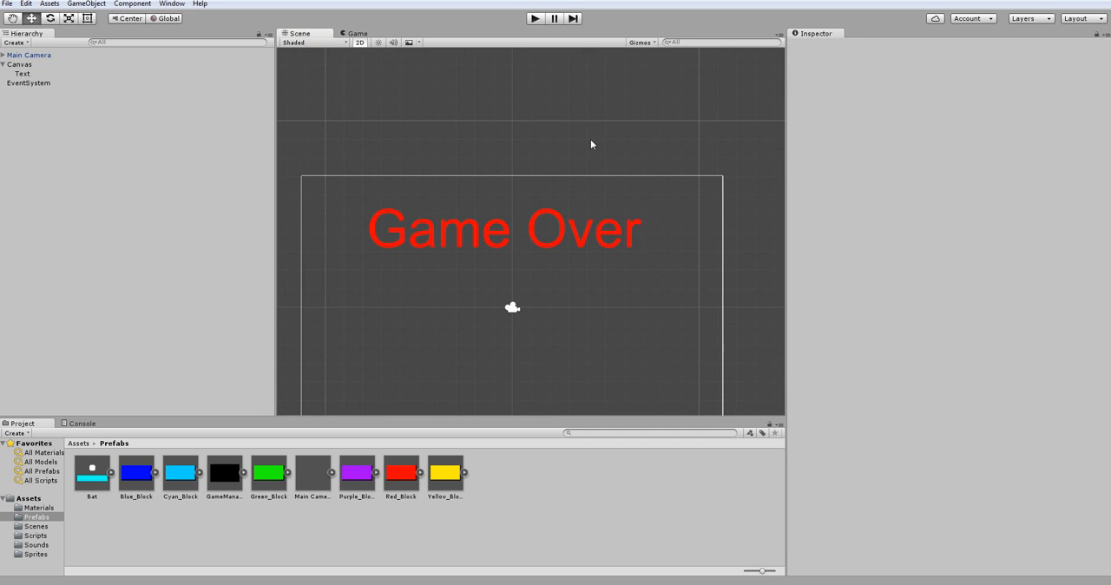
Step: Add a UI Button near the canvas bottom and name it Play Again
{"action": "right_click", "coordinate": [19, 64]}
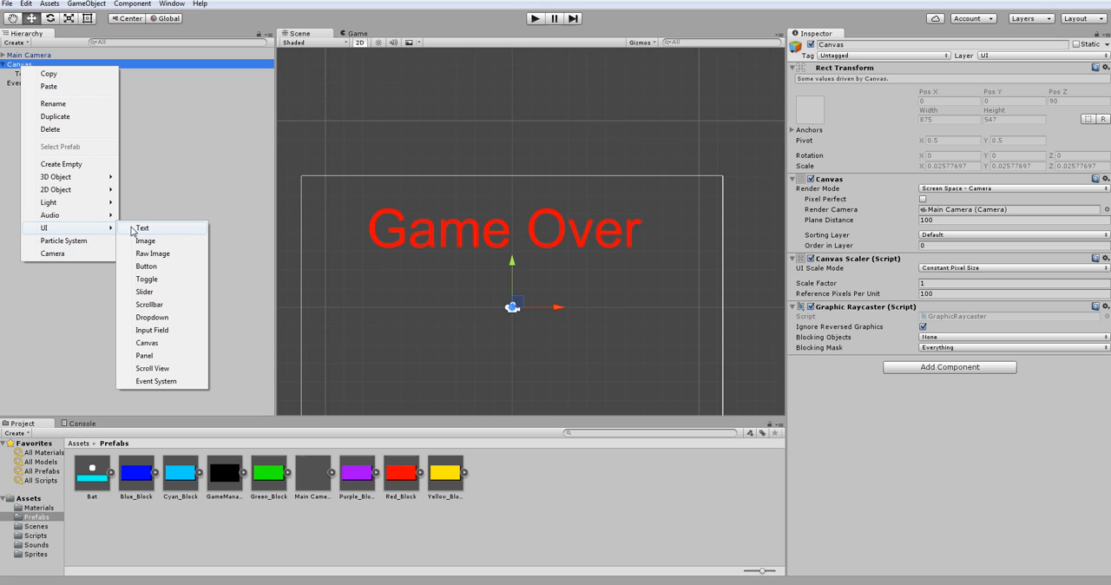
{"action": "left_click", "coordinate": [145, 265]}
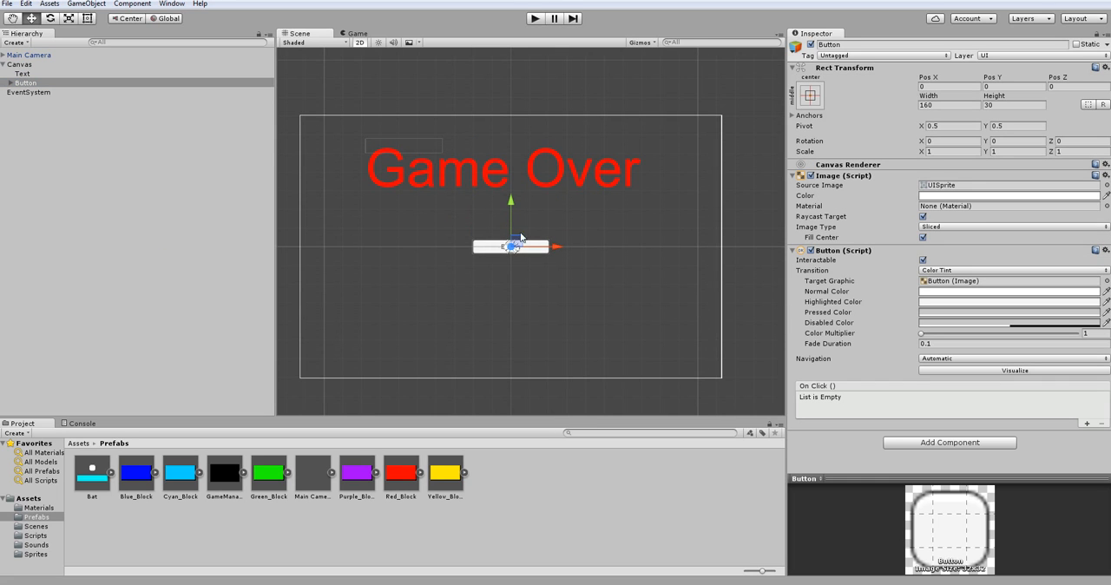
{"action": "left_click_drag", "start_coordinate": [510, 247], "coordinate": [510, 349]}
{"action": "type", "text": "Quit"}
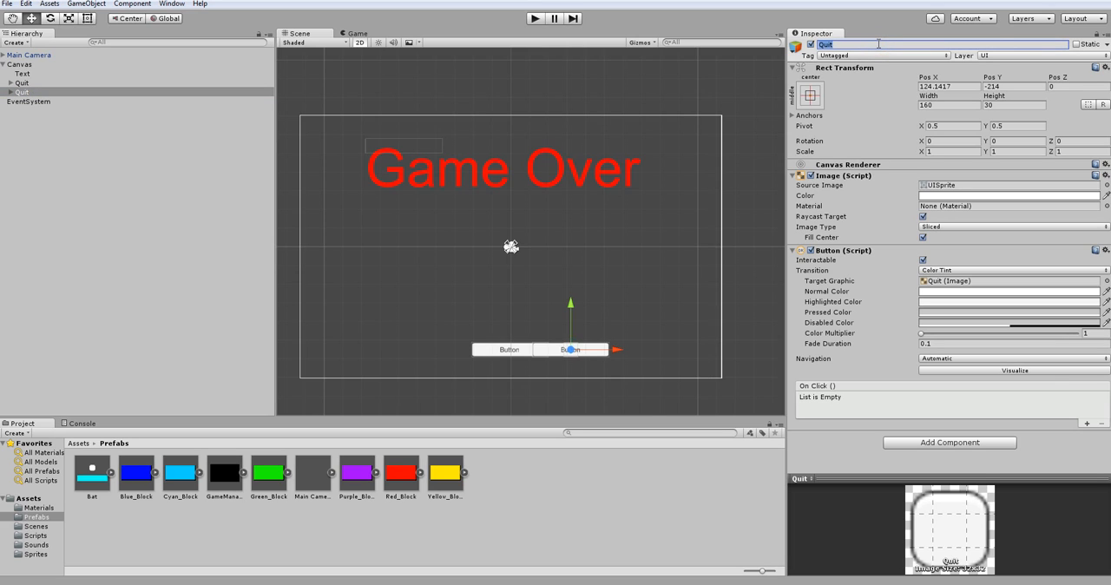
{"action": "type", "text": "Play Again"}
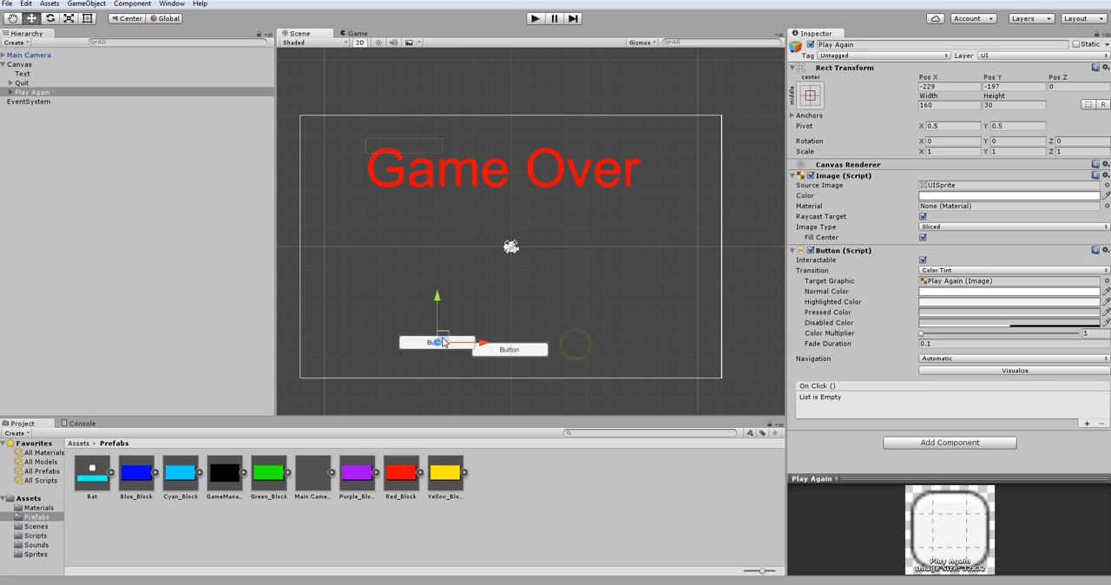
{"action": "left_click", "coordinate": [21, 83]}
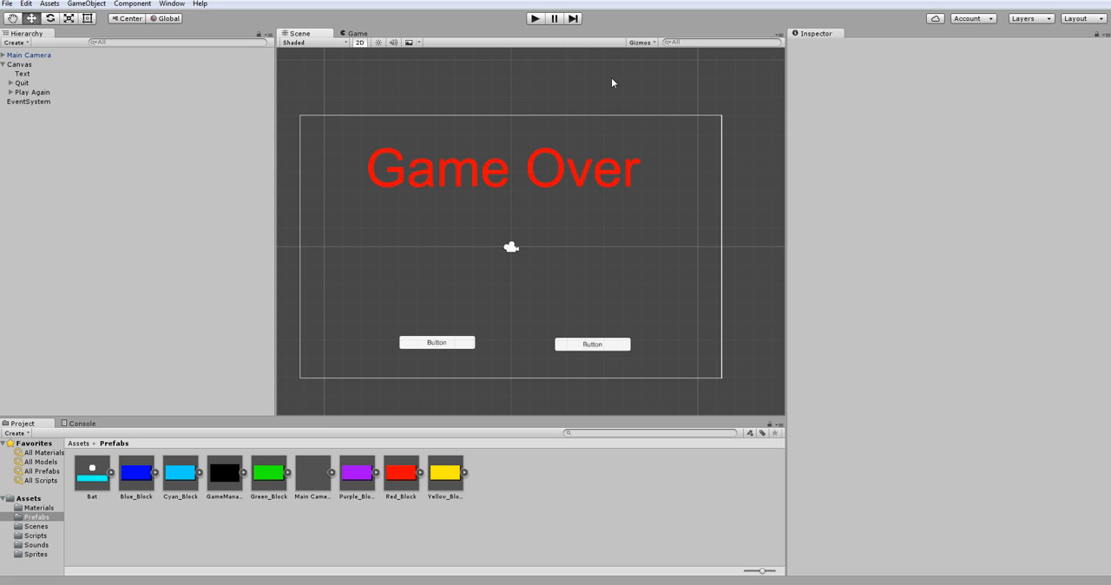
{"action": "mouse_move", "coordinate": [493, 156]}
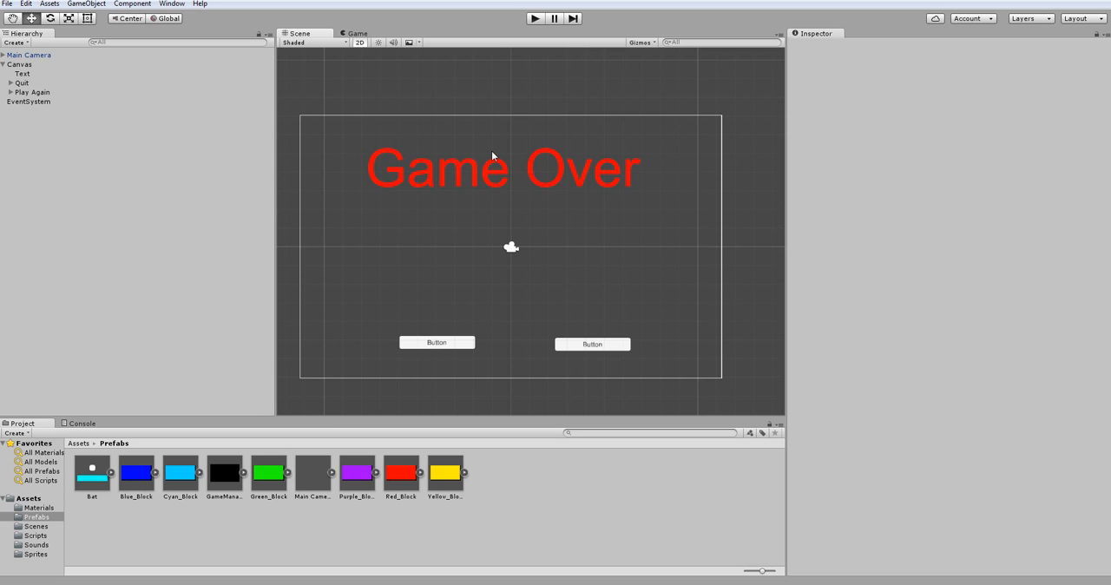
{"action": "mouse_move", "coordinate": [644, 216]}
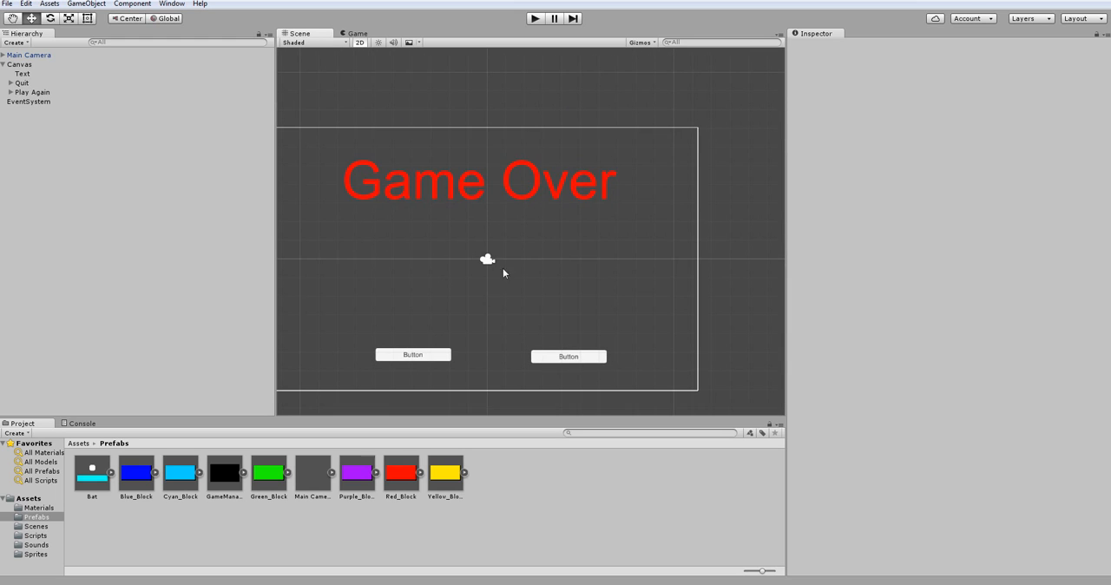
Step: Select the Play Again button and then the second button to be named Quit
{"action": "left_click", "coordinate": [35, 92]}
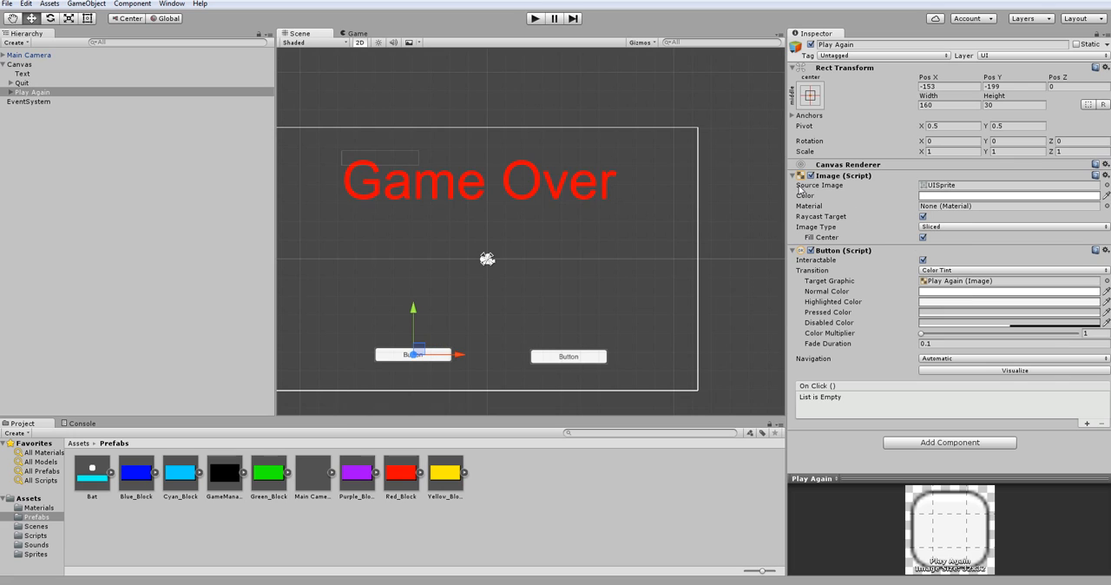
{"action": "left_click", "coordinate": [34, 92]}
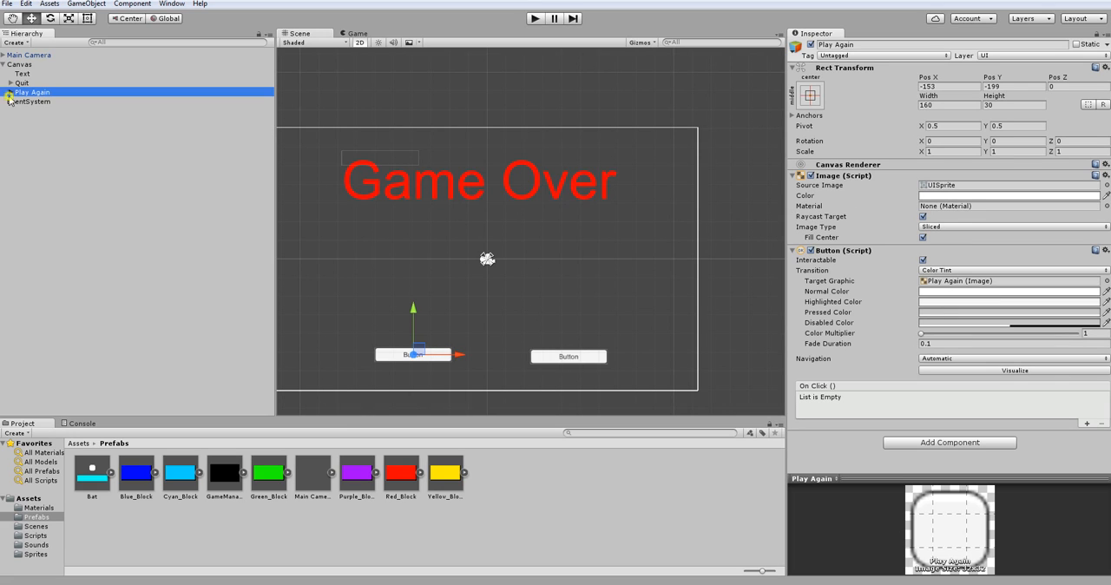
{"action": "left_click", "coordinate": [21, 84]}
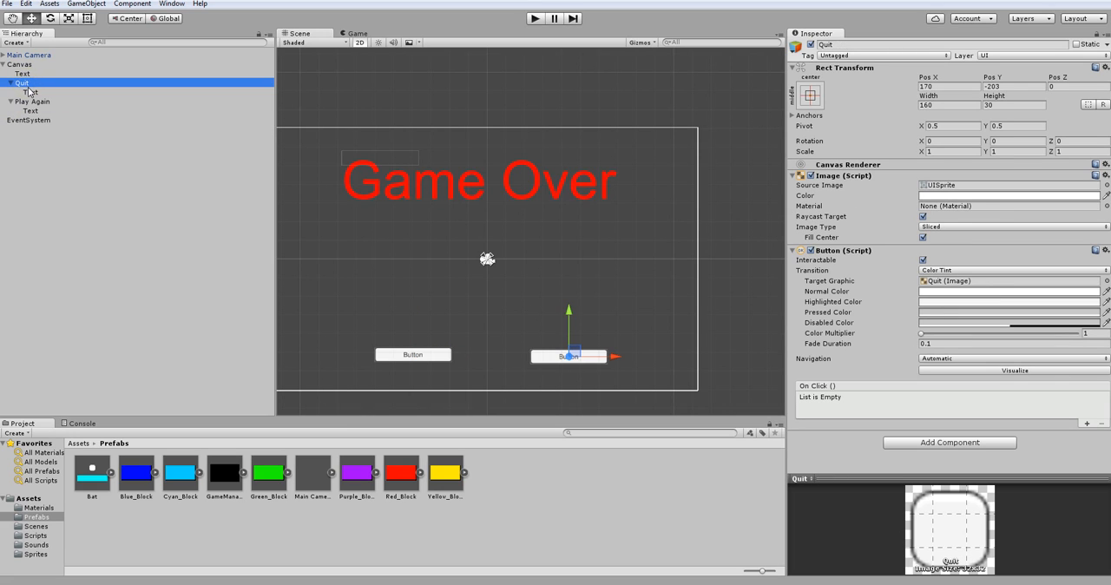
Step: Set the buttons' child Text labels to Play Again and Quit and preview them in the Game view
{"action": "left_click", "coordinate": [33, 91]}
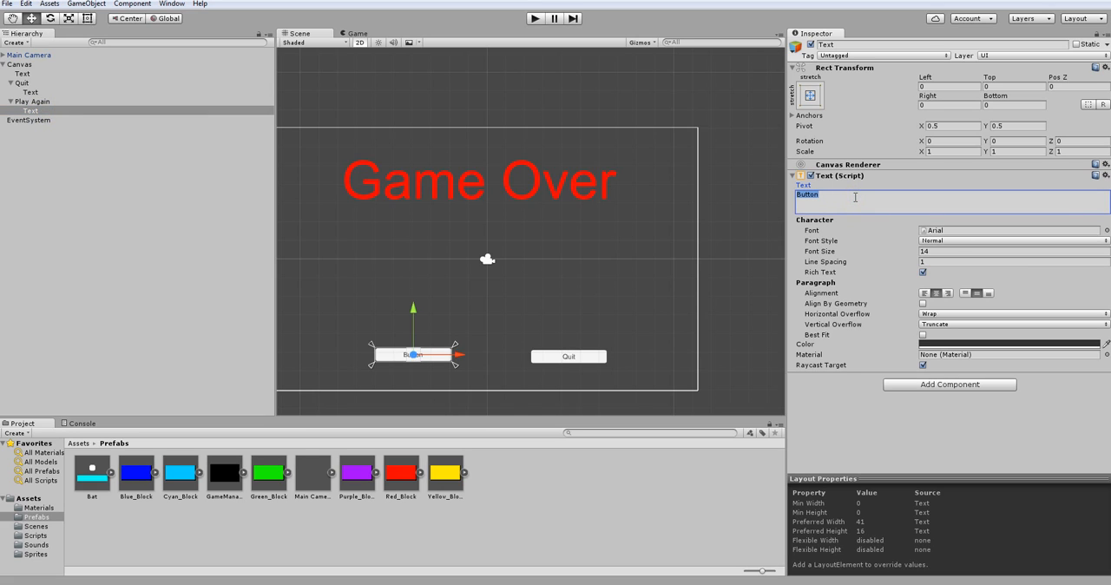
{"action": "type", "text": "Play Again"}
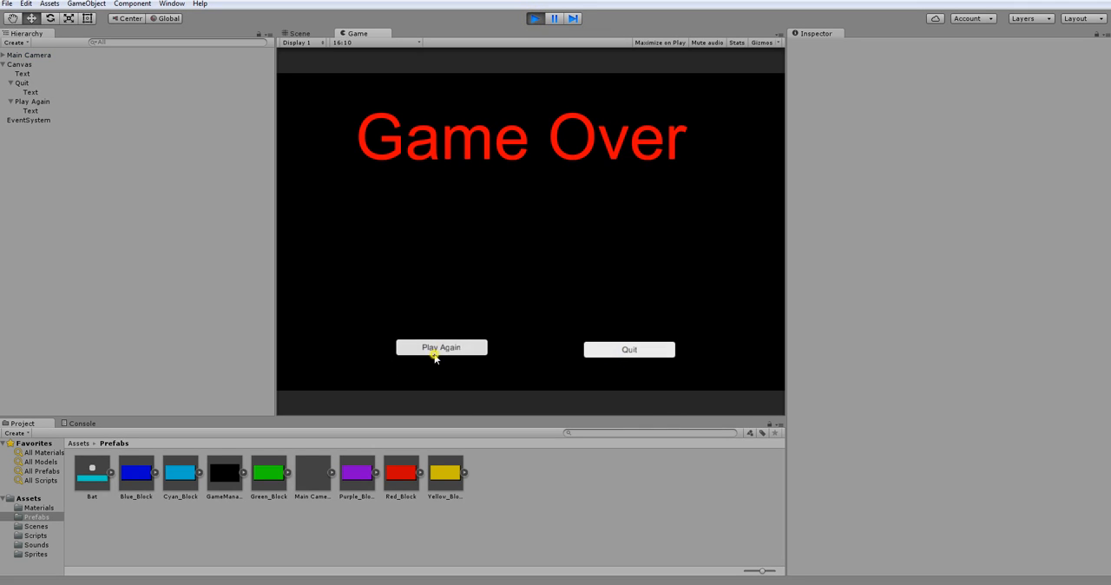
{"action": "left_click", "coordinate": [537, 18]}
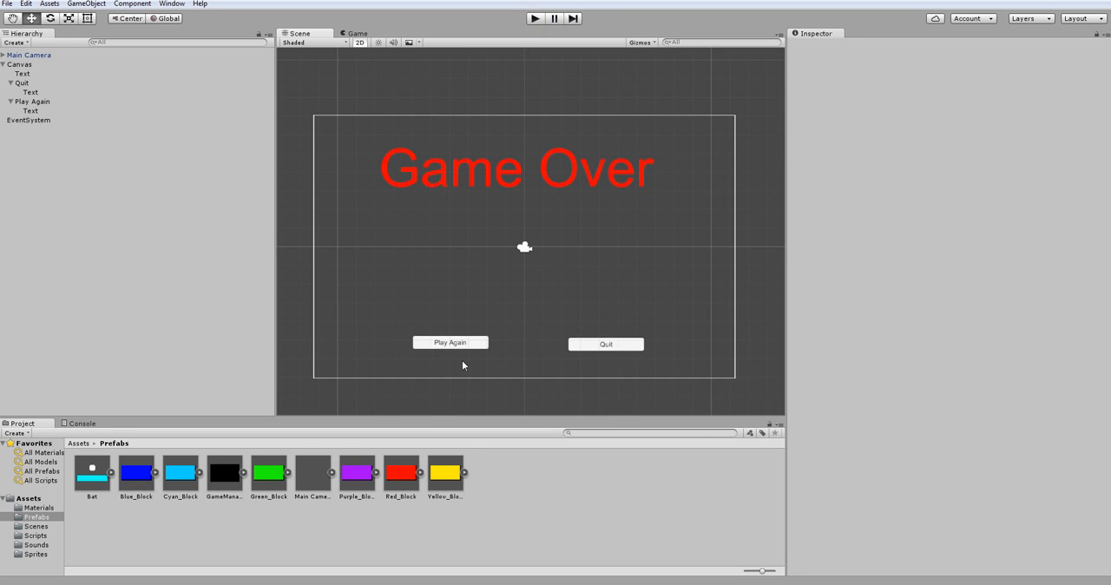
{"action": "mouse_move", "coordinate": [611, 102]}
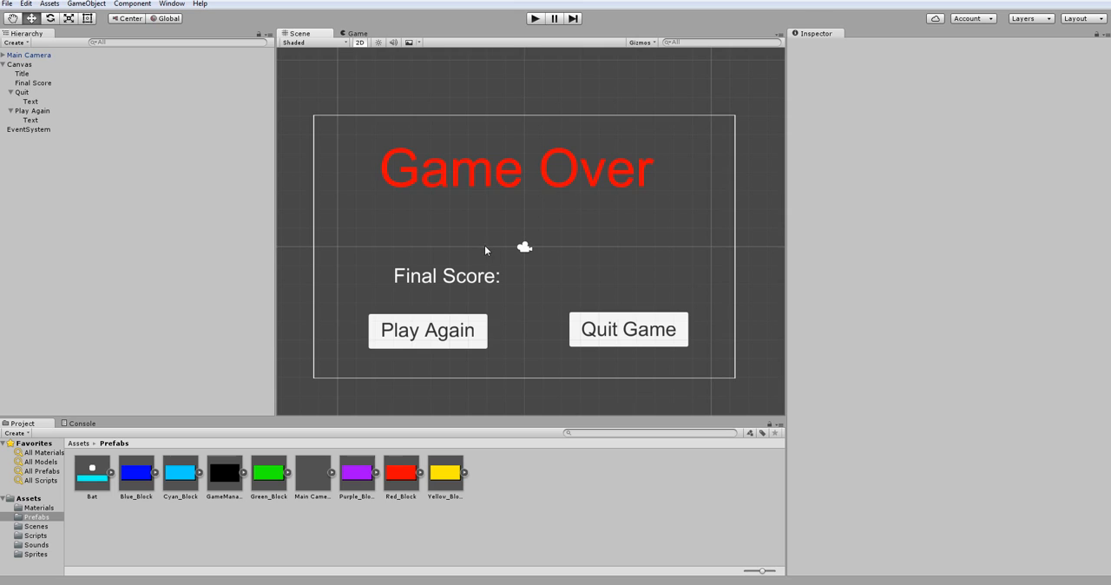
Step: Duplicate the Final Score label and change the copy's text to 'Lives:'
{"action": "left_click", "coordinate": [33, 83]}
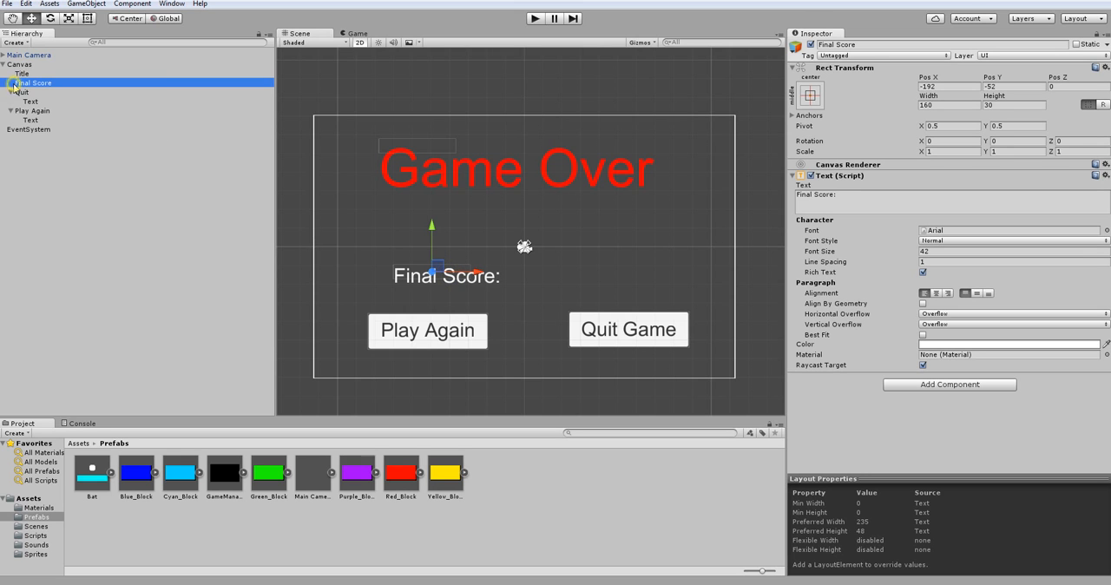
{"action": "left_click", "coordinate": [19, 64]}
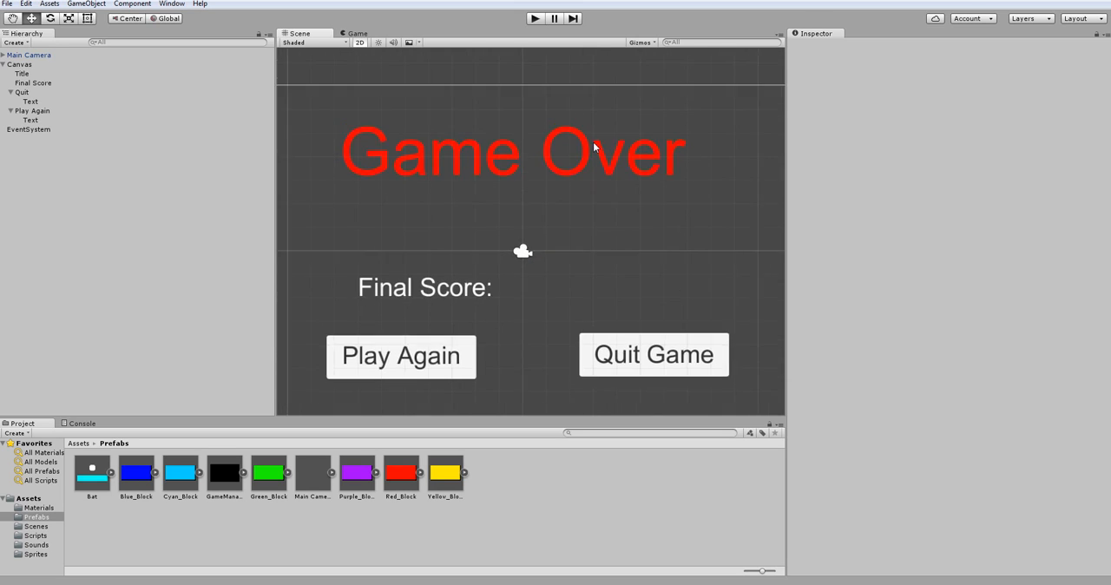
{"action": "left_click", "coordinate": [32, 84]}
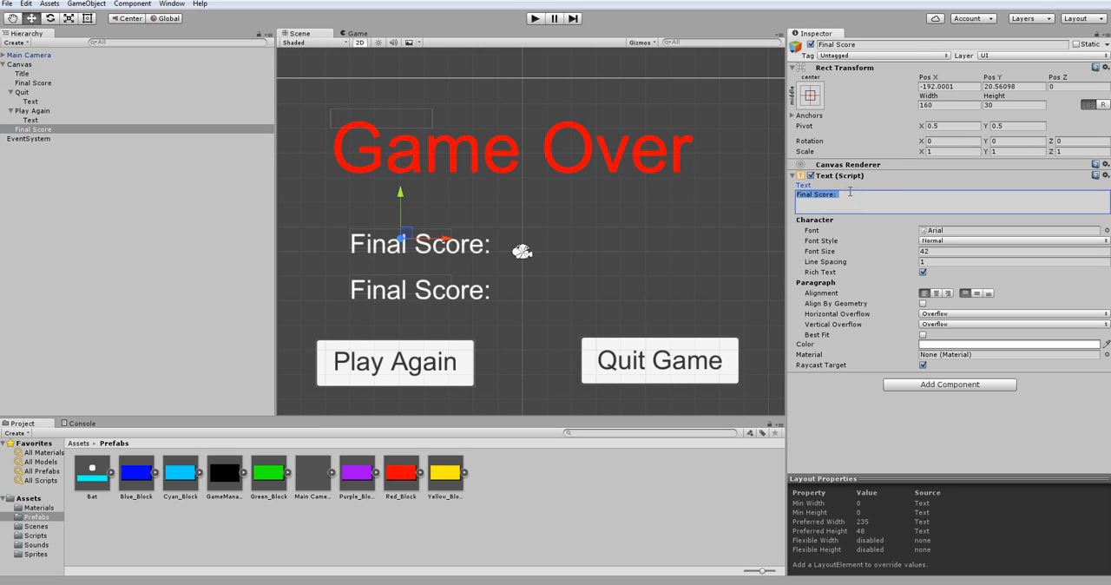
{"action": "type", "text": "Lives:"}
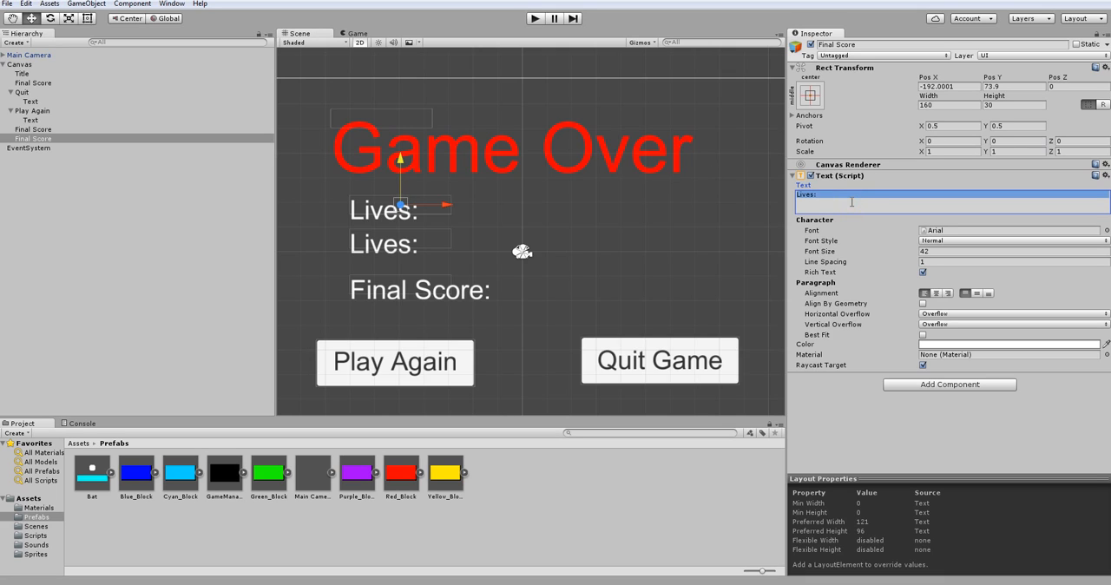
Step: Change the second duplicate's text to 'Points:'
{"action": "type", "text": "Points"}
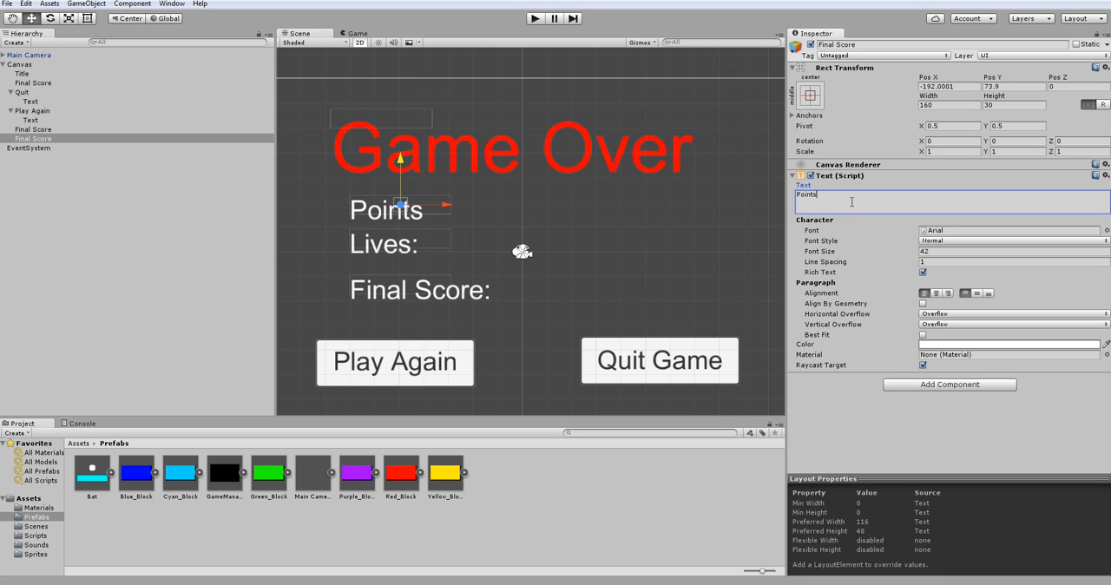
{"action": "type", "text": ":"}
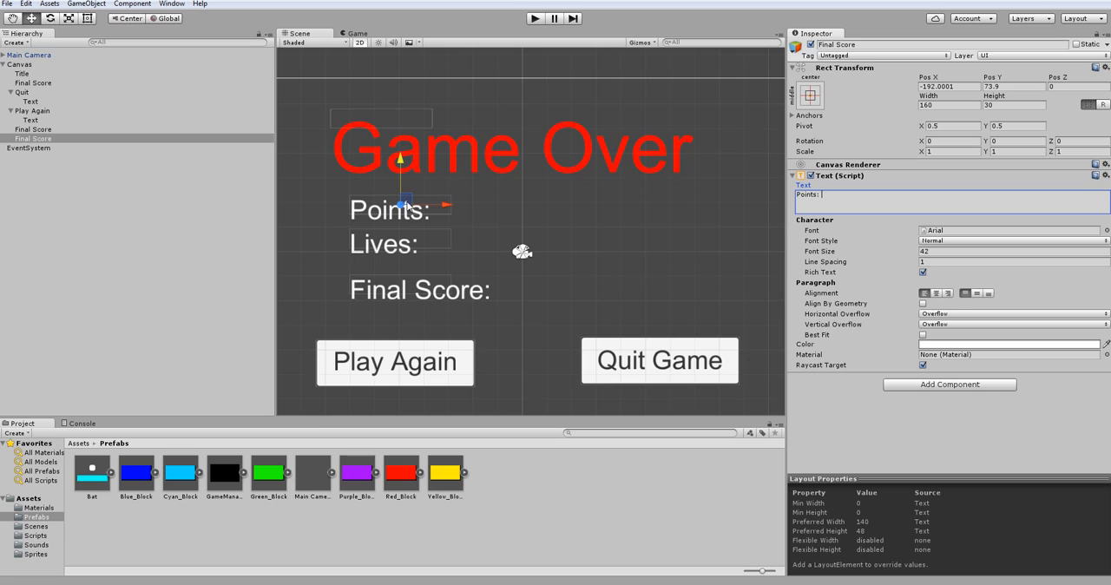
{"action": "mouse_move", "coordinate": [402, 180]}
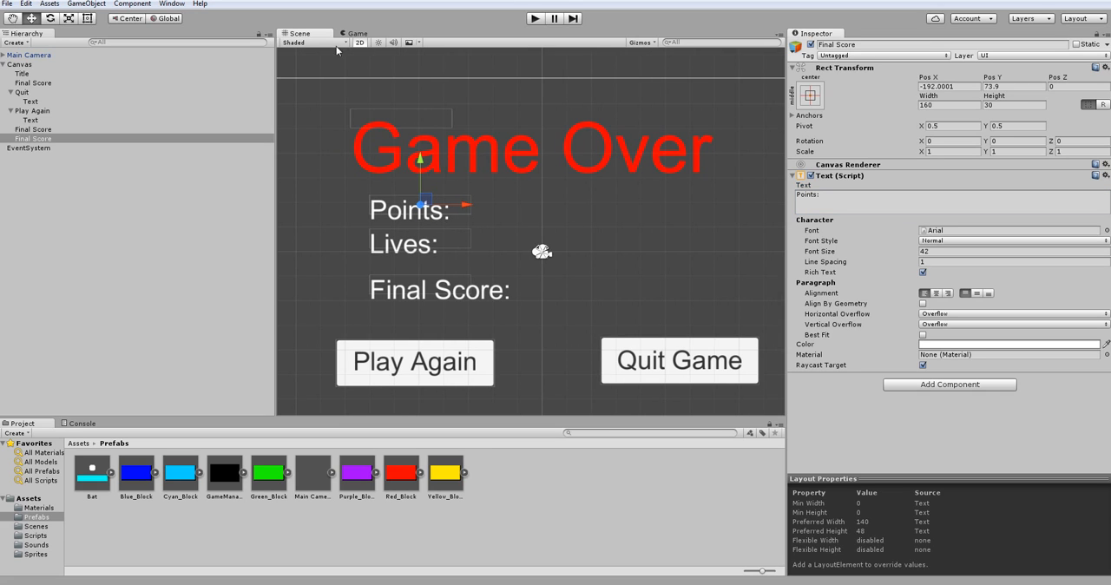
Step: Preview the Game Over screen with its three labels in the Game view
{"action": "left_click", "coordinate": [352, 33]}
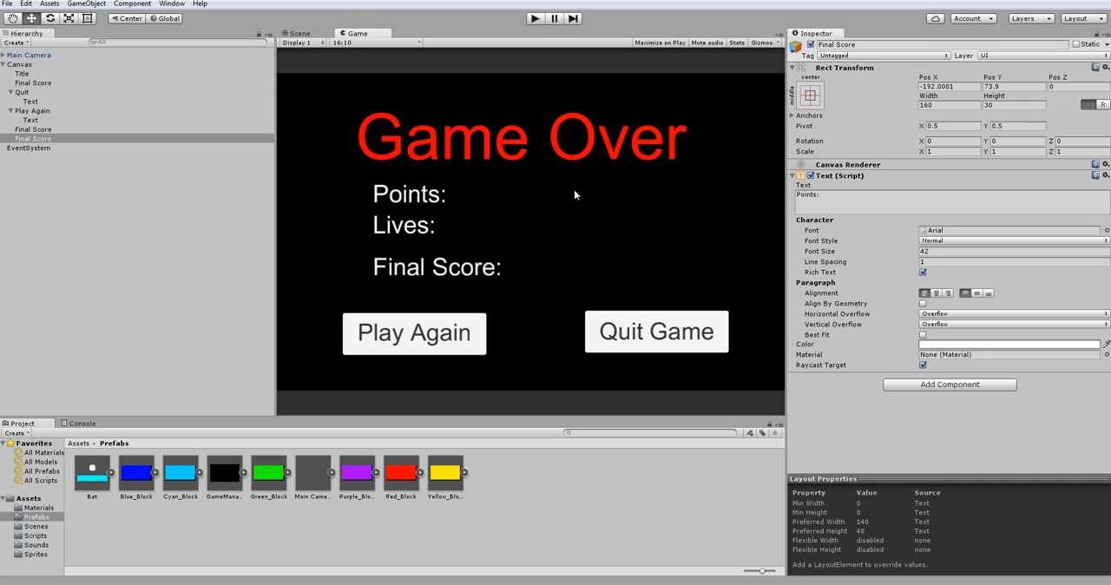
{"action": "mouse_move", "coordinate": [449, 125]}
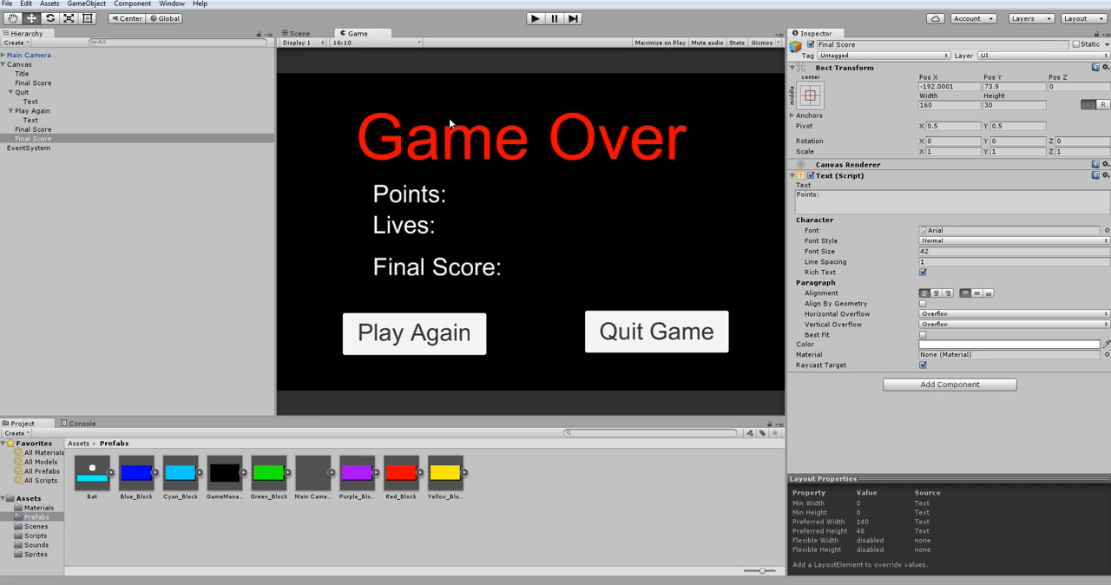
{"action": "mouse_move", "coordinate": [621, 205]}
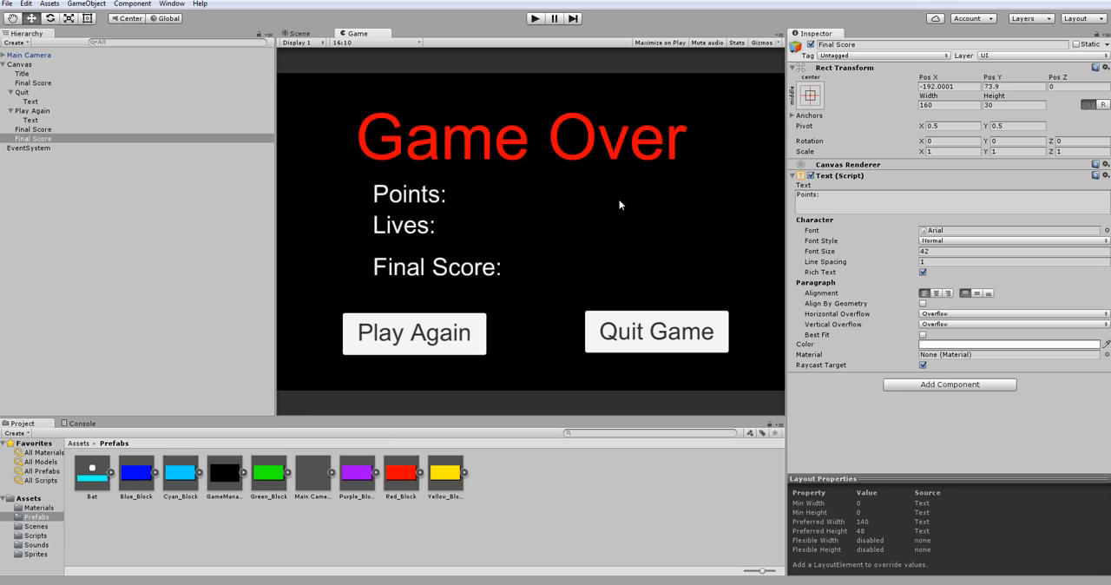
{"action": "mouse_move", "coordinate": [682, 147]}
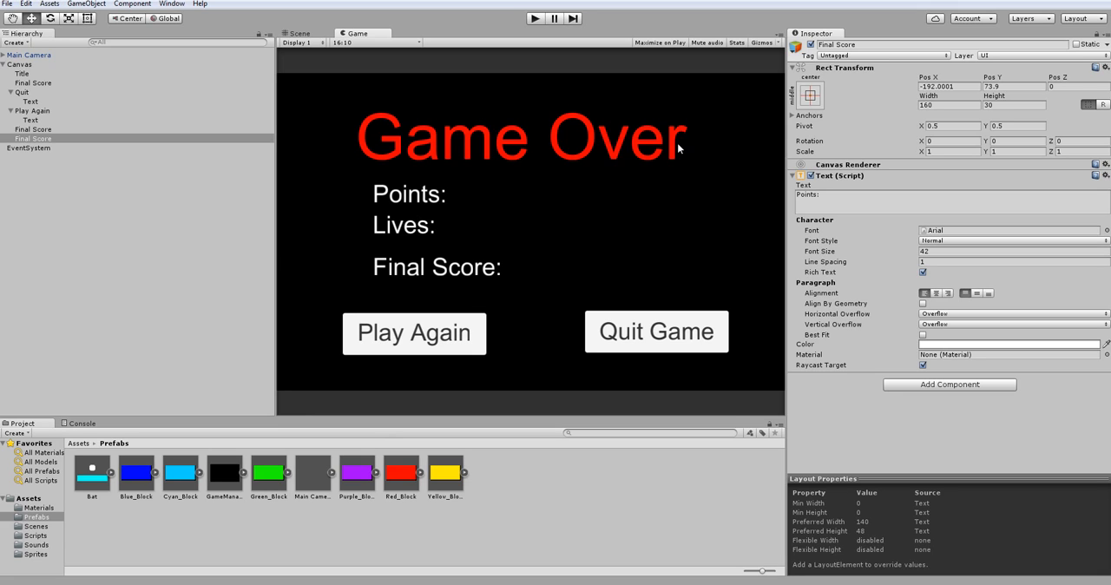
{"action": "mouse_move", "coordinate": [674, 212]}
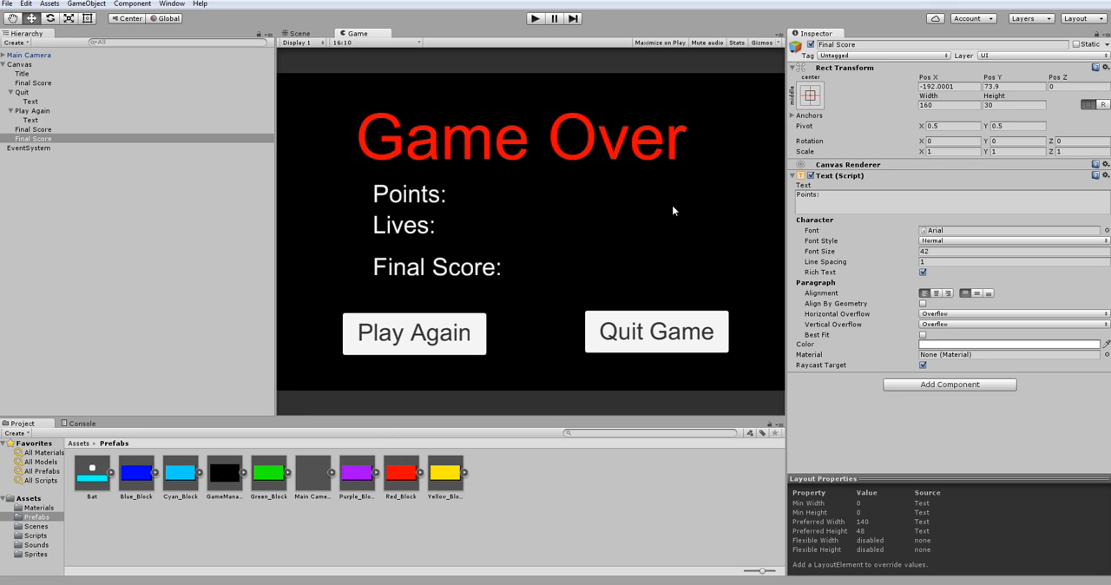
{"action": "mouse_move", "coordinate": [611, 192]}
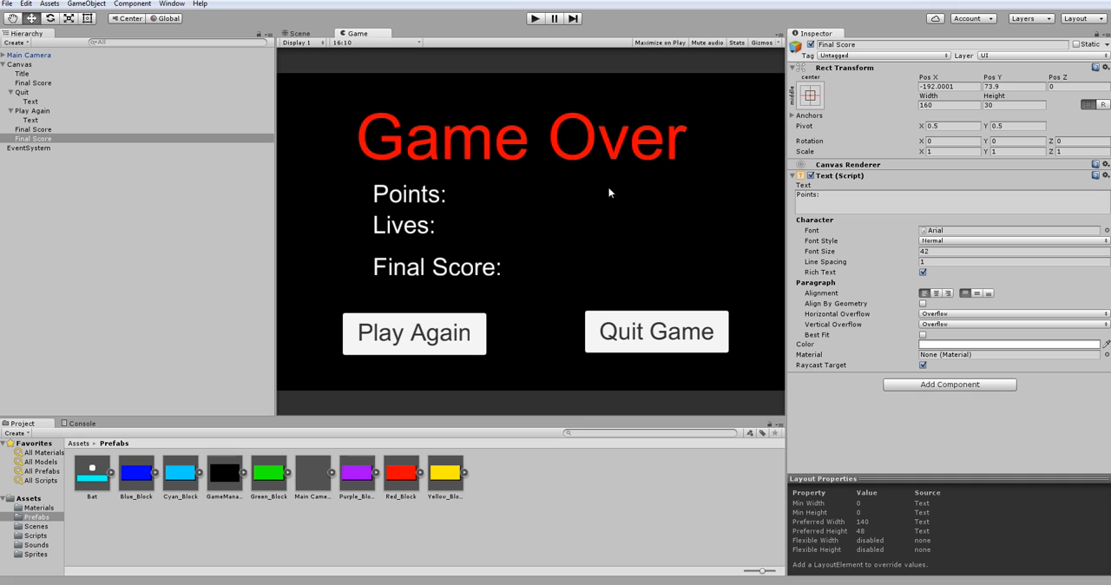
{"action": "mouse_move", "coordinate": [378, 231]}
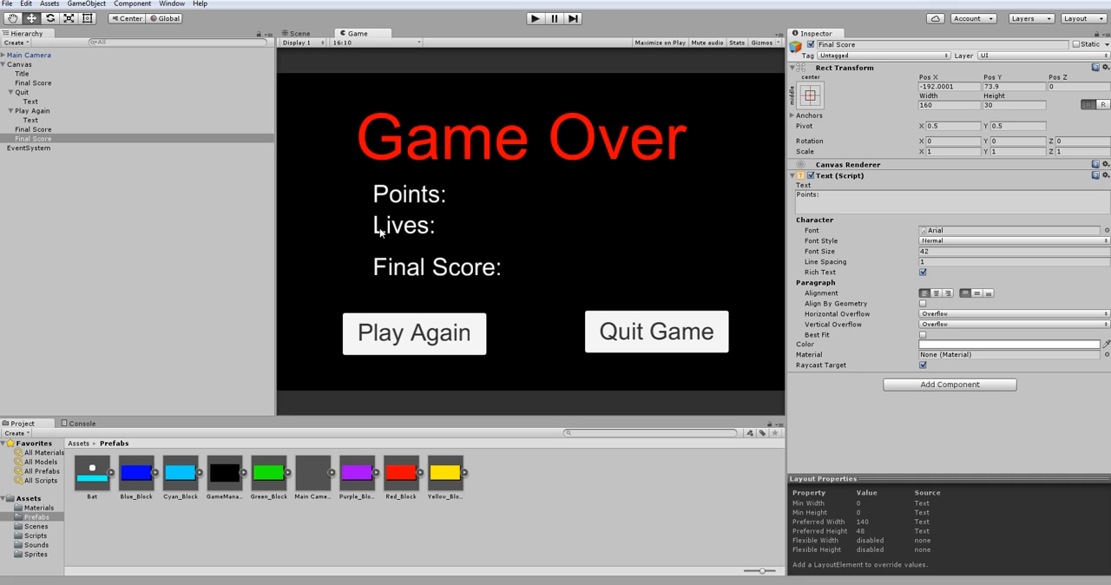
{"action": "mouse_move", "coordinate": [395, 232]}
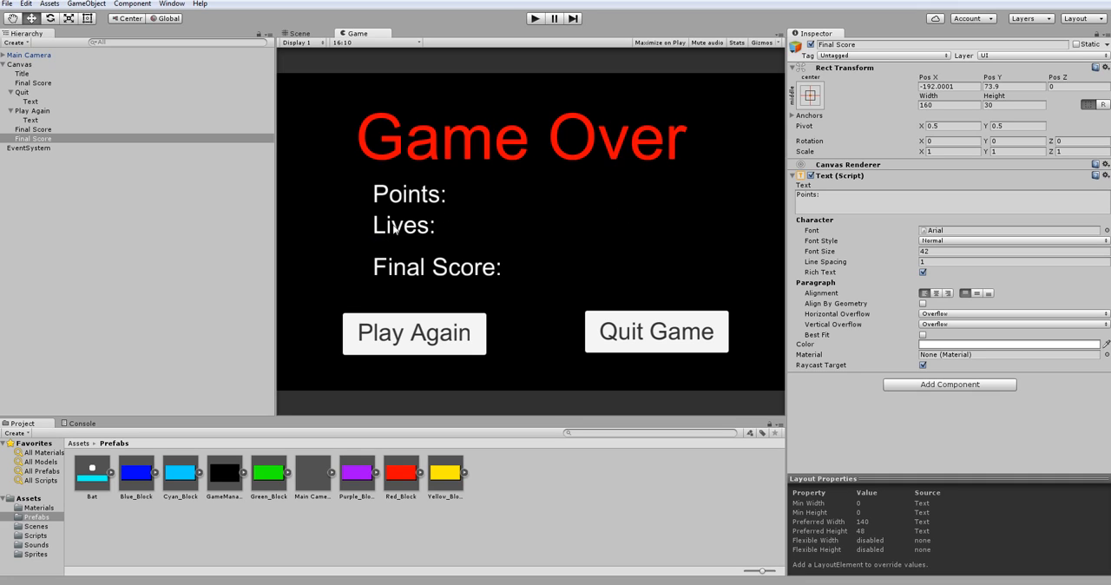
{"action": "mouse_move", "coordinate": [559, 226]}
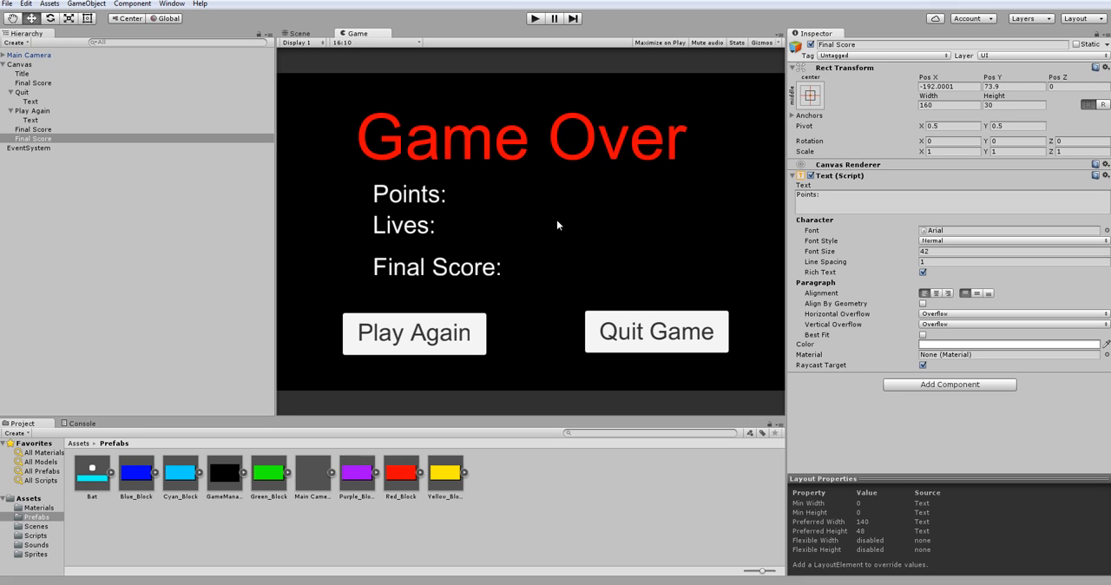
{"action": "mouse_move", "coordinate": [677, 267]}
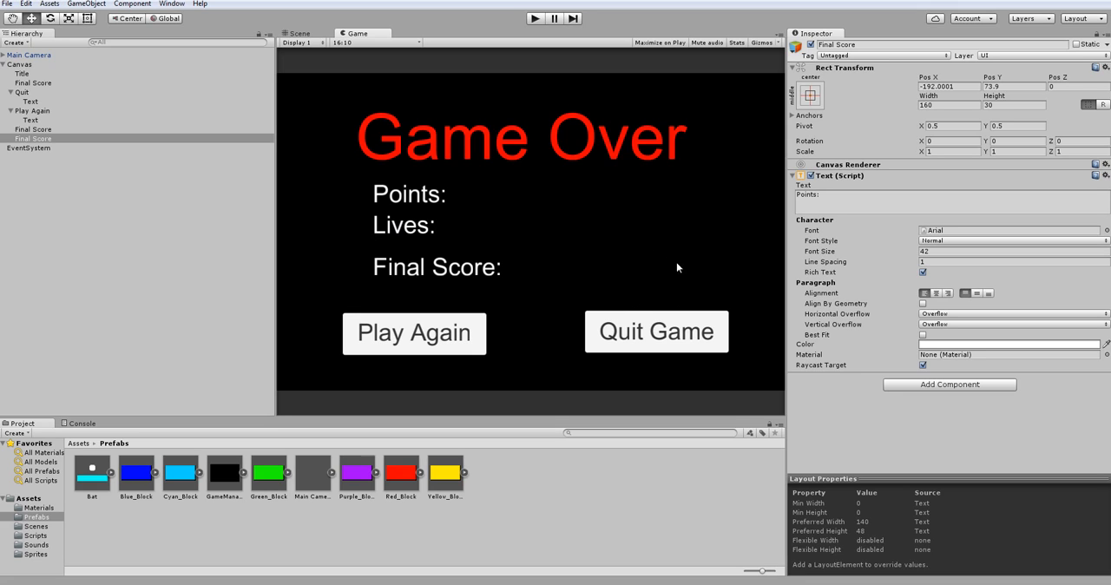
{"action": "mouse_move", "coordinate": [611, 243]}
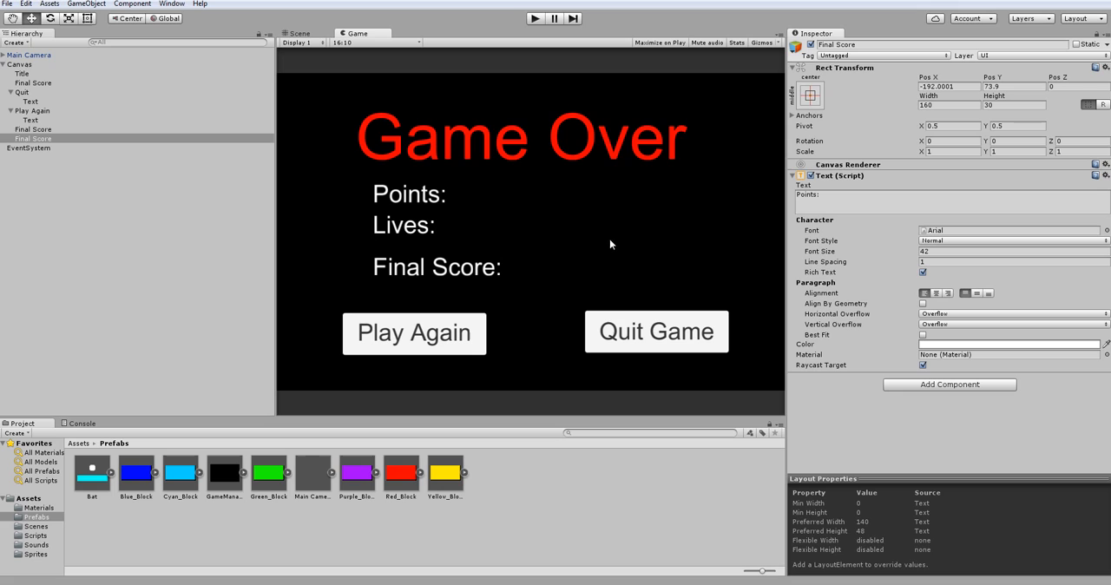
{"action": "mouse_move", "coordinate": [467, 357]}
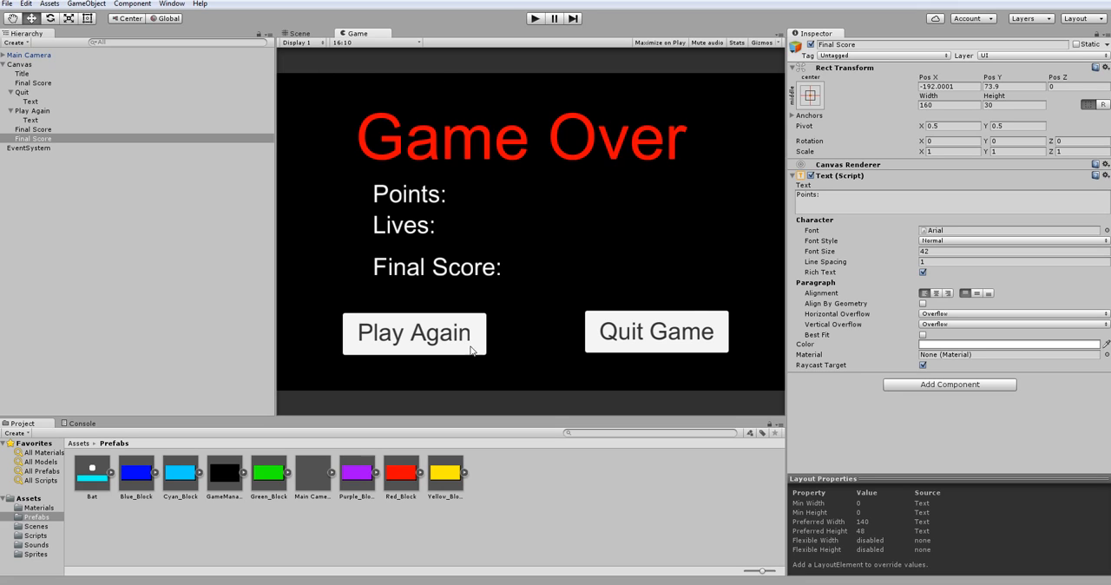
{"action": "mouse_move", "coordinate": [432, 343]}
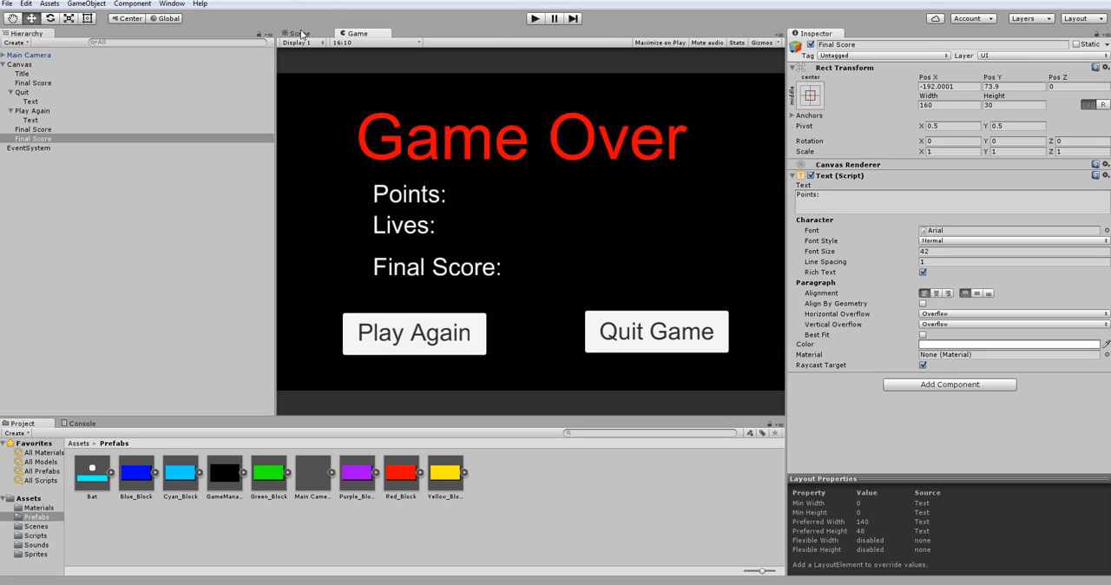
Step: Move the Points: label further right and check the layout in the Game view
{"action": "left_click", "coordinate": [299, 33]}
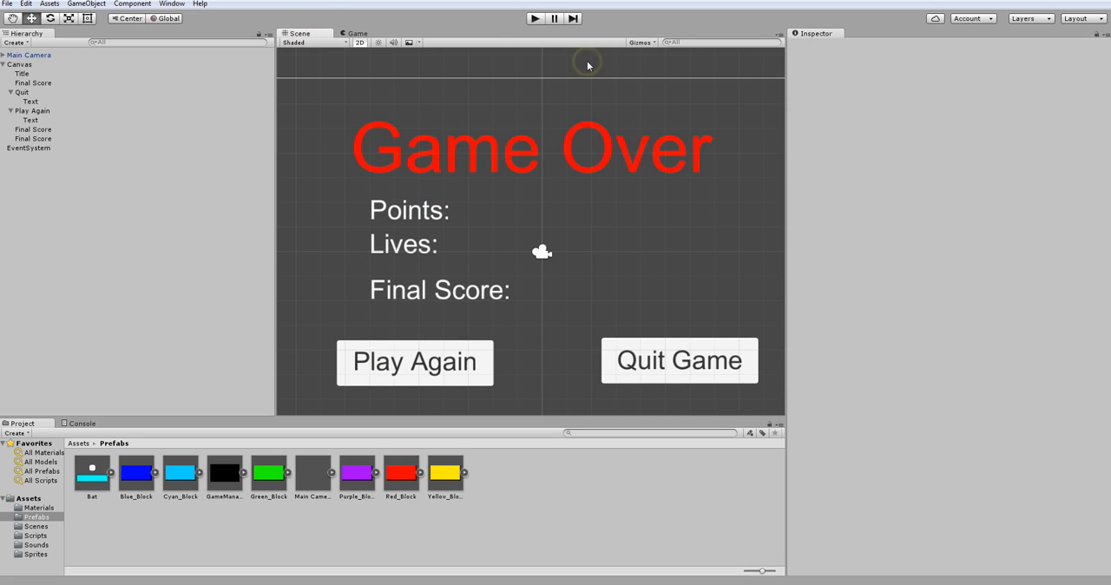
{"action": "left_click", "coordinate": [31, 139]}
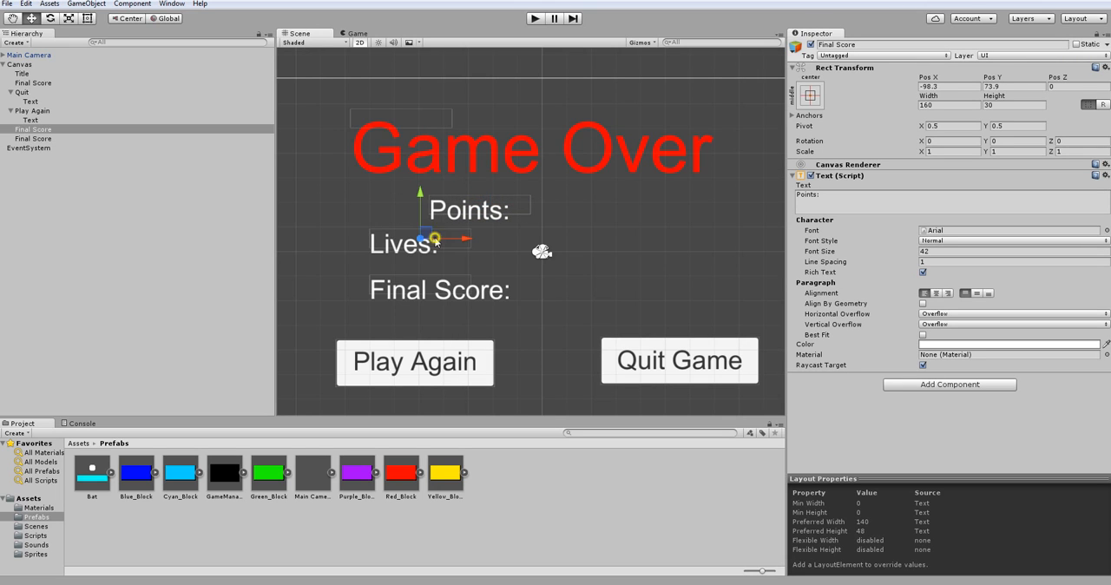
{"action": "left_click_drag", "start_coordinate": [434, 239], "coordinate": [500, 240]}
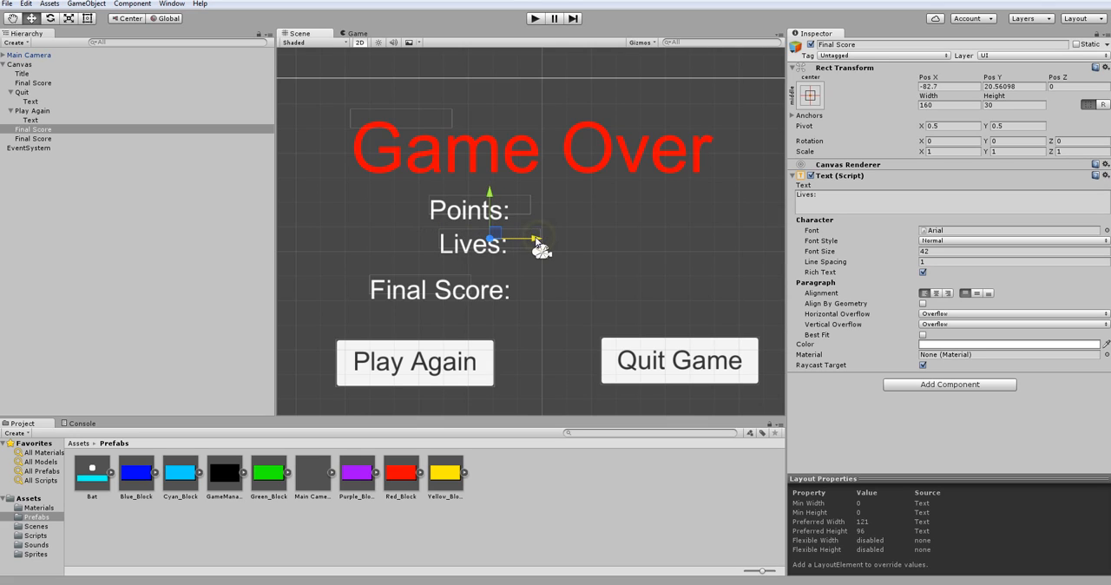
{"action": "left_click", "coordinate": [354, 33]}
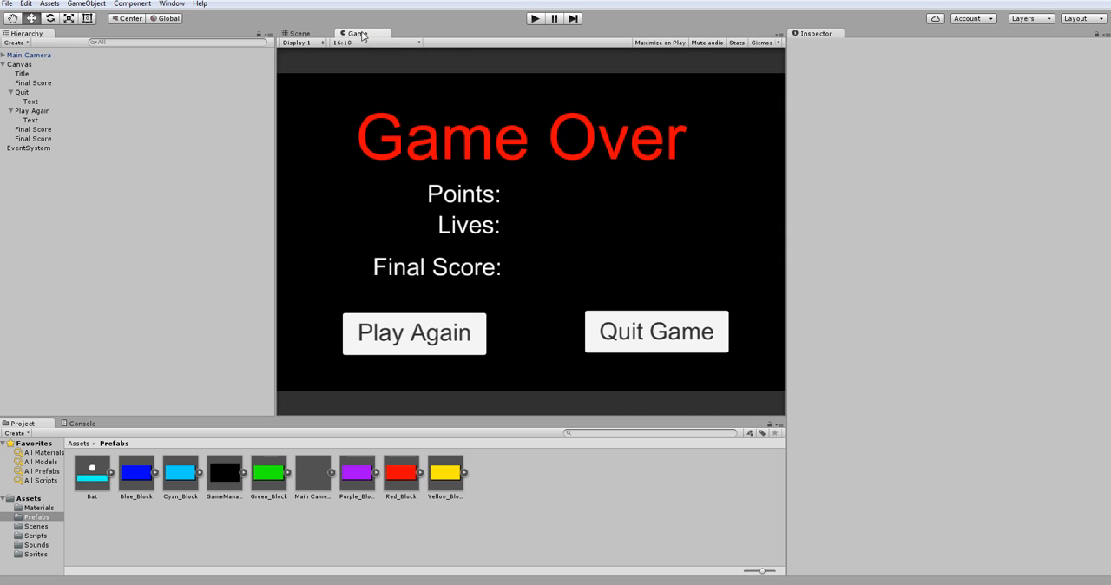
{"action": "mouse_move", "coordinate": [522, 253]}
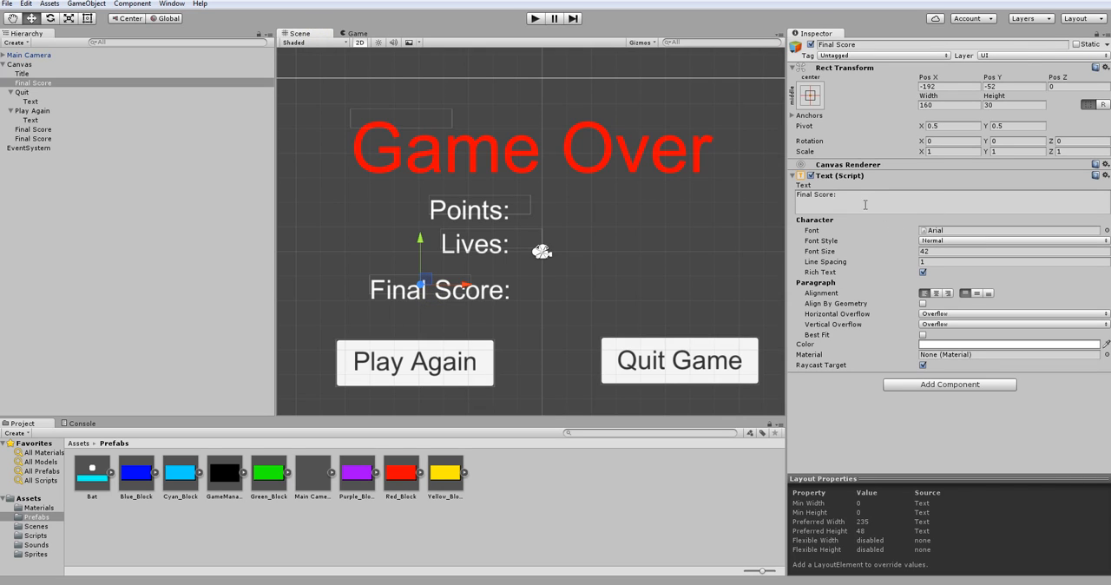
Step: Shorten Final Score to 'Final:', align Points: with Lives:, and preview the result
{"action": "type", "text": "Final"}
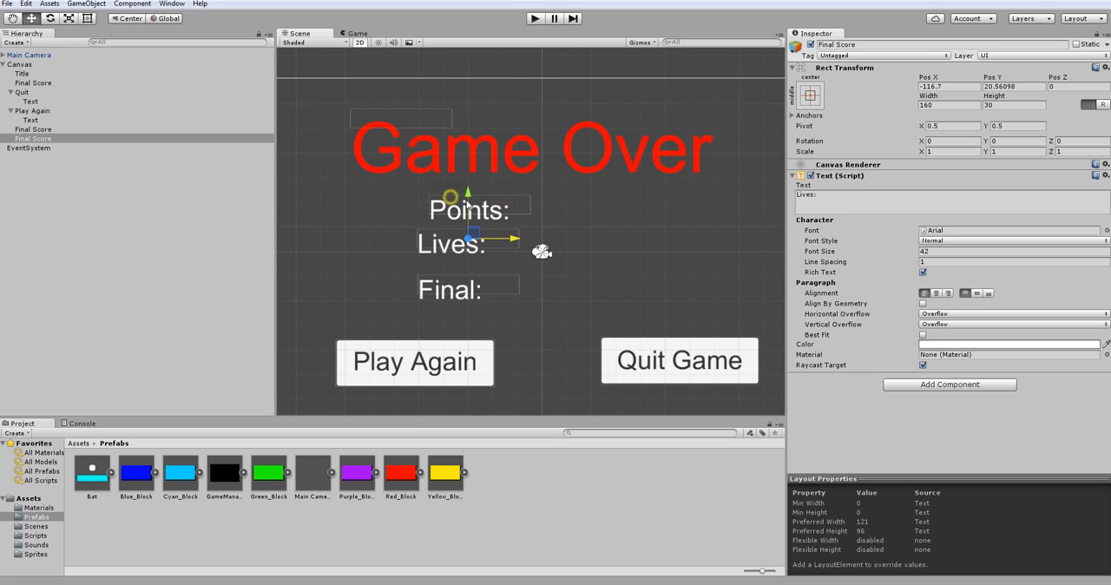
{"action": "left_click_drag", "start_coordinate": [469, 243], "coordinate": [468, 205]}
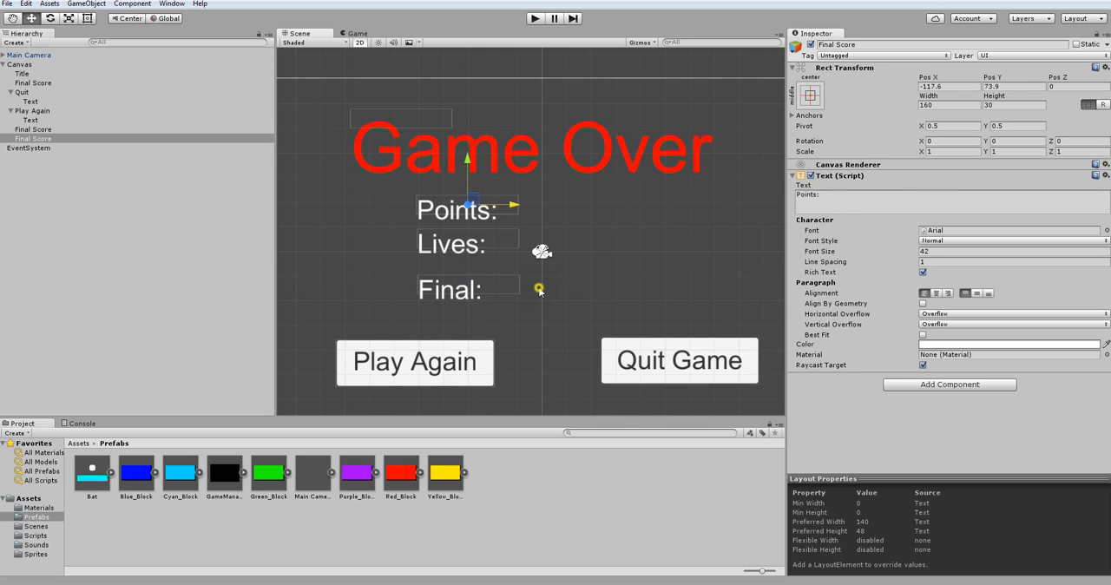
{"action": "left_click", "coordinate": [350, 33]}
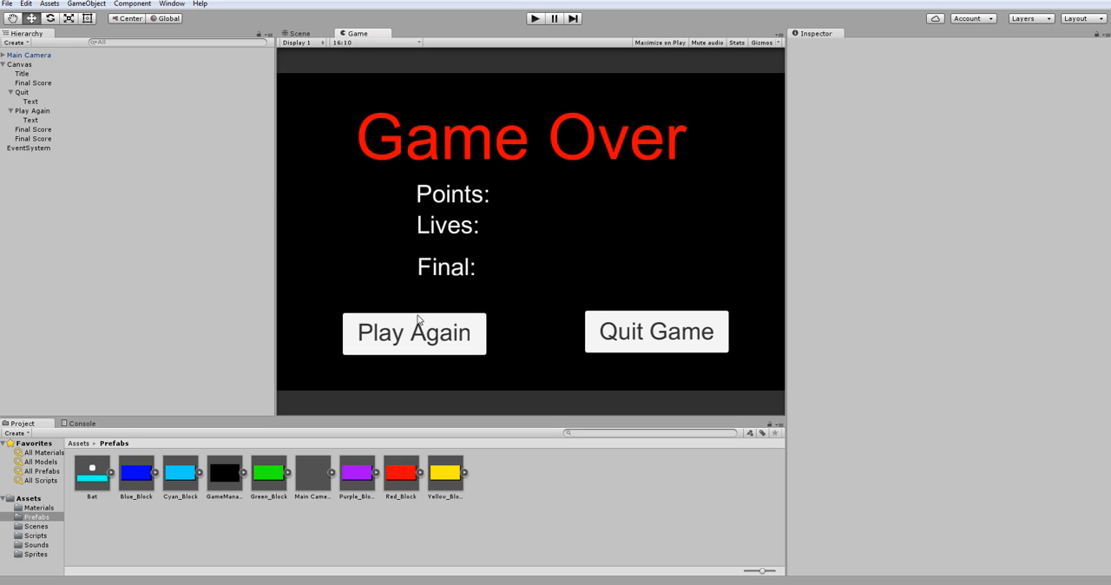
{"action": "mouse_move", "coordinate": [535, 246]}
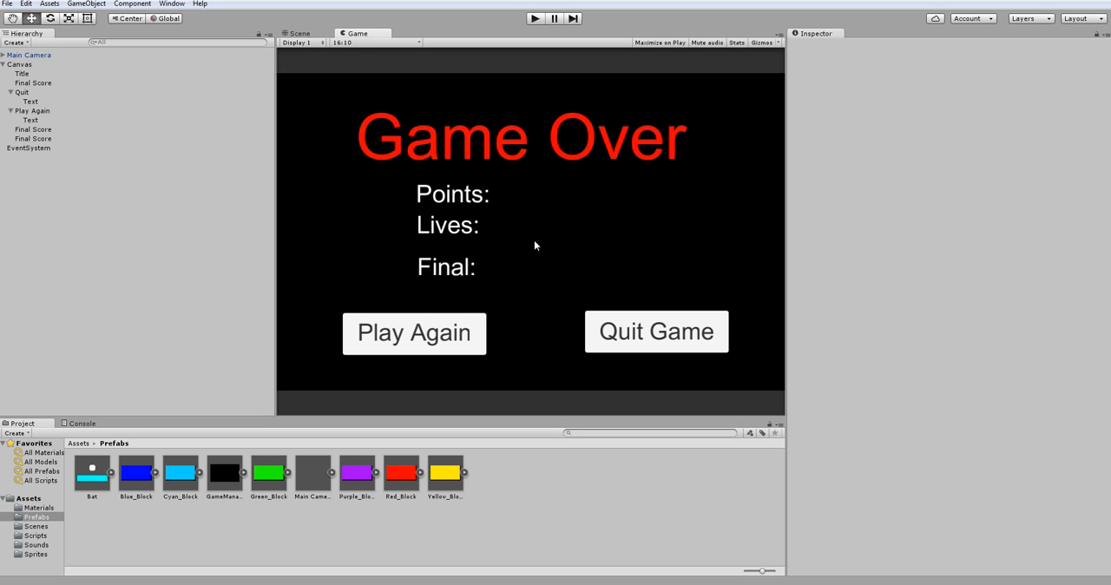
{"action": "mouse_move", "coordinate": [500, 225]}
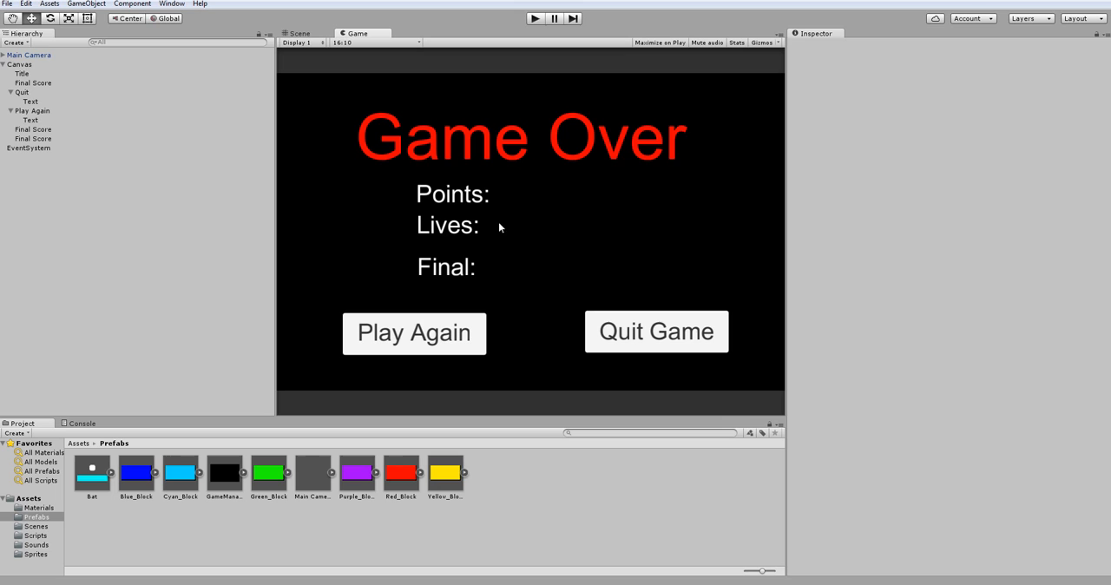
{"action": "mouse_move", "coordinate": [338, 12]}
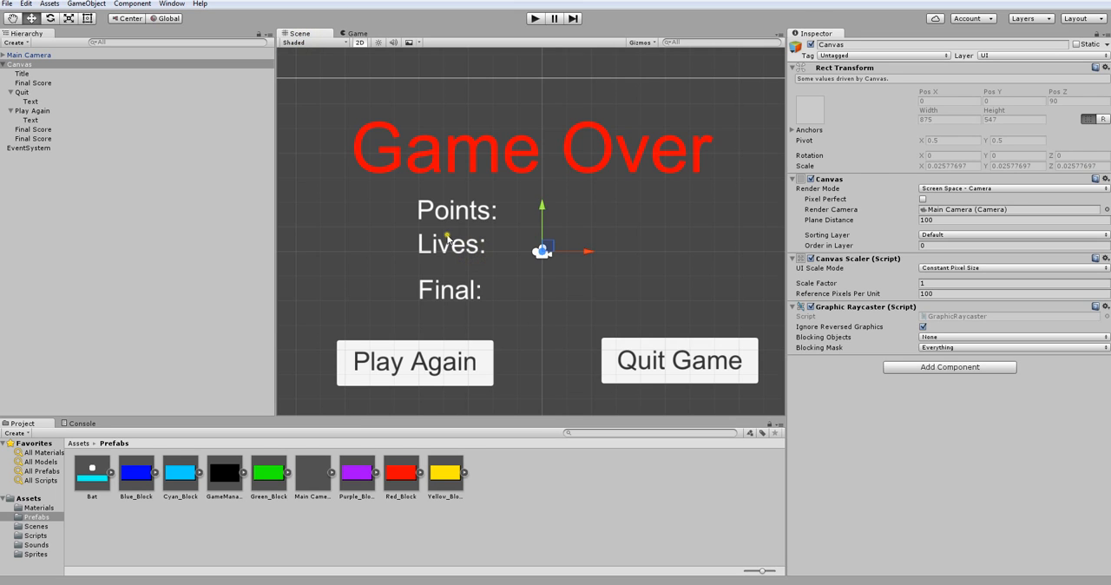
Step: Rename the duplicated label objects in the Hierarchy to Lives Score and Points
{"action": "left_click", "coordinate": [36, 129]}
{"action": "type", "text": "Lives Score"}
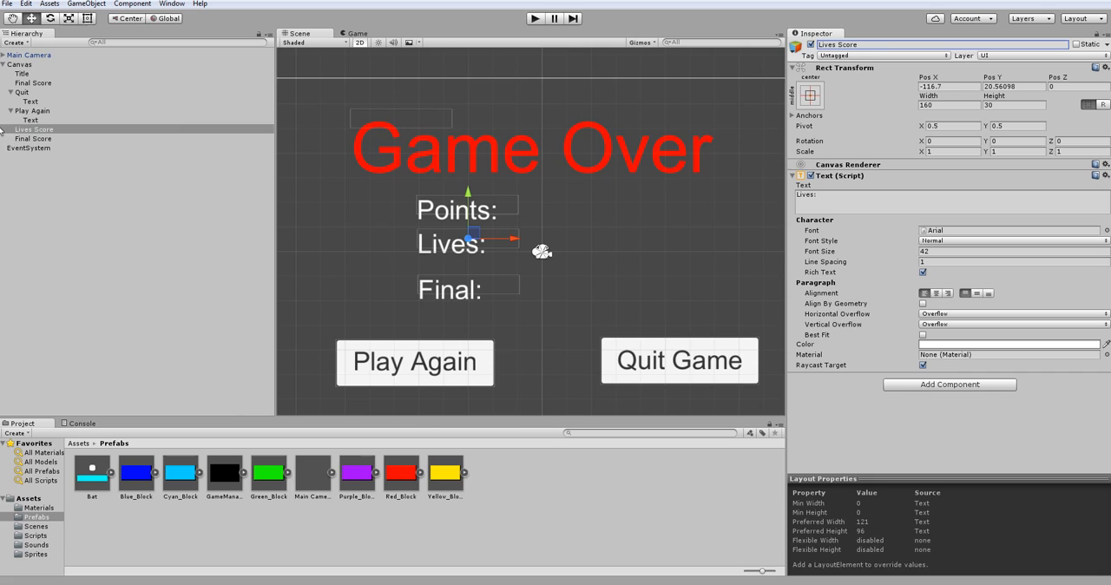
{"action": "left_click", "coordinate": [35, 139]}
{"action": "type", "text": "Points"}
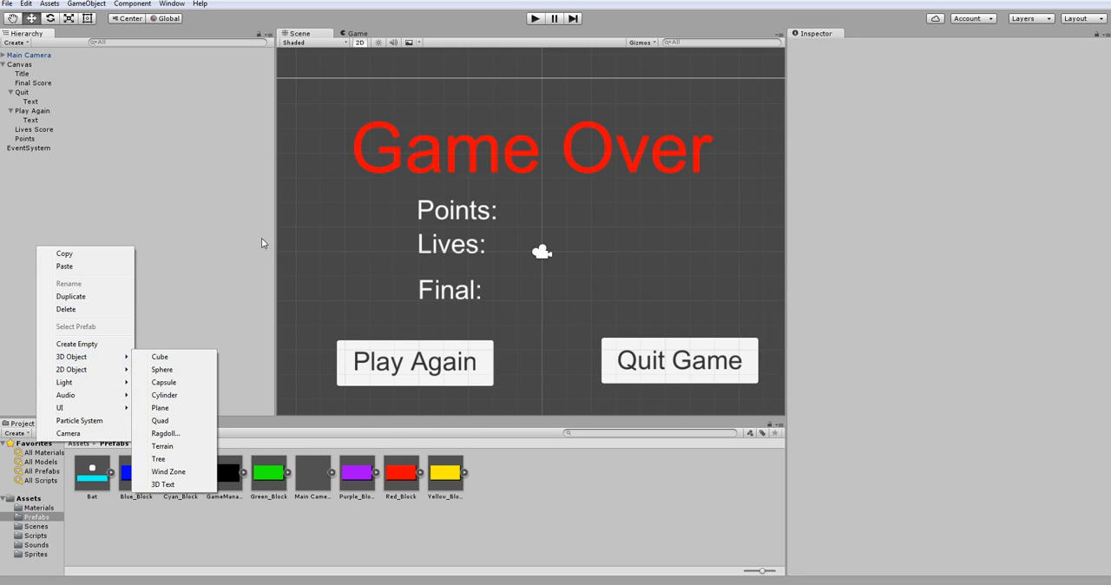
{"action": "left_click", "coordinate": [19, 66]}
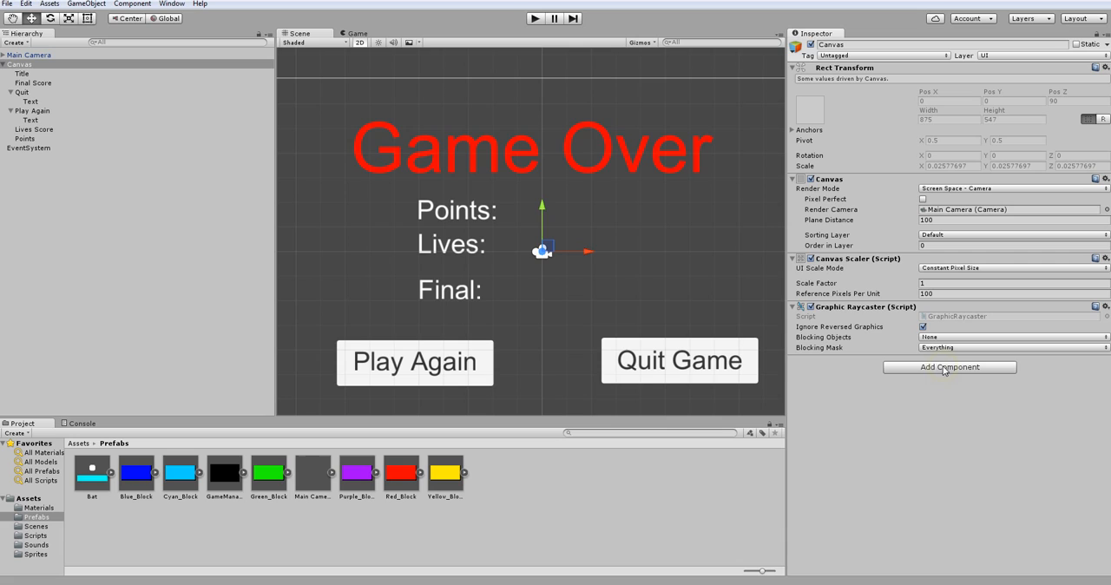
Step: Add a new C# script named GameOver to the Canvas via Add Component
{"action": "left_click", "coordinate": [947, 368]}
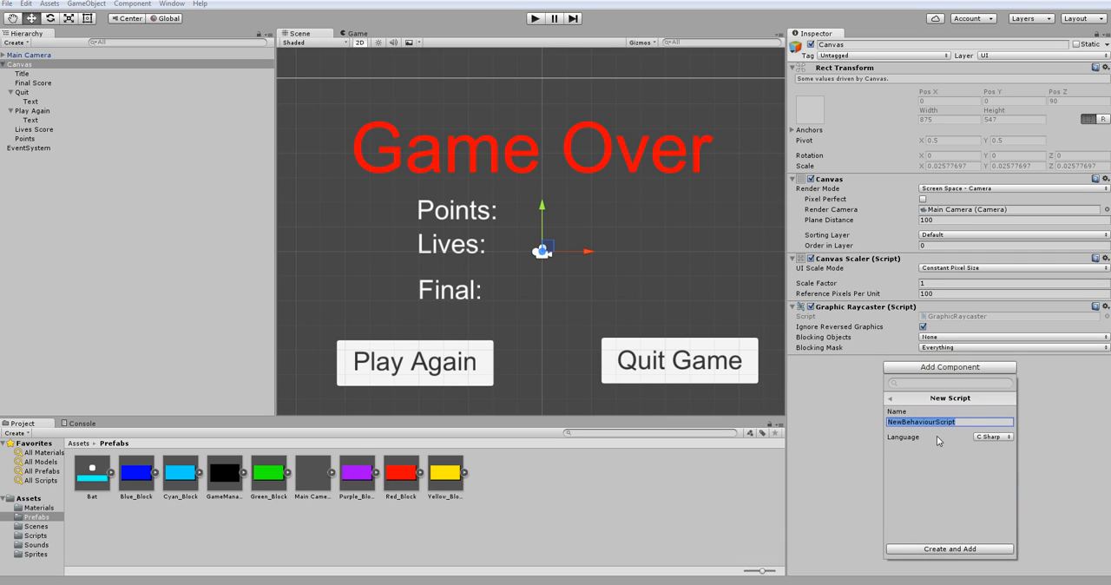
{"action": "type", "text": "GameOver\\"}
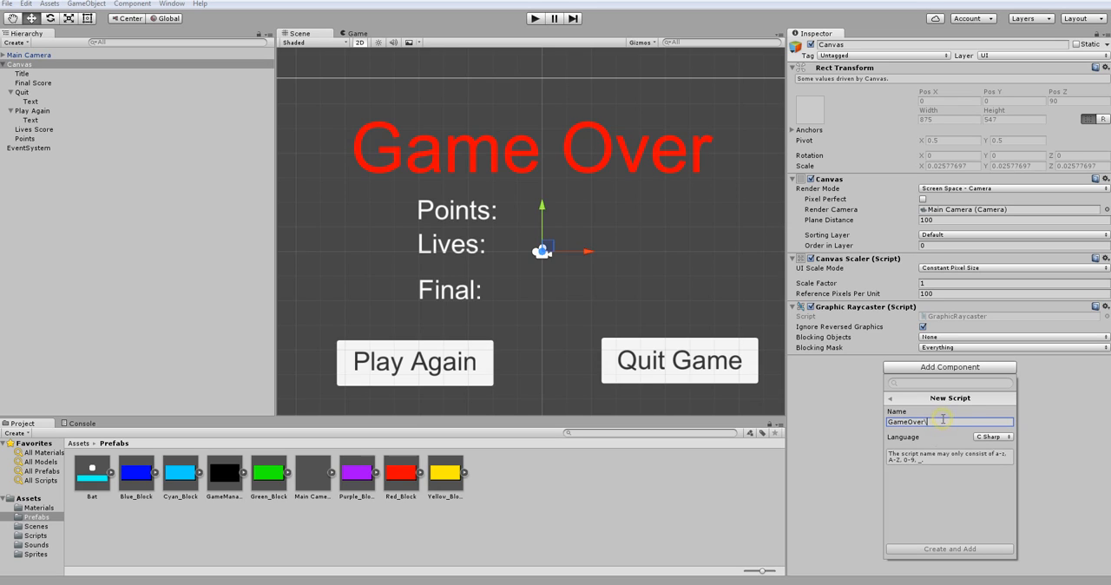
{"action": "left_click", "coordinate": [948, 549]}
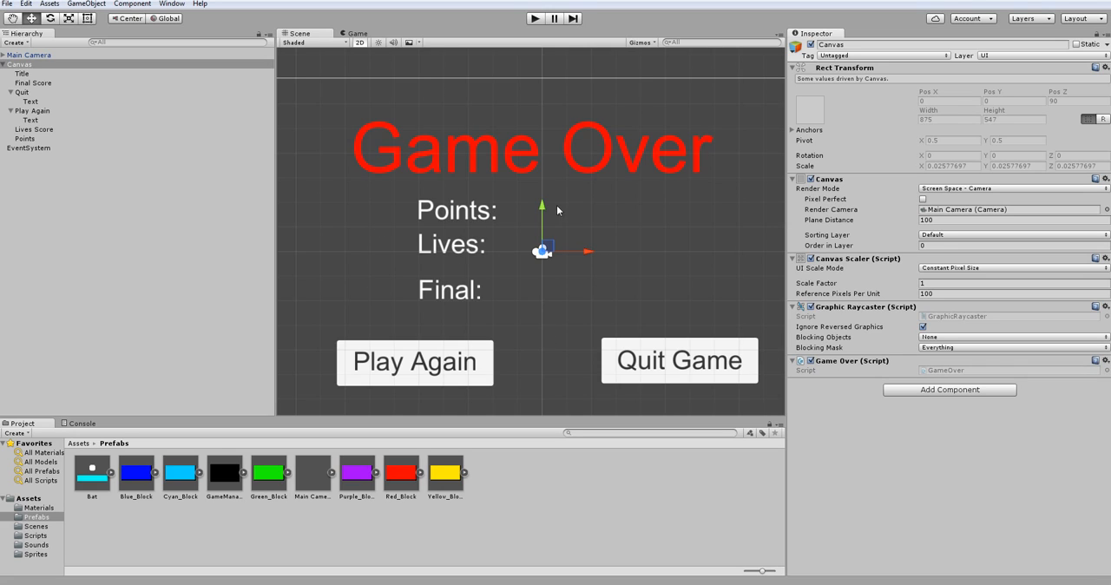
{"action": "mouse_move", "coordinate": [469, 295]}
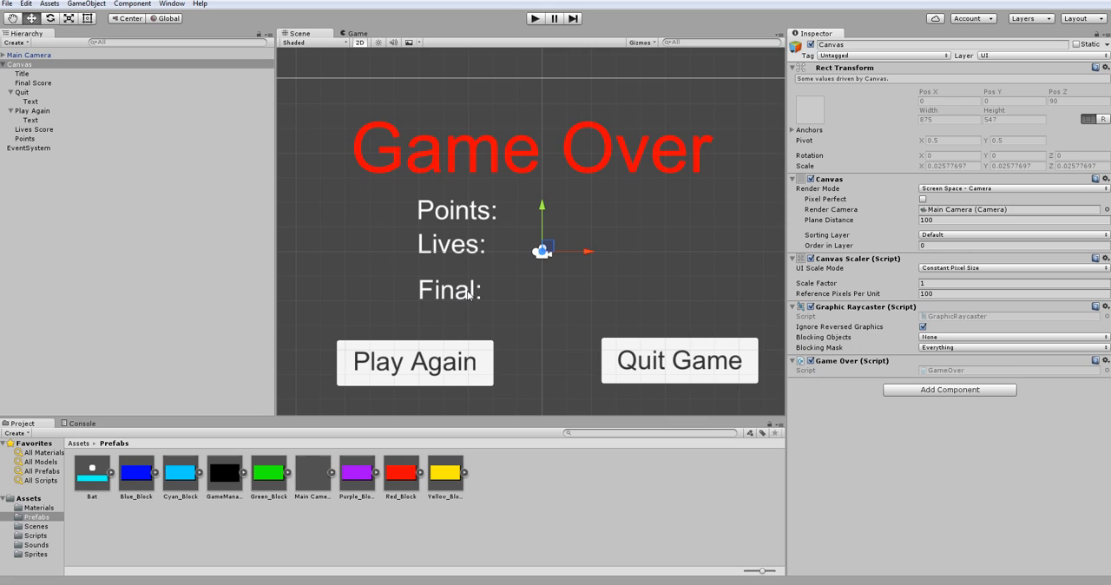
{"action": "mouse_move", "coordinate": [363, 389]}
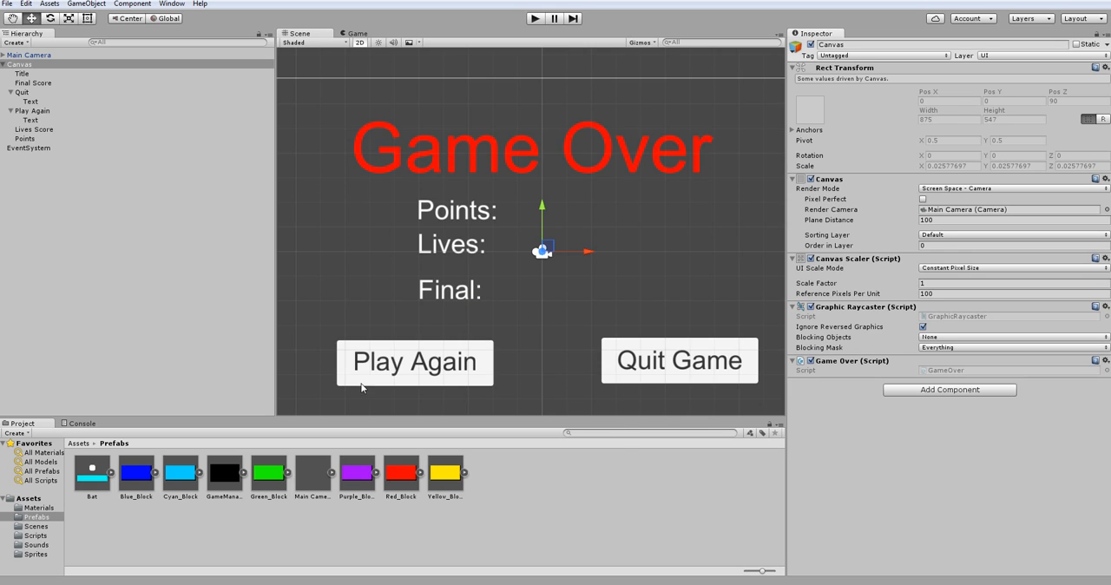
{"action": "mouse_move", "coordinate": [130, 517]}
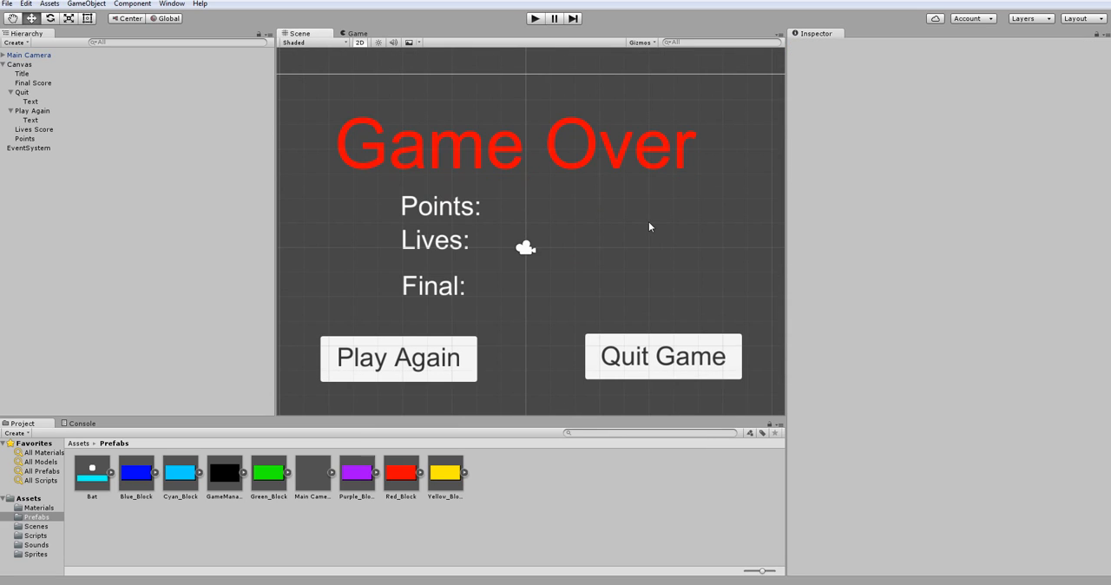
{"action": "mouse_move", "coordinate": [445, 239]}
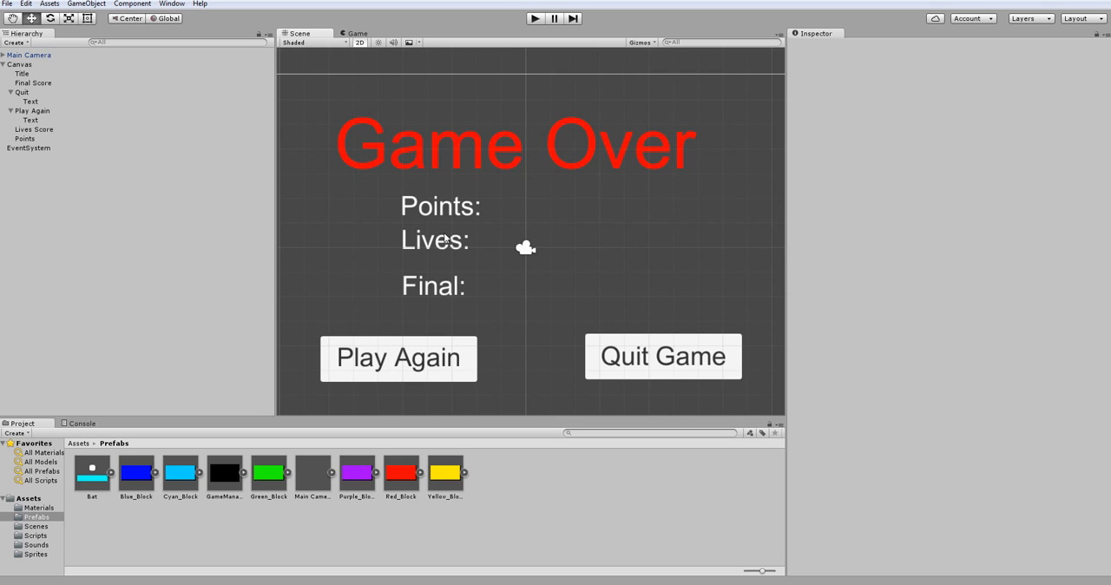
{"action": "mouse_move", "coordinate": [580, 295]}
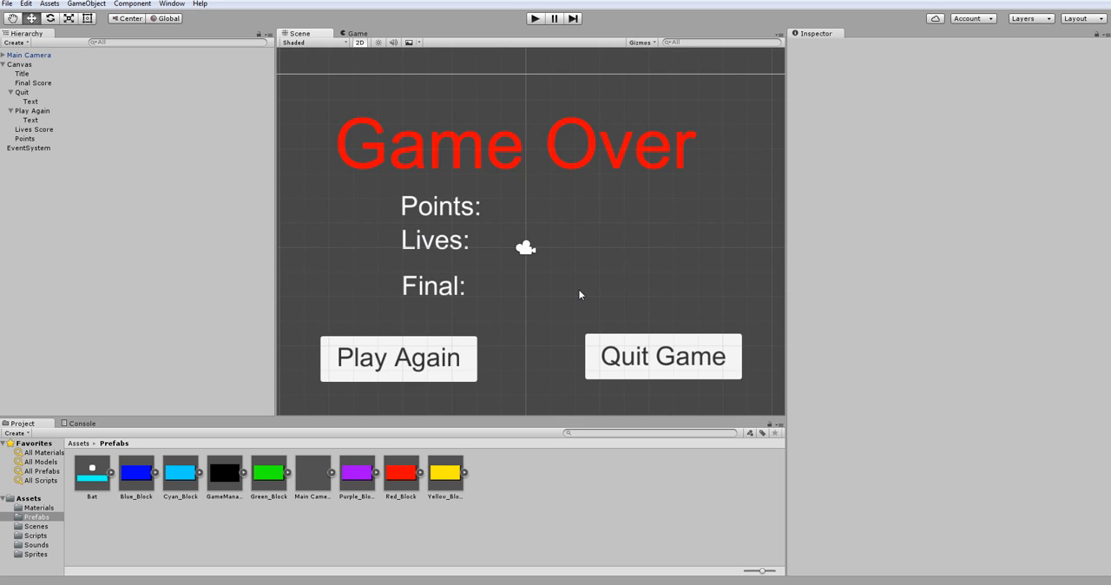